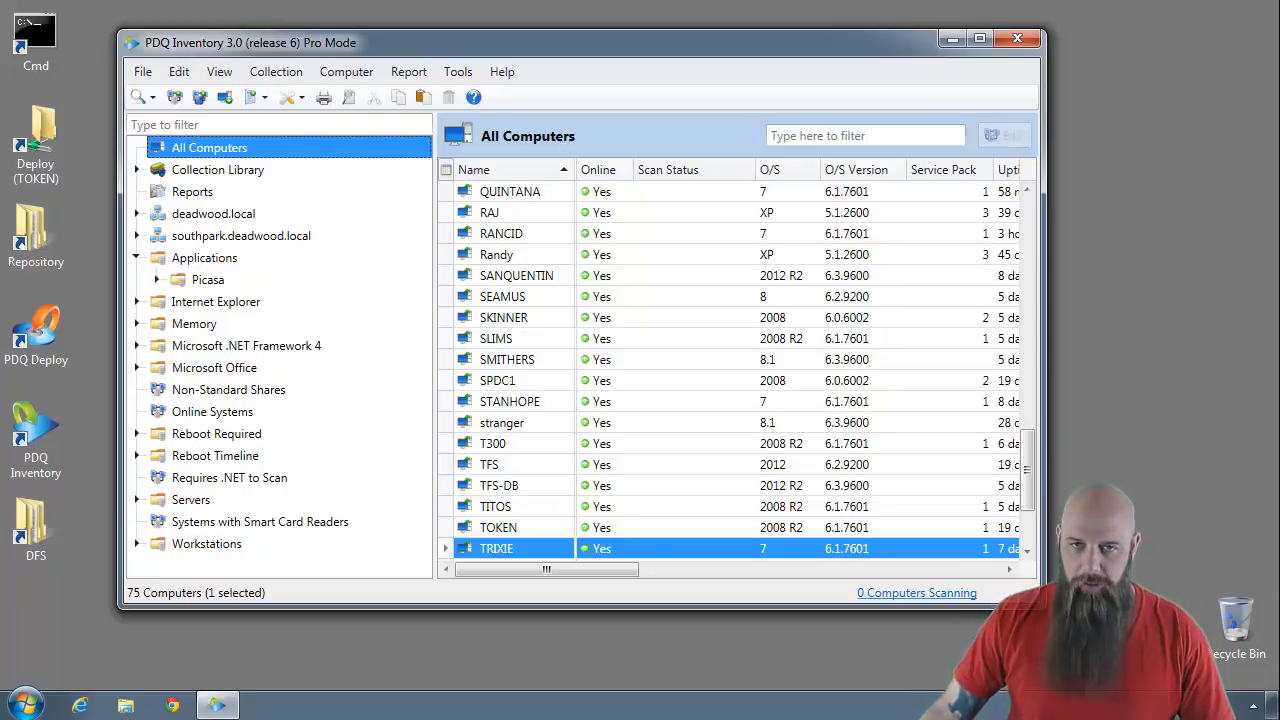
Start a new dynamic collection inside the Applications folder
click(204, 257)
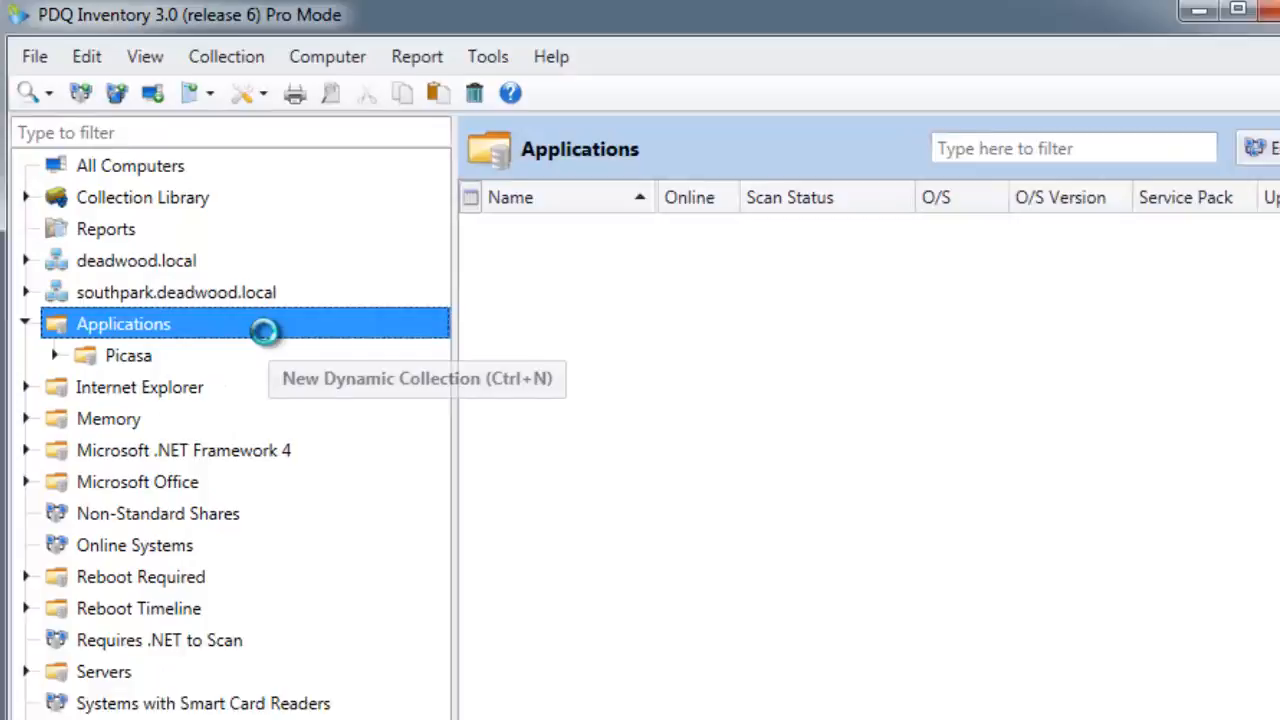
click(417, 378)
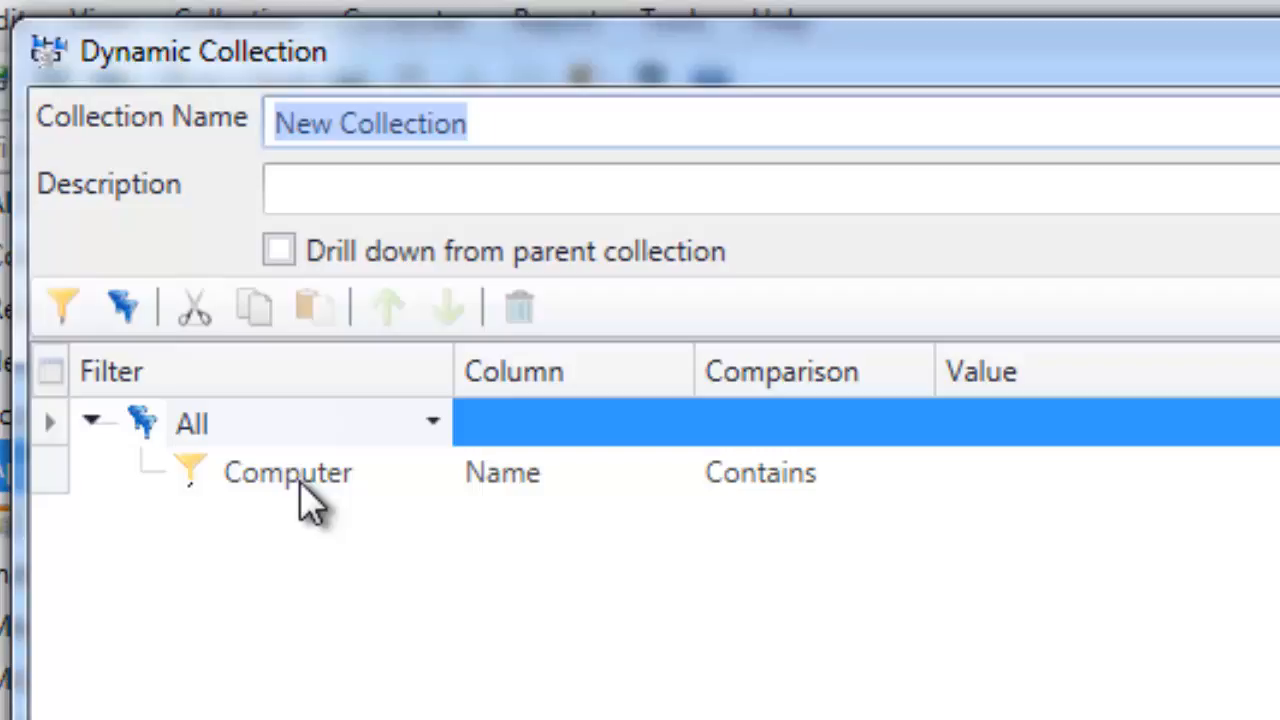
Enter 'Chrome and/or Firefox' as the Collection Name
text(Chrome and/)
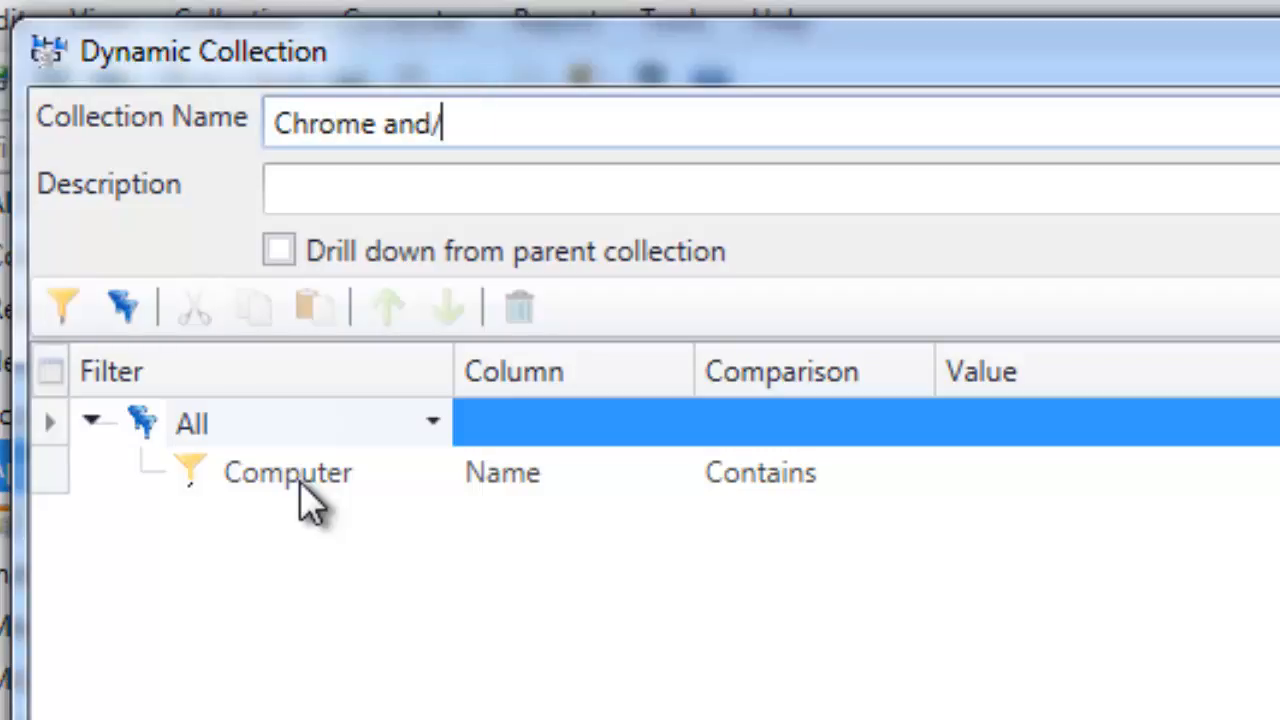
text(or Fire)
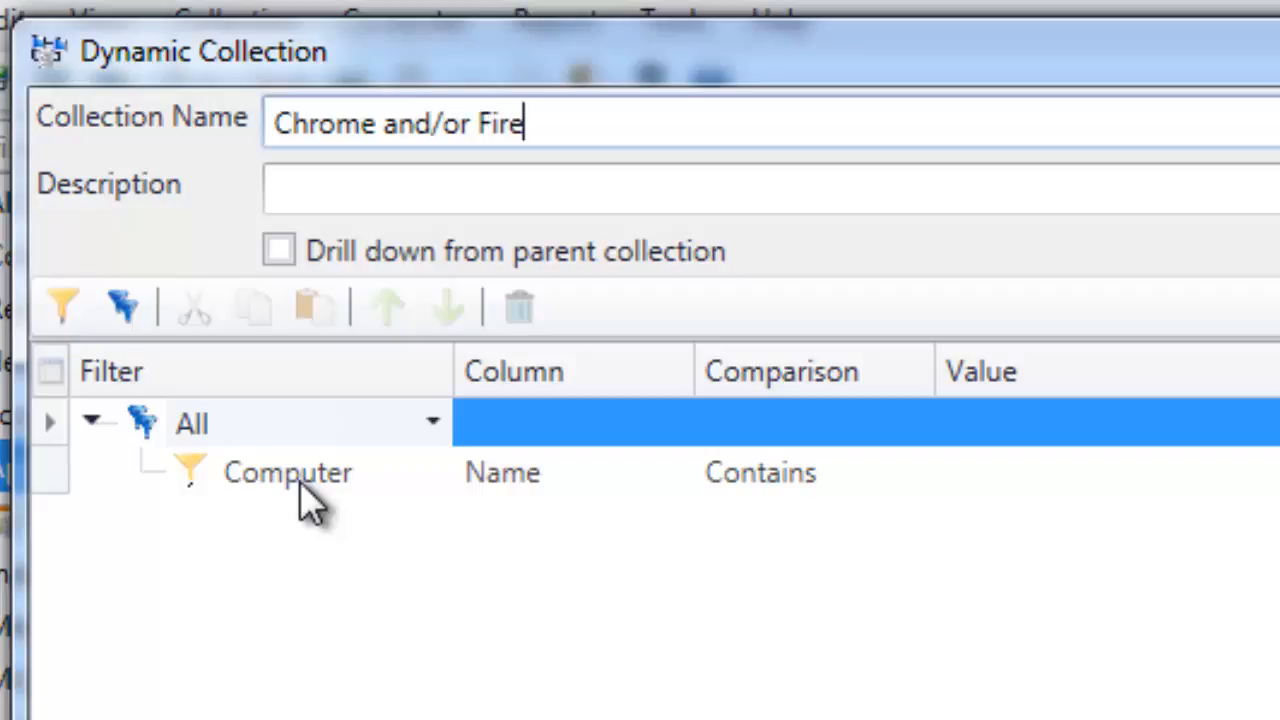
text(fox)
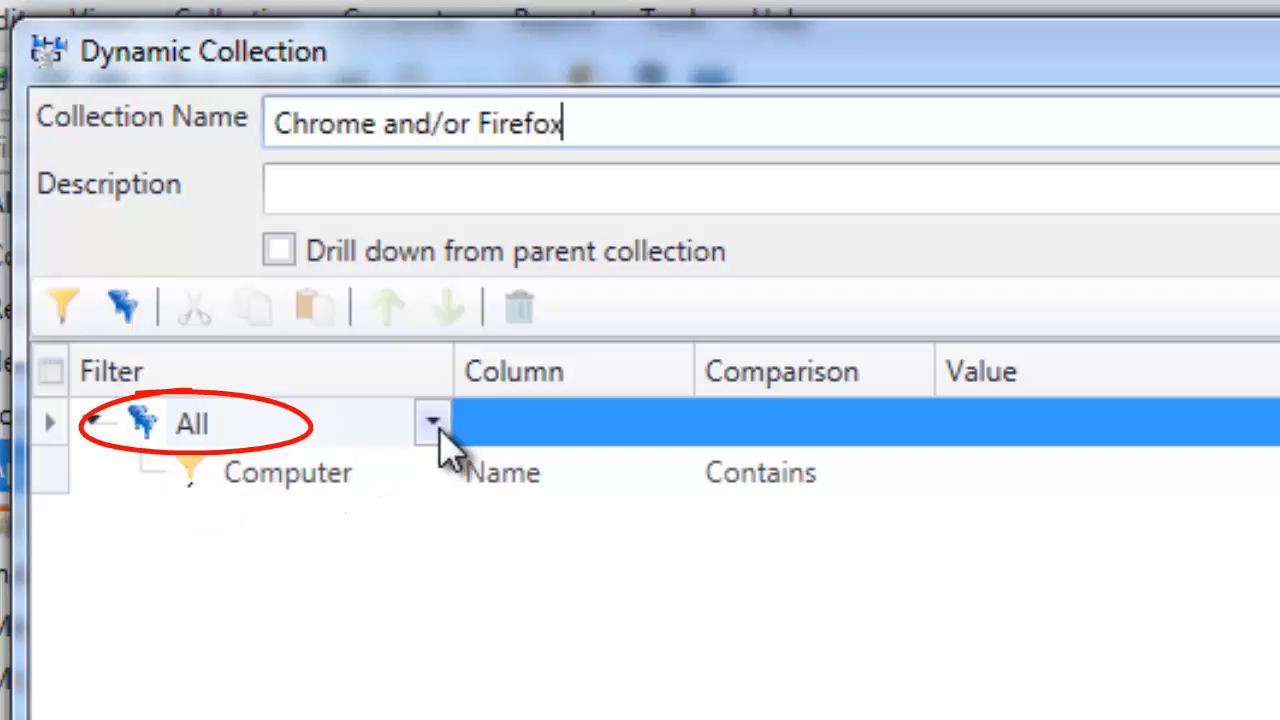
Set the group to Any with an Application Name Starts With 'Mozilla Firefox' filter
click(191, 422)
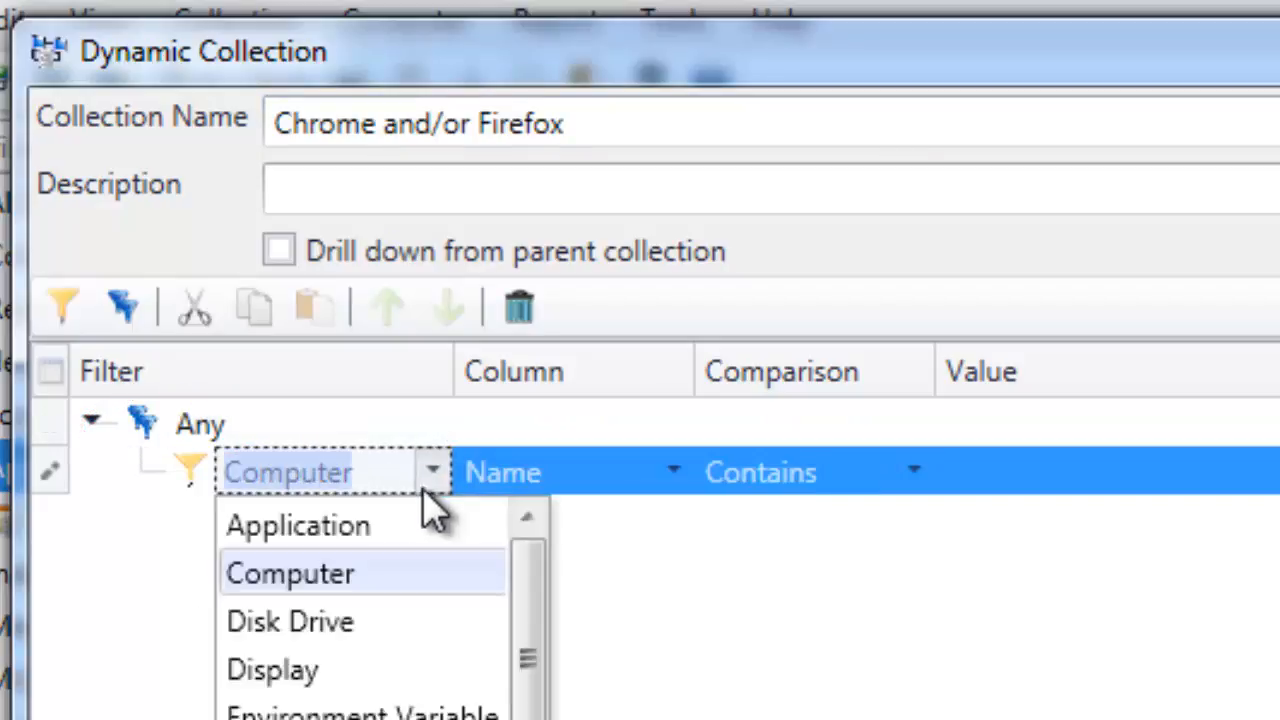
click(298, 524)
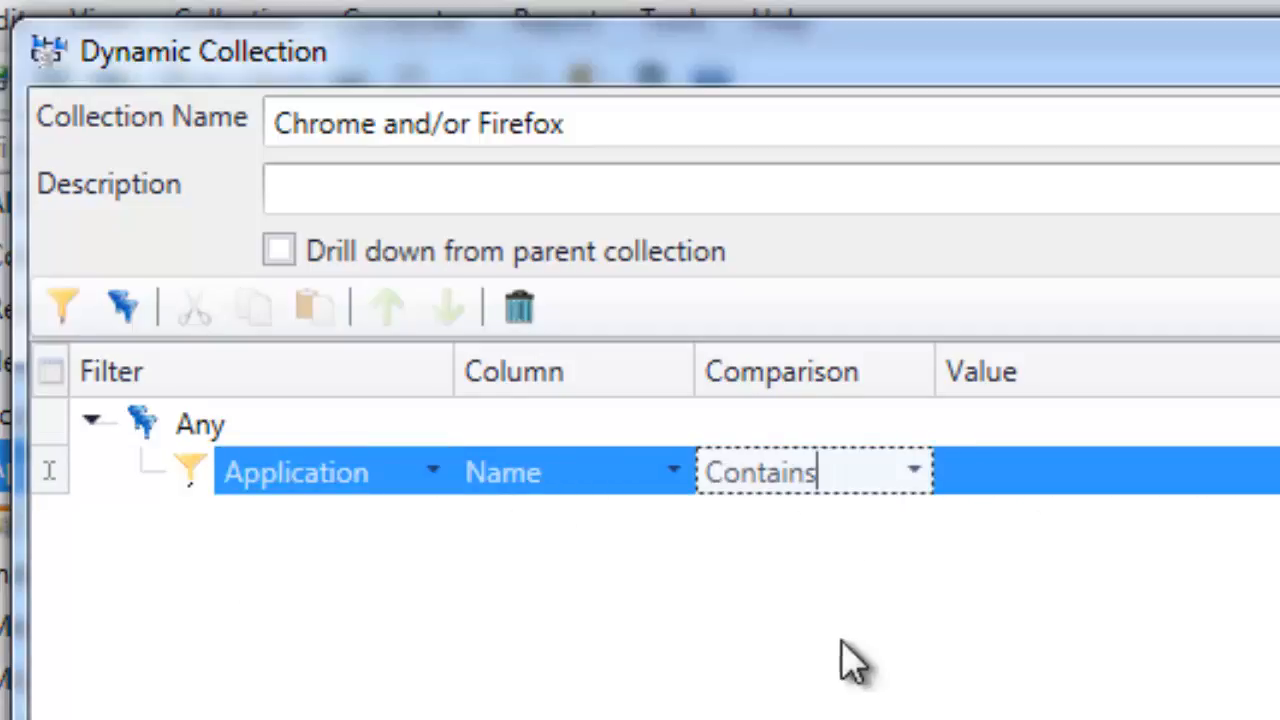
click(909, 471)
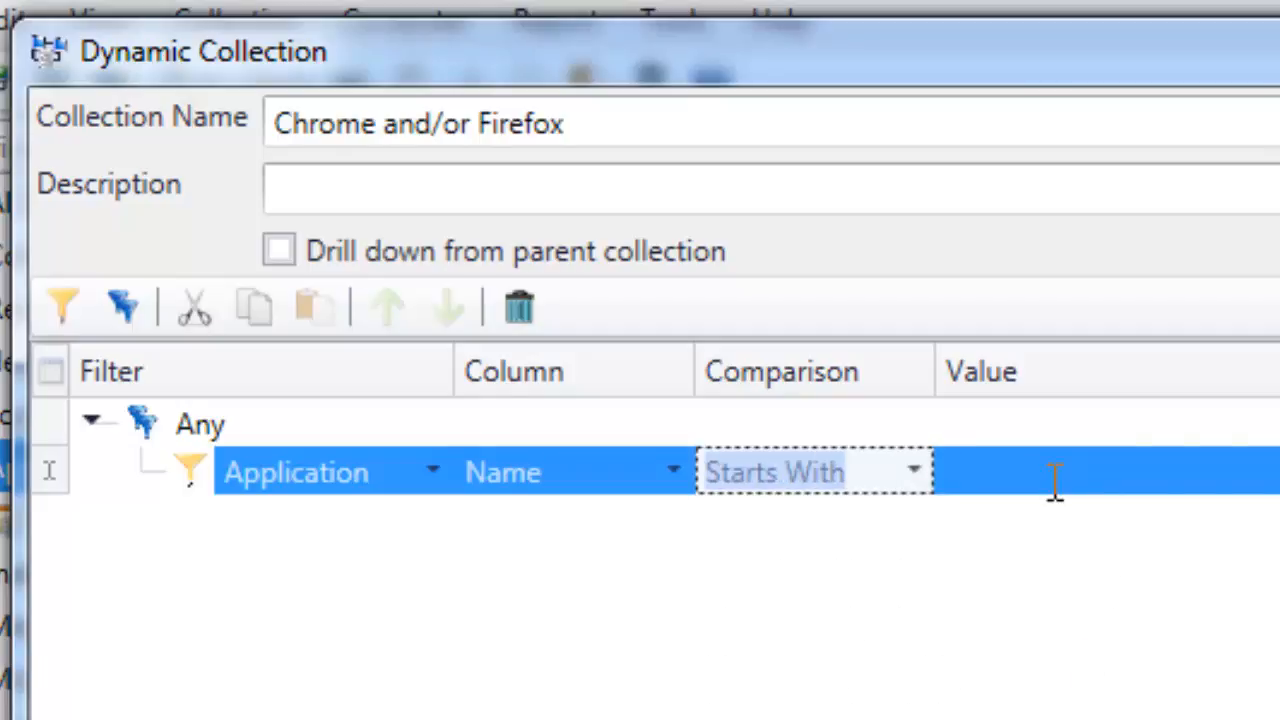
text(Mozilla)
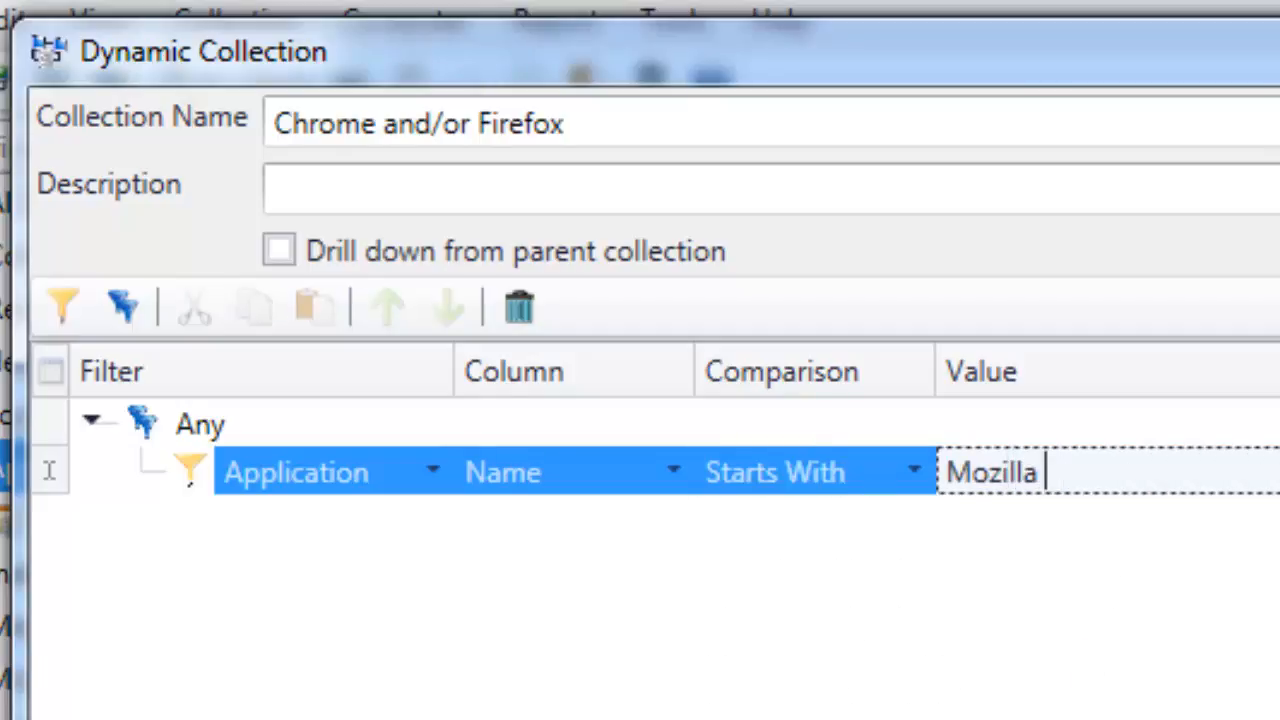
text(Firefox)
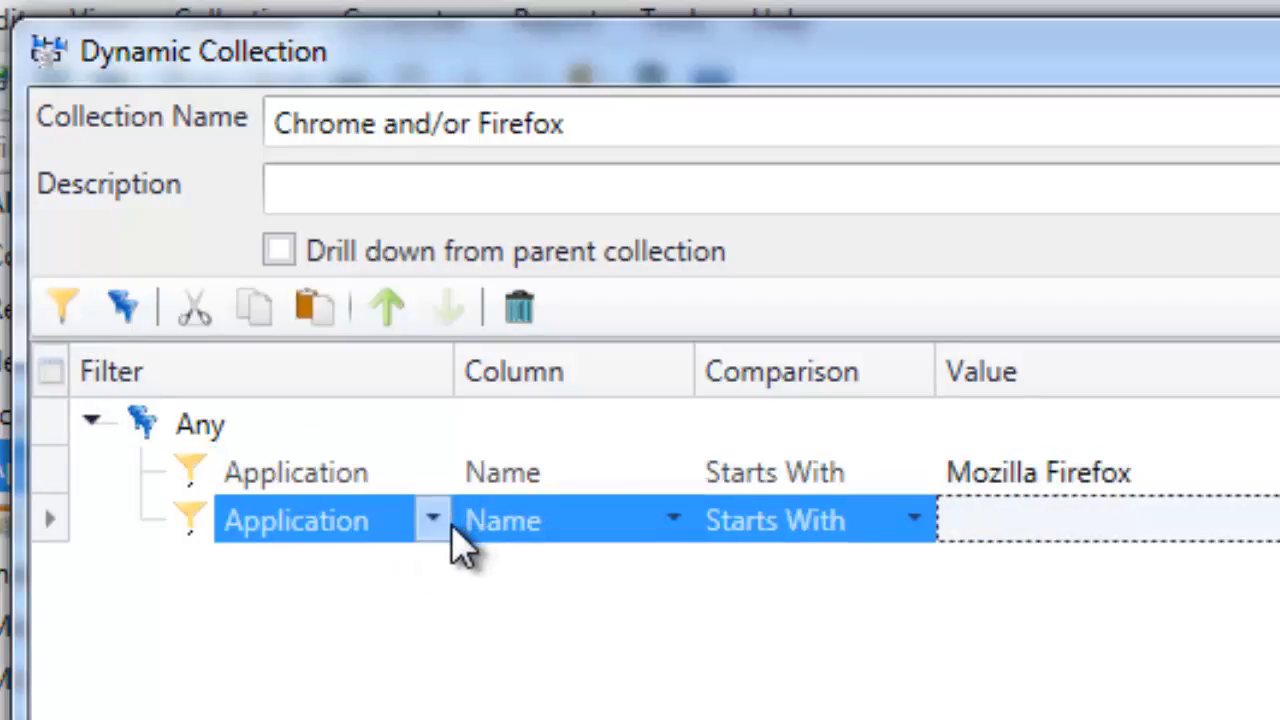
mouse_move(690, 685)
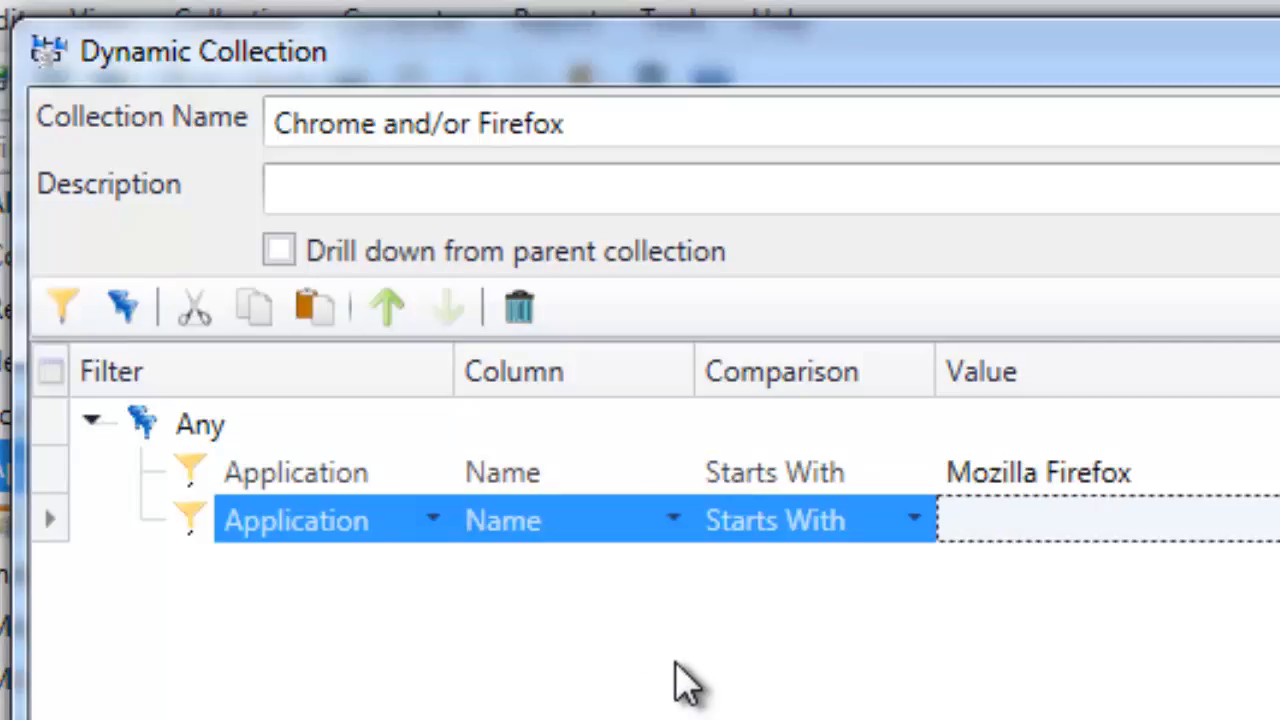
mouse_move(325, 580)
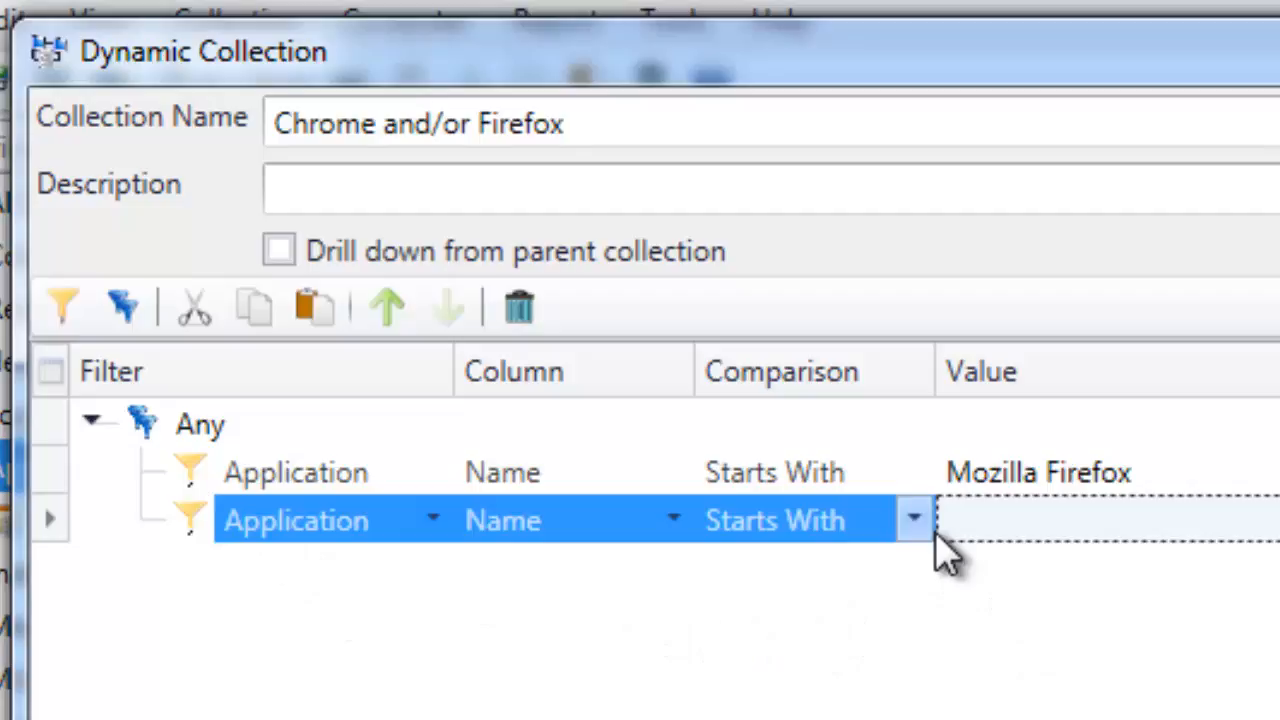
Add a second Application Name Starts With filter with value 'Google Chrome'
click(1070, 520)
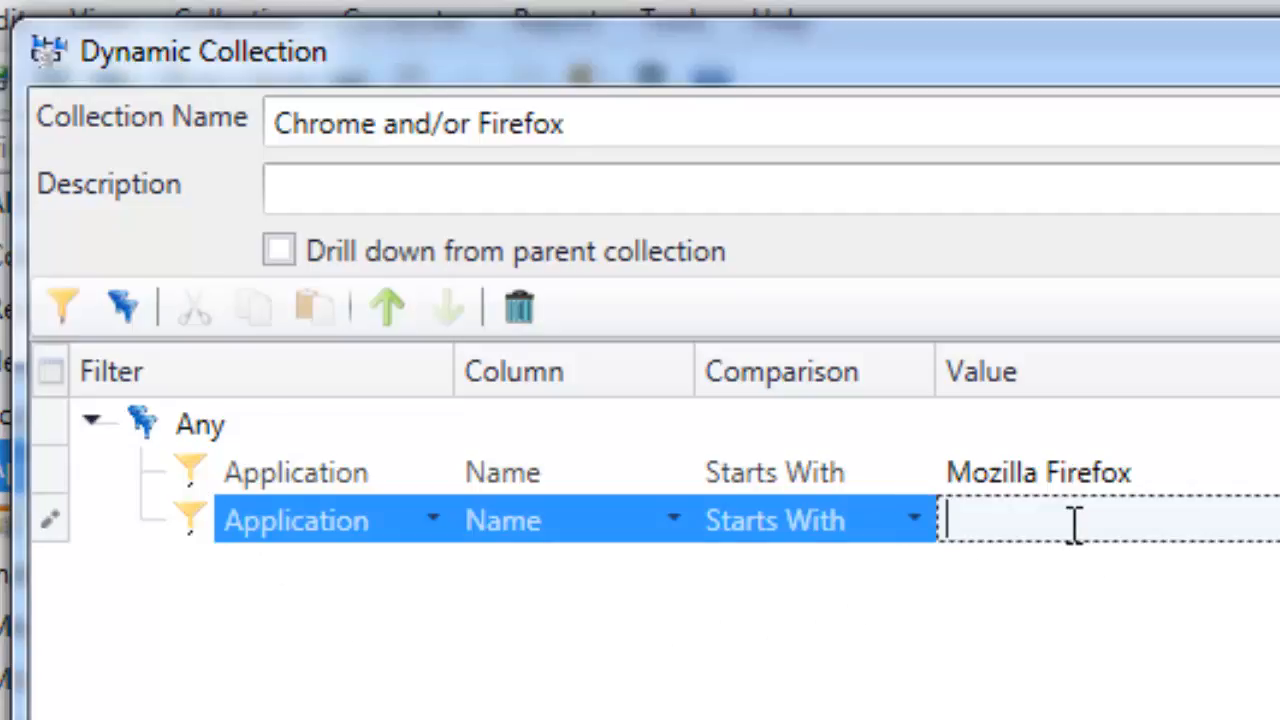
text(Google)
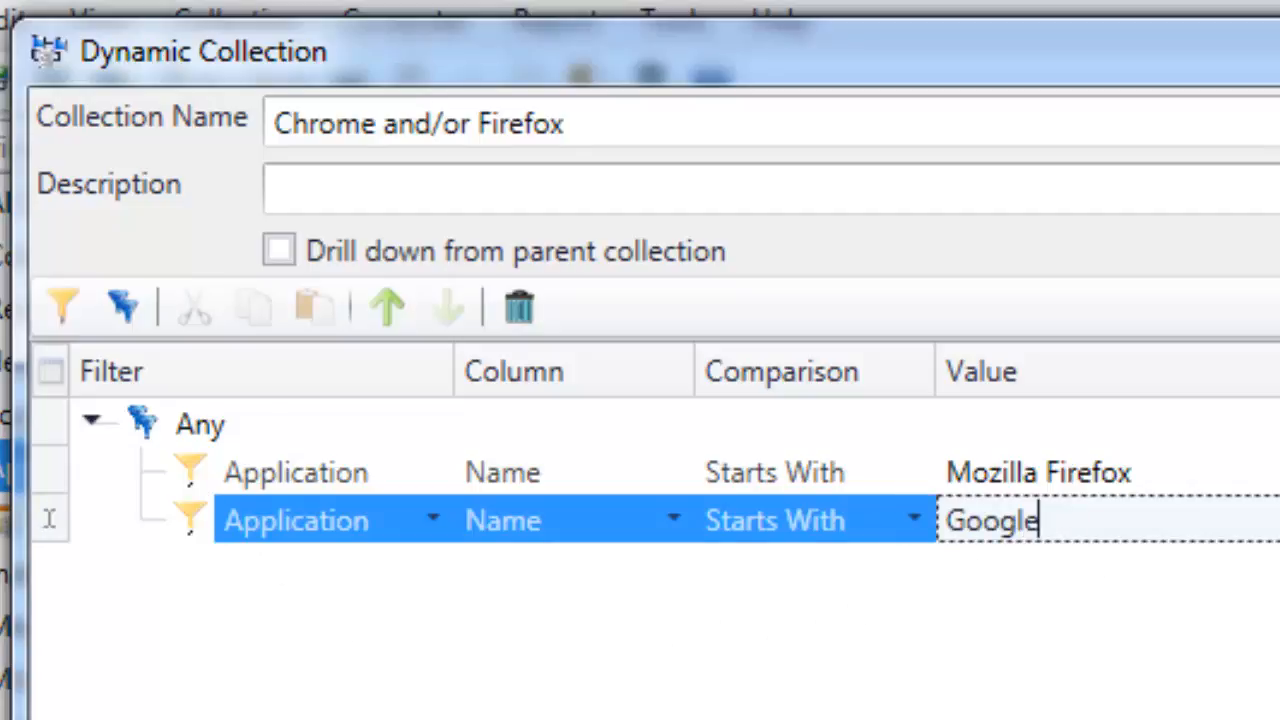
text(Chrome)
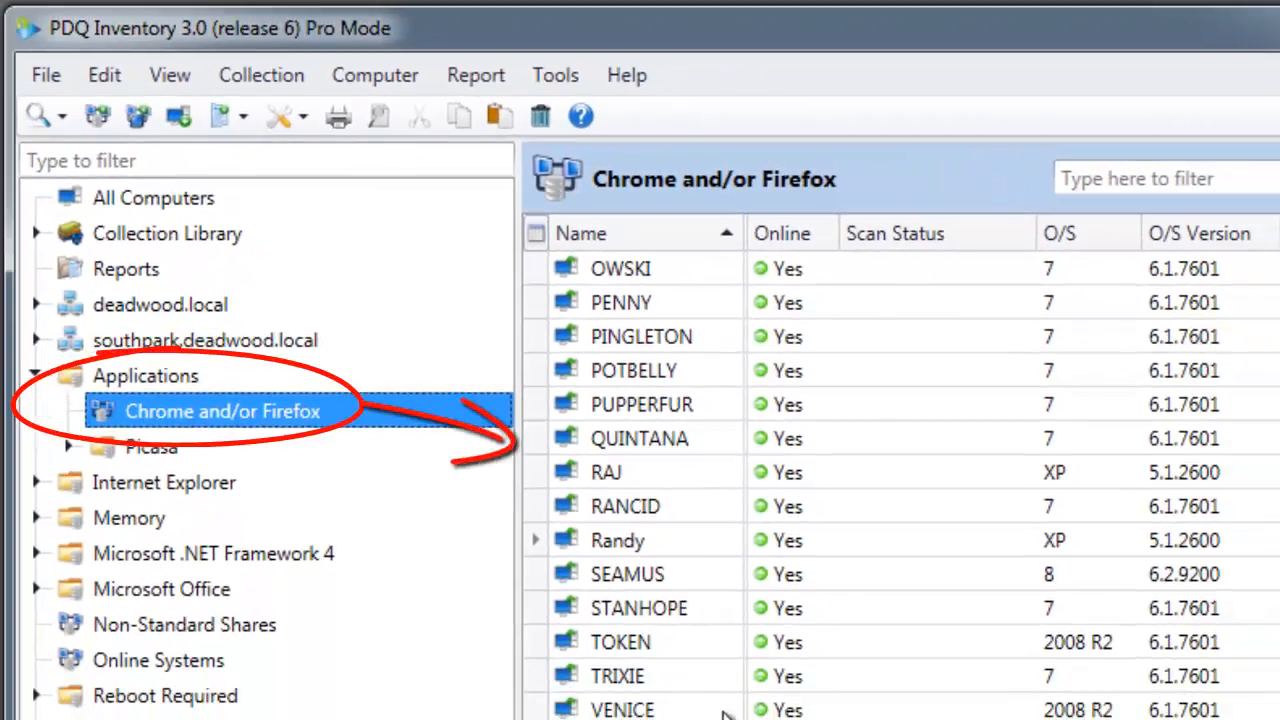
double_click(617, 675)
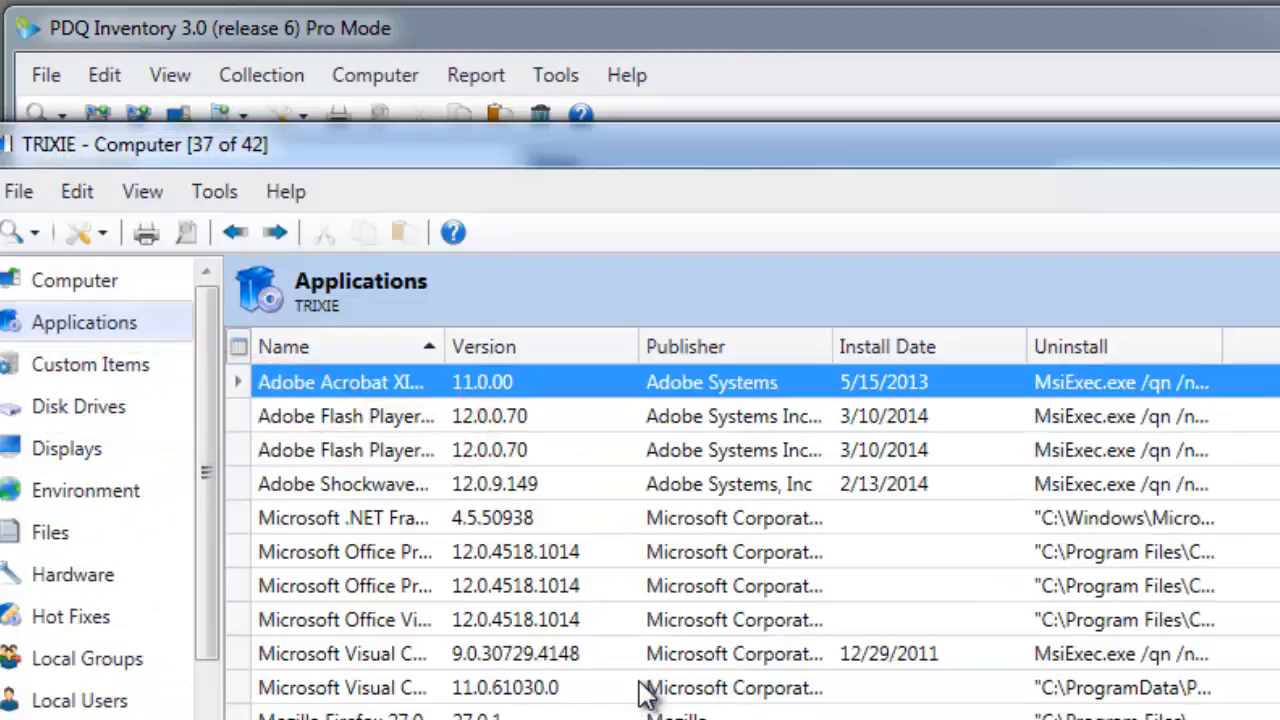
mouse_move(645, 695)
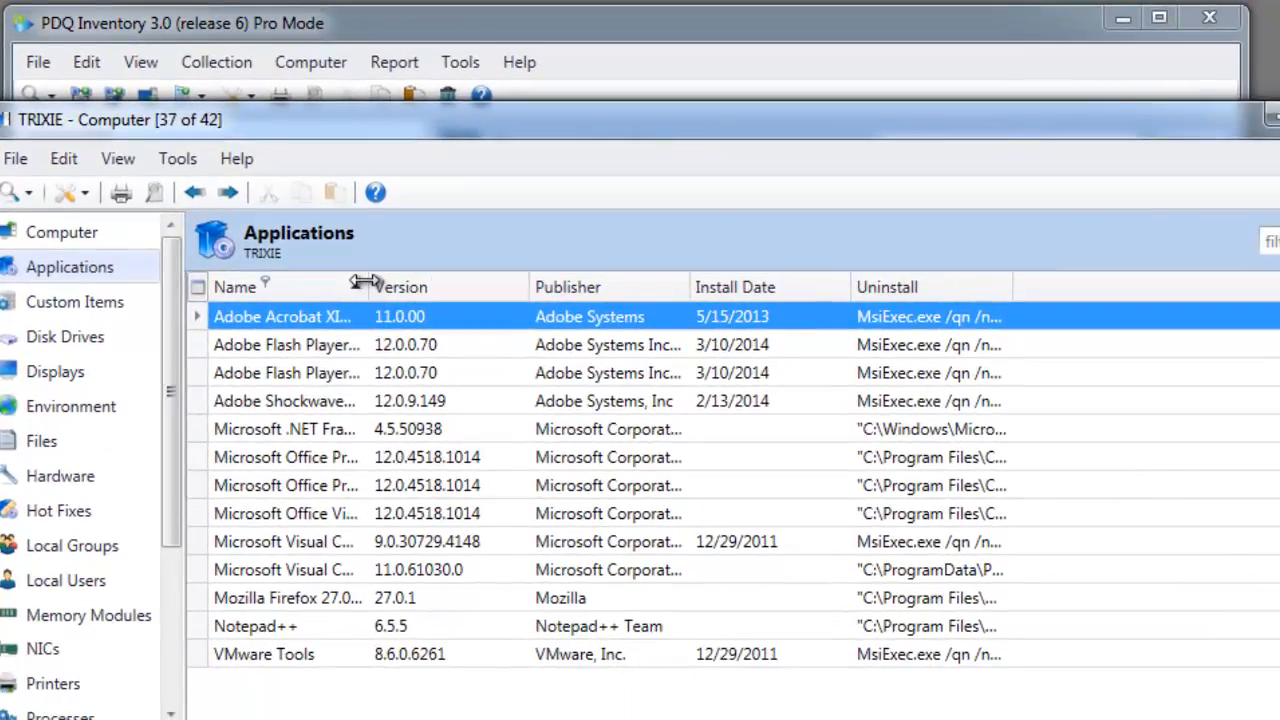
drag(369, 287, 505, 287)
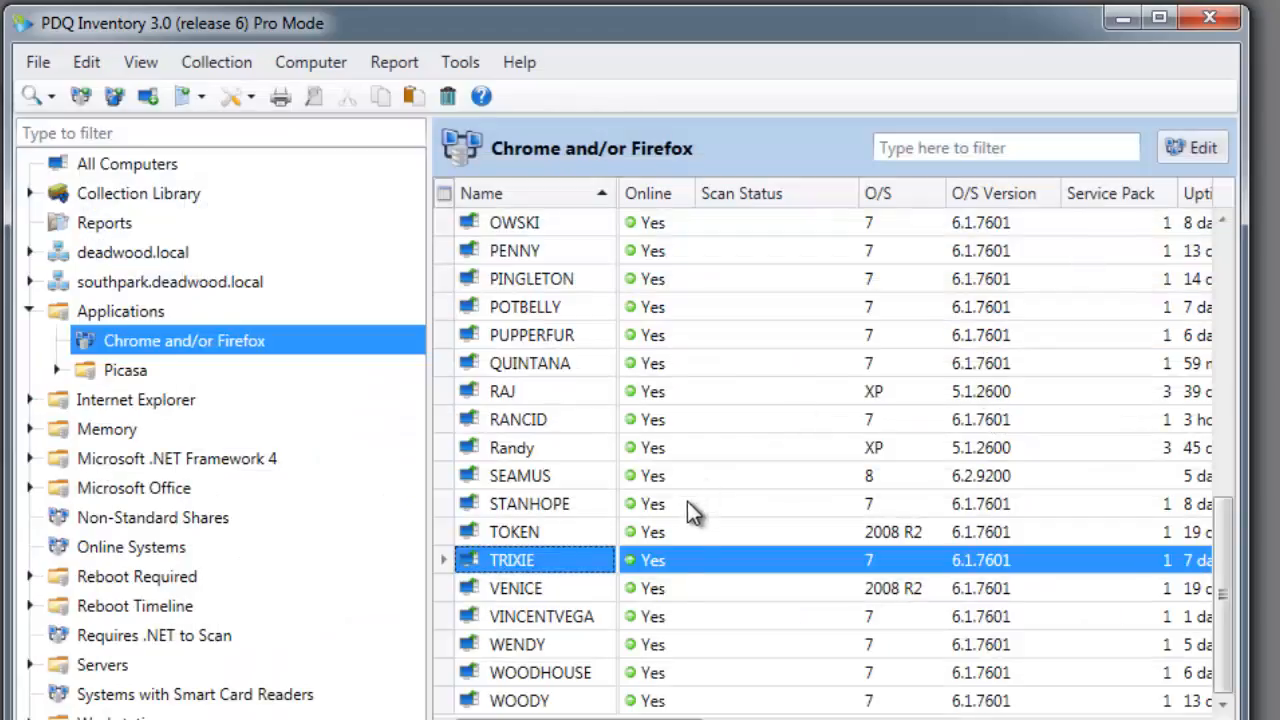
click(529, 503)
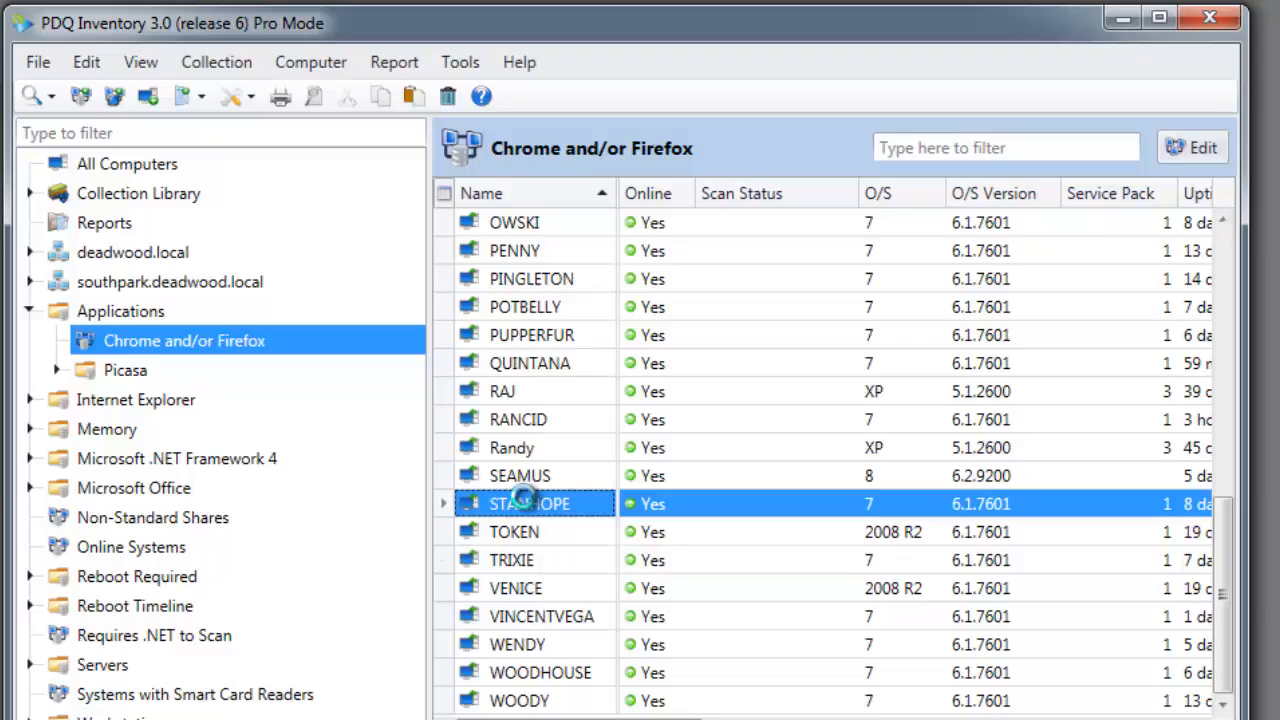
double_click(530, 503)
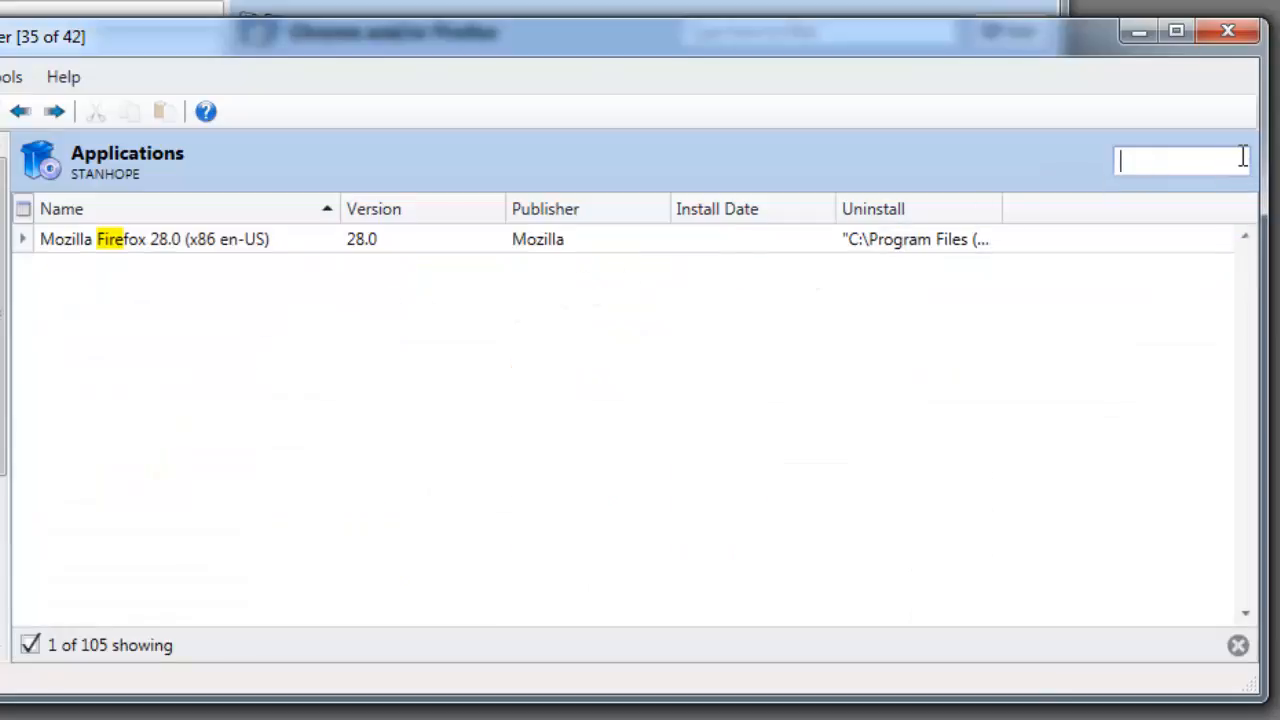
text(chrome)
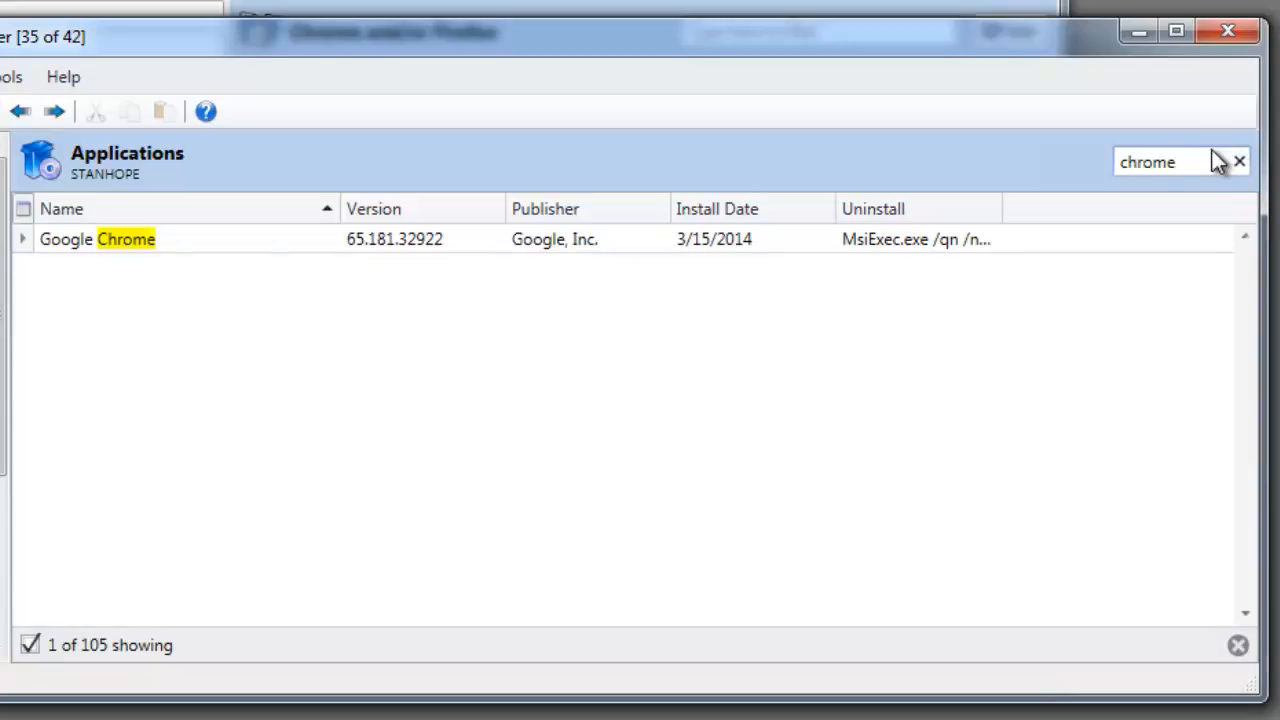
mouse_move(1239, 162)
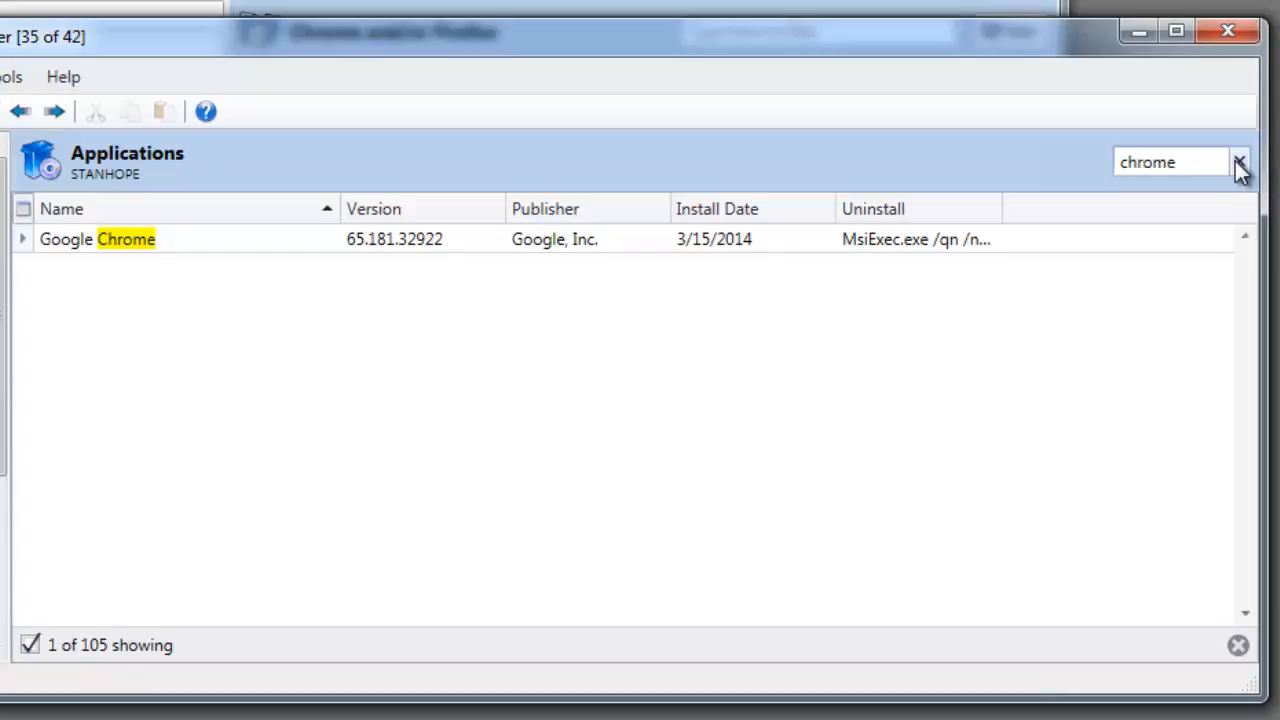
click(1240, 162)
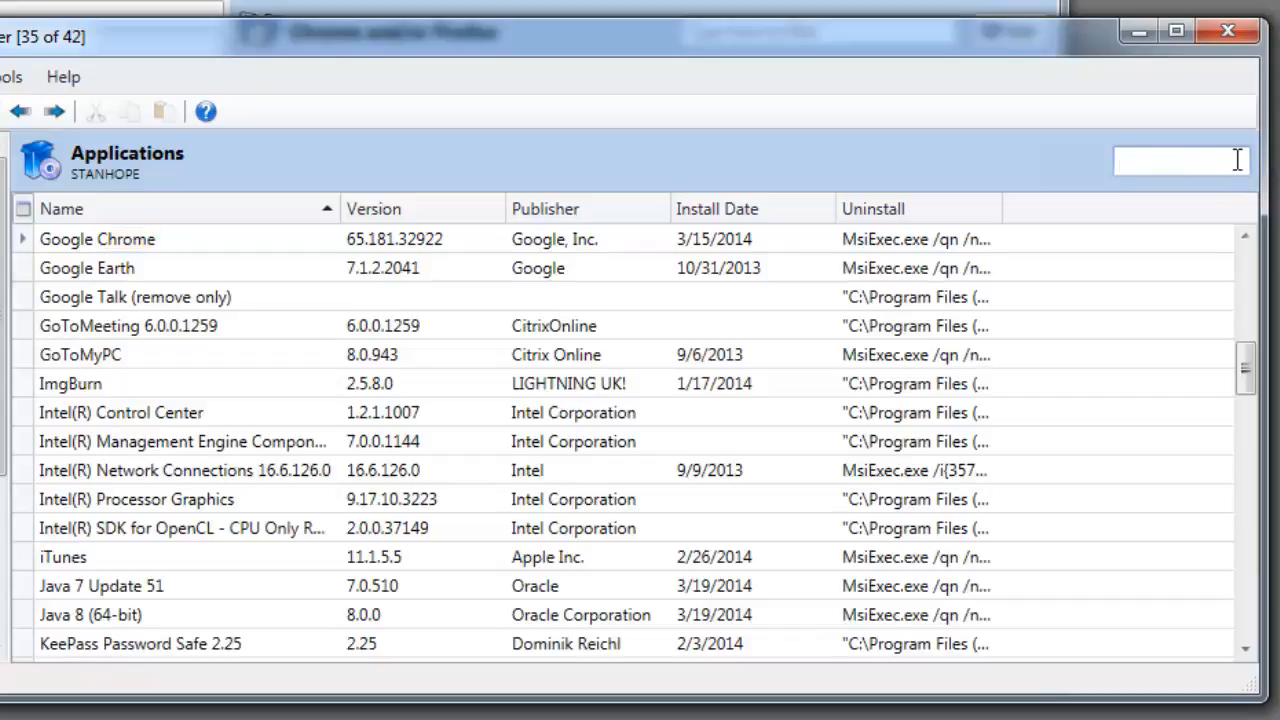
mouse_move(1228, 130)
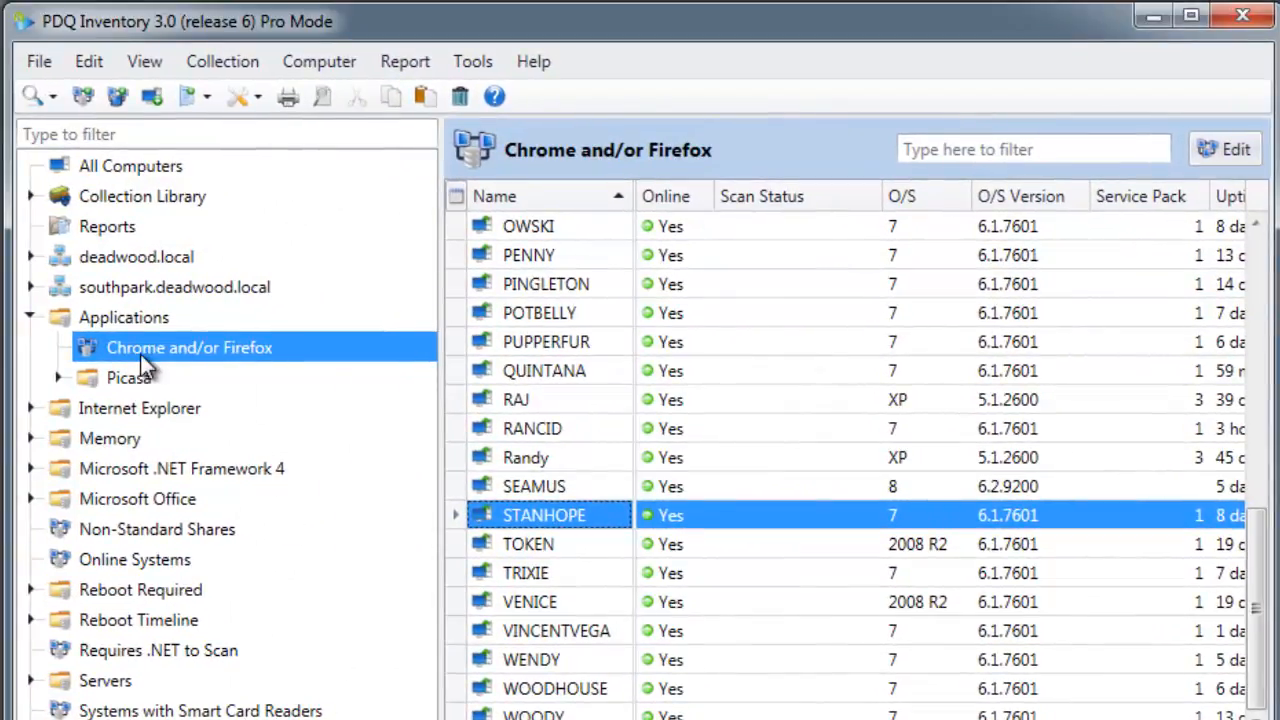
Switch the top group to All so both filters are required, then reopen the collection editor
click(1235, 149)
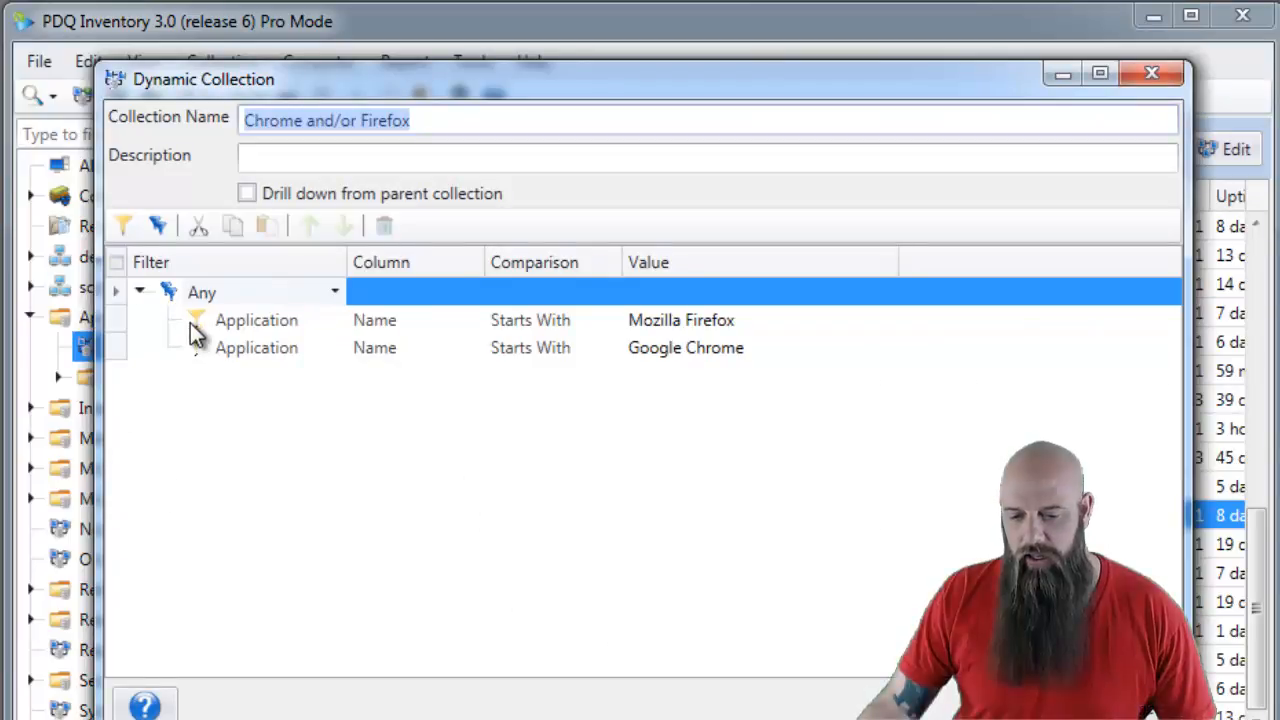
click(334, 291)
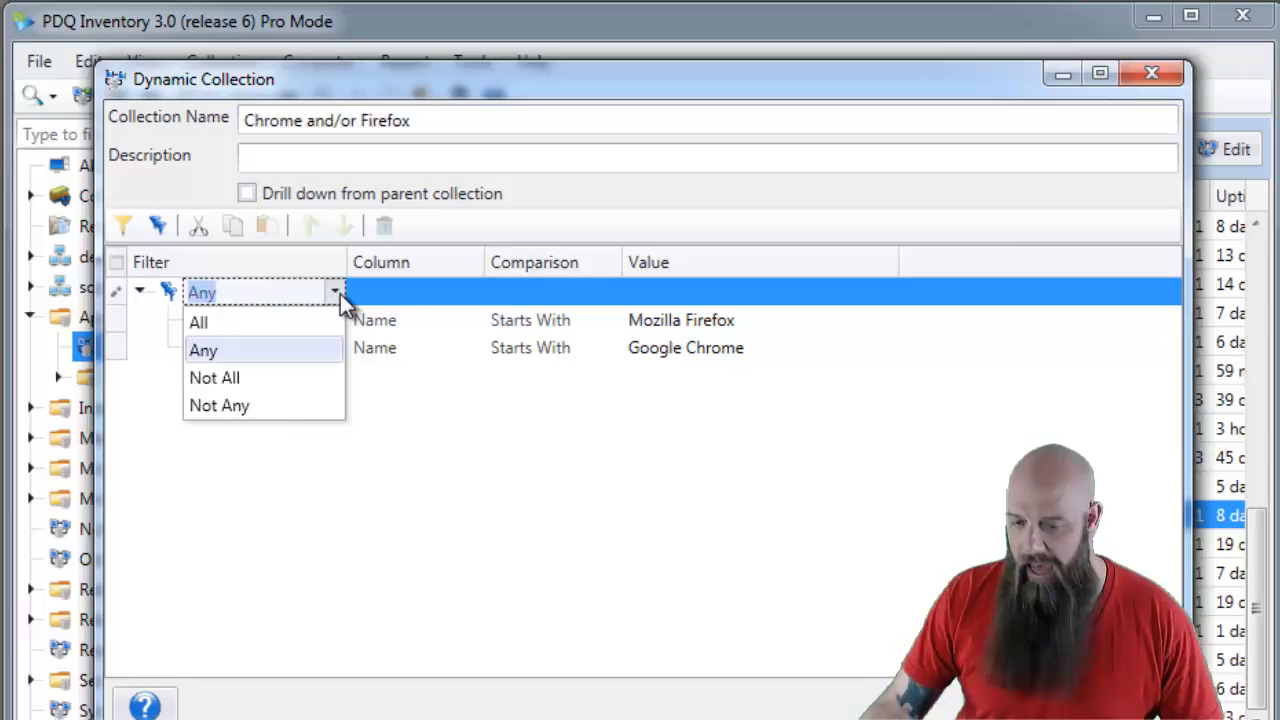
mouse_move(330, 310)
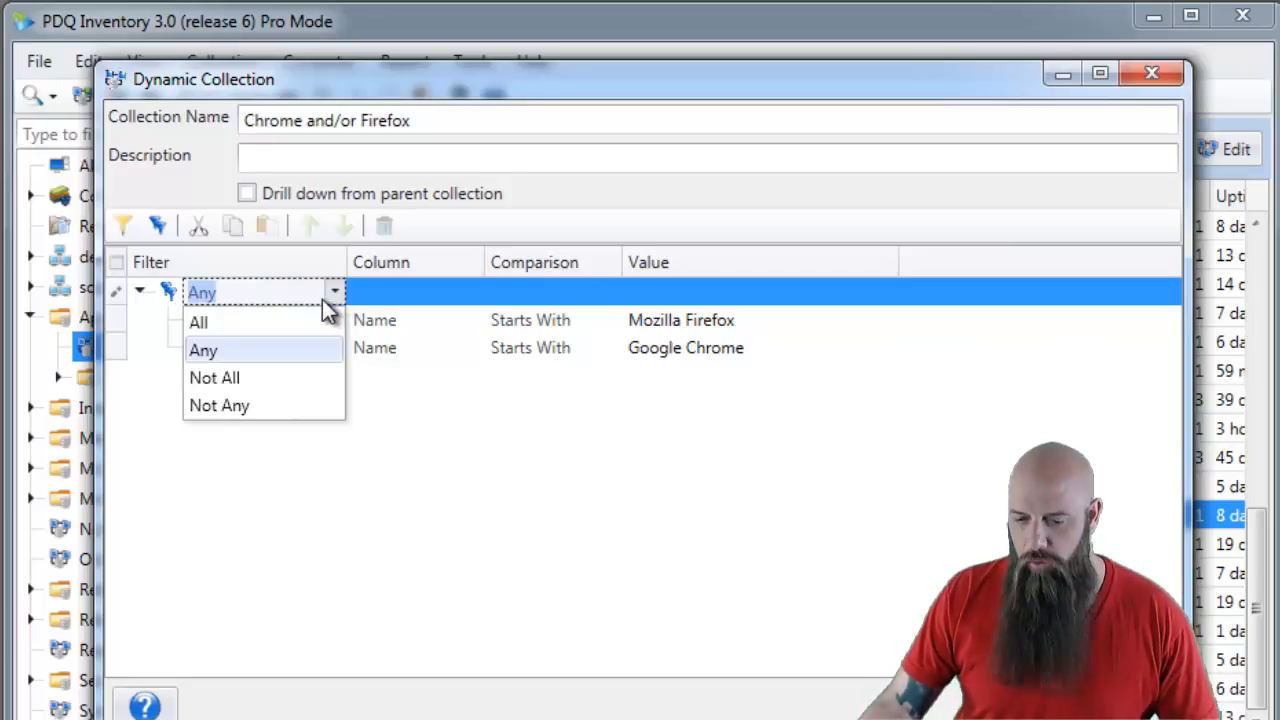
click(198, 321)
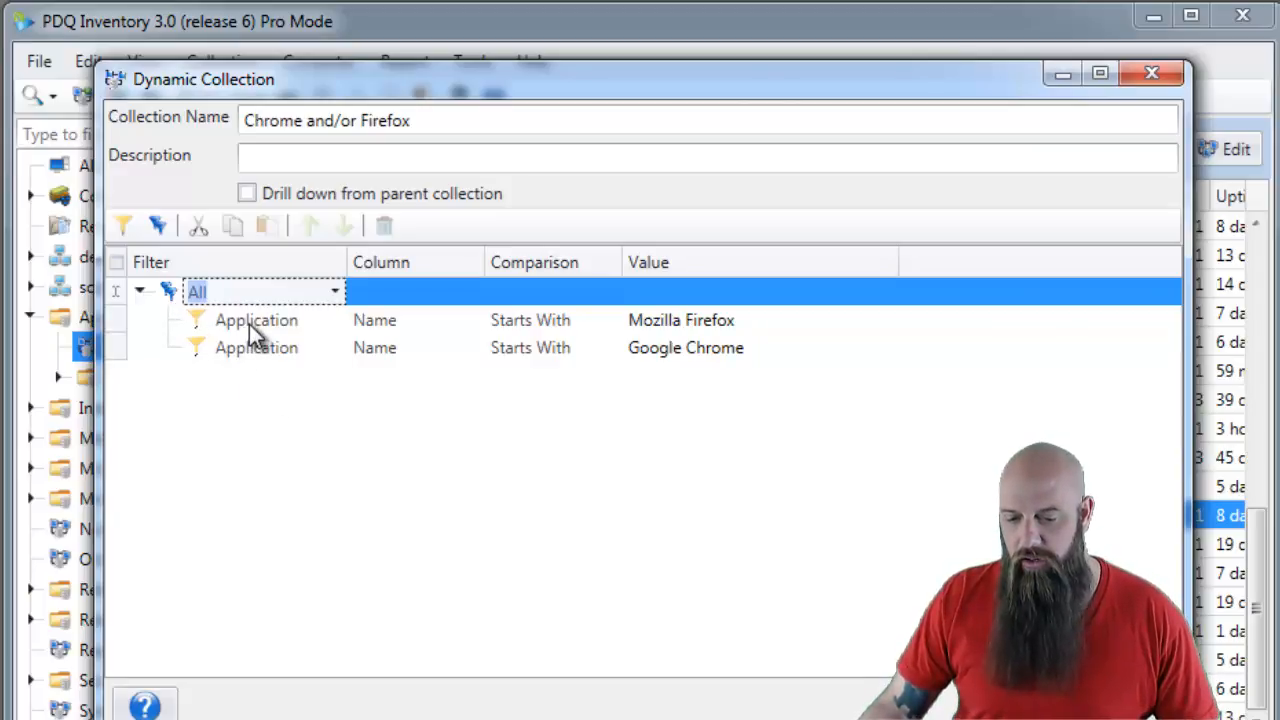
mouse_move(370, 410)
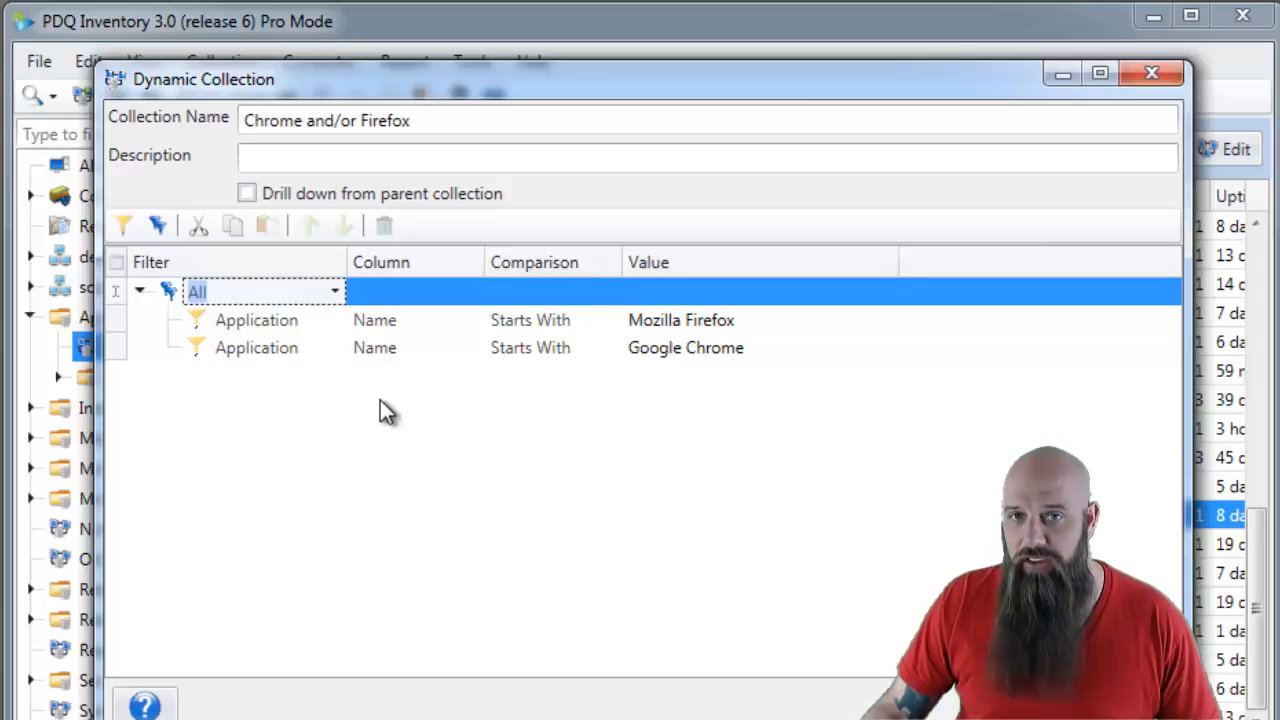
mouse_move(358, 393)
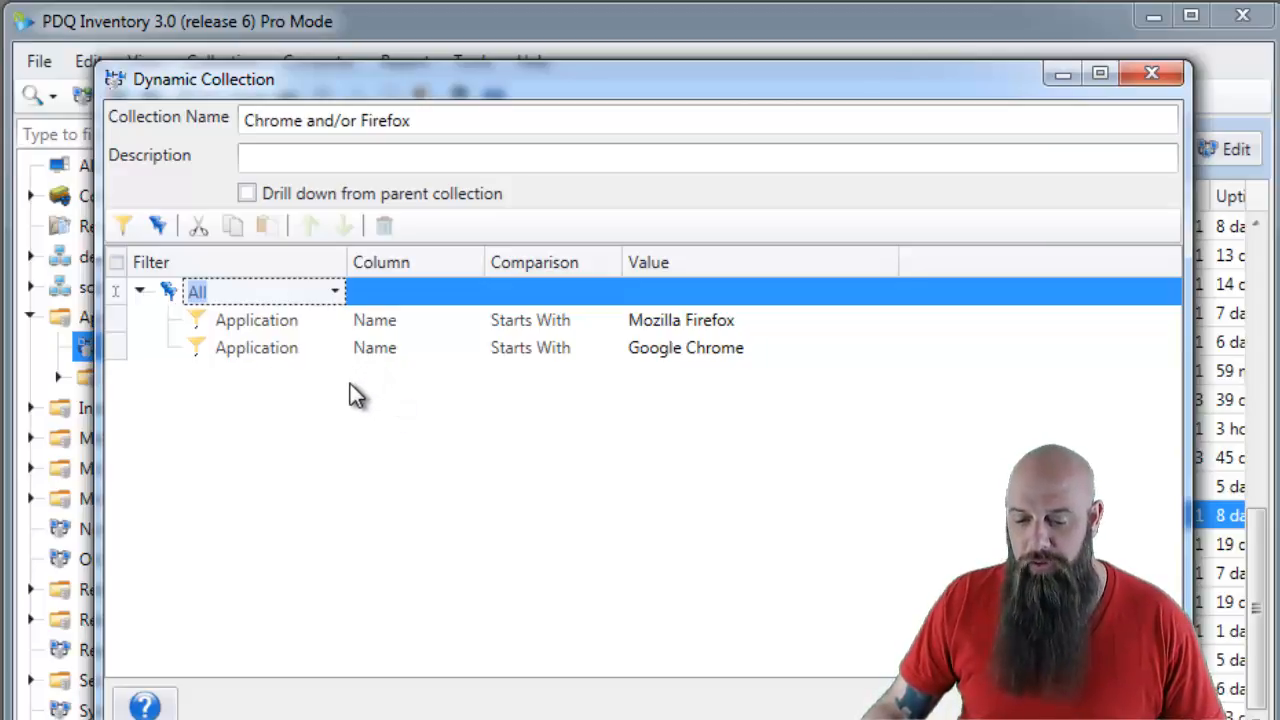
mouse_move(725, 335)
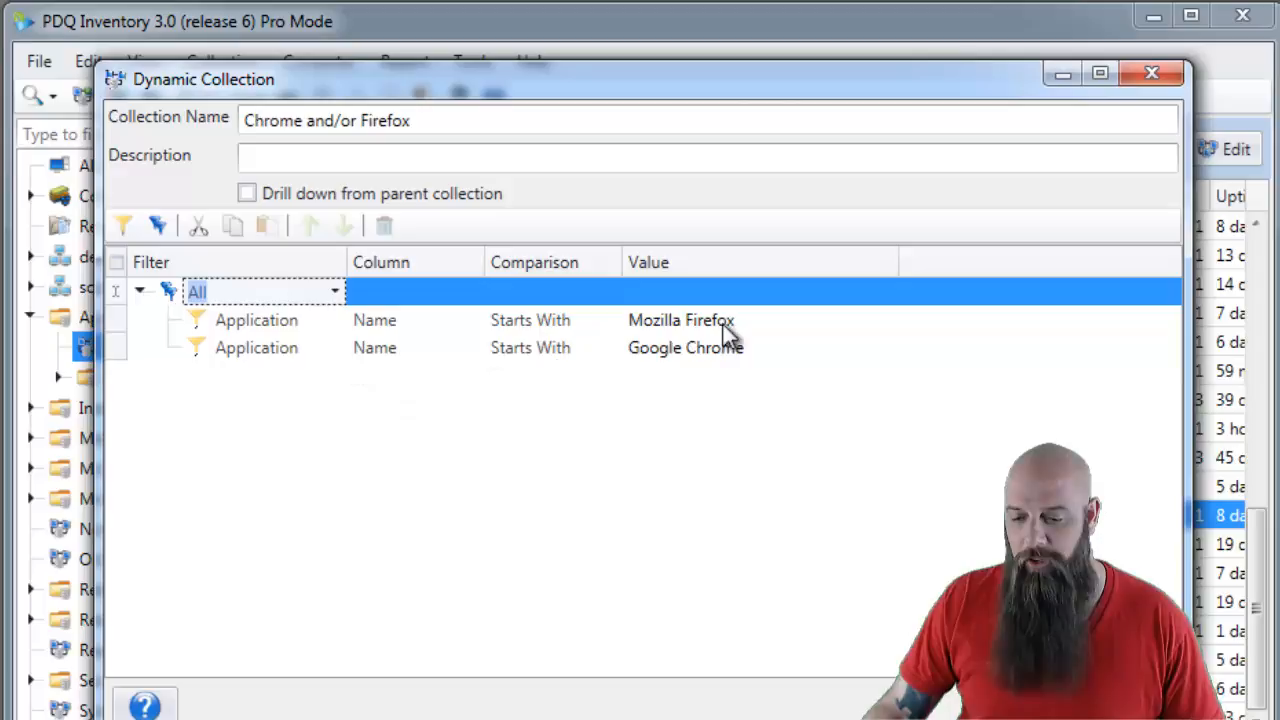
mouse_move(585, 383)
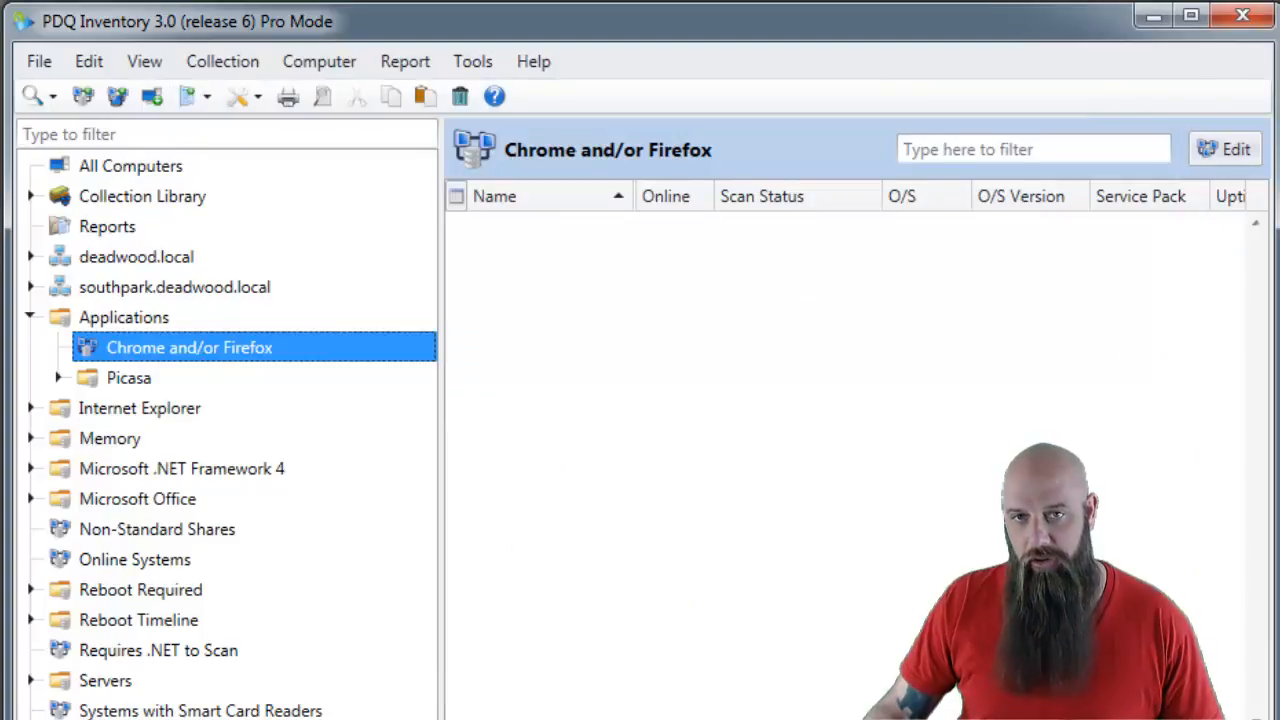
mouse_move(189, 347)
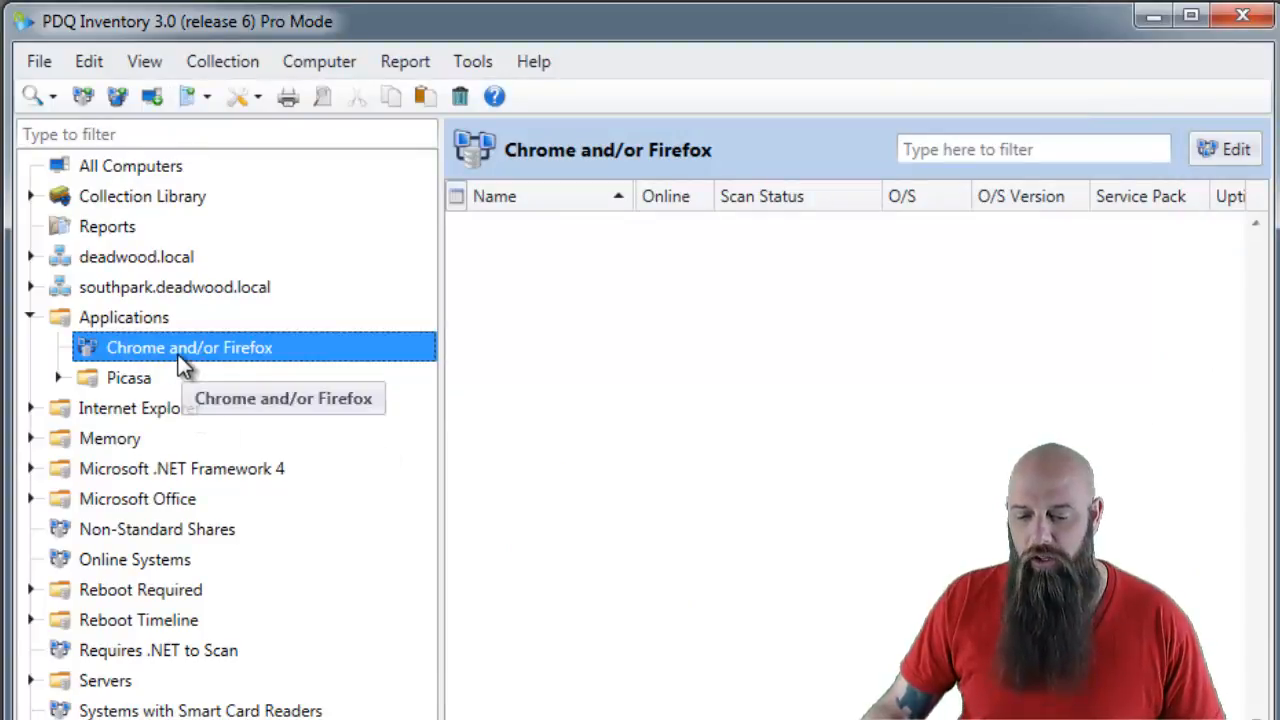
double_click(189, 347)
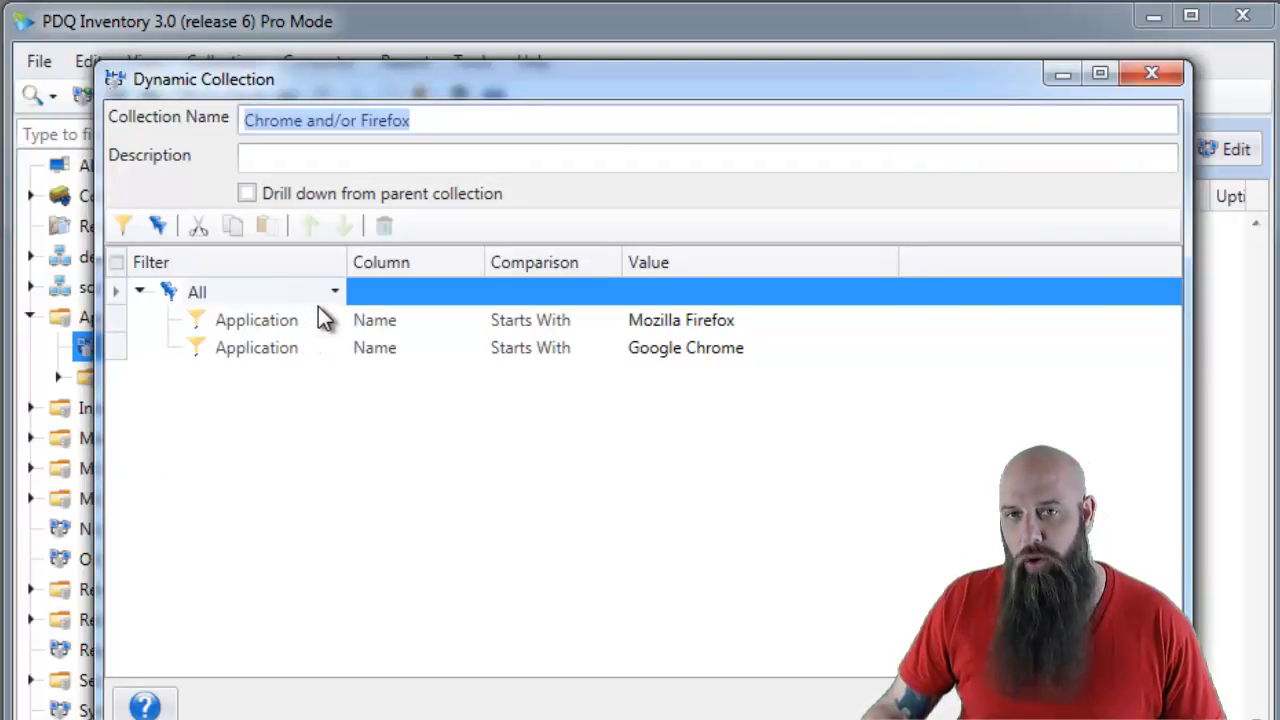
Try Any on the top group, then set it back to All
click(333, 291)
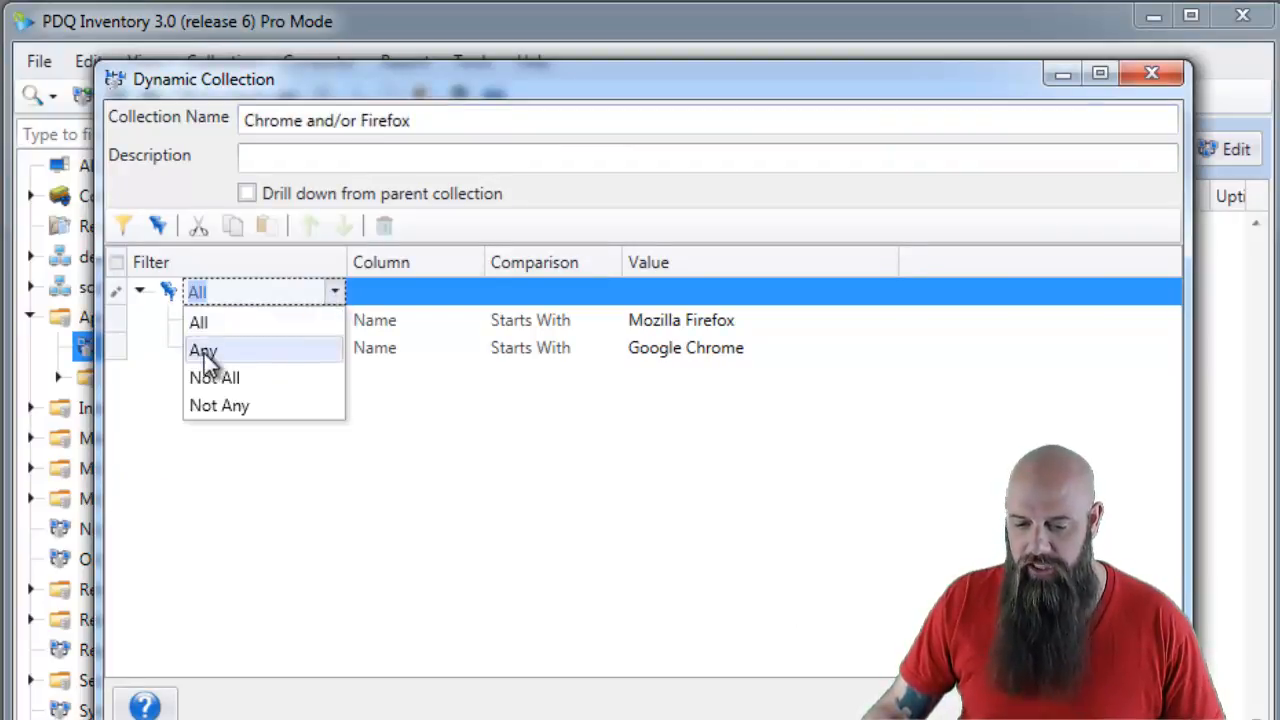
click(202, 349)
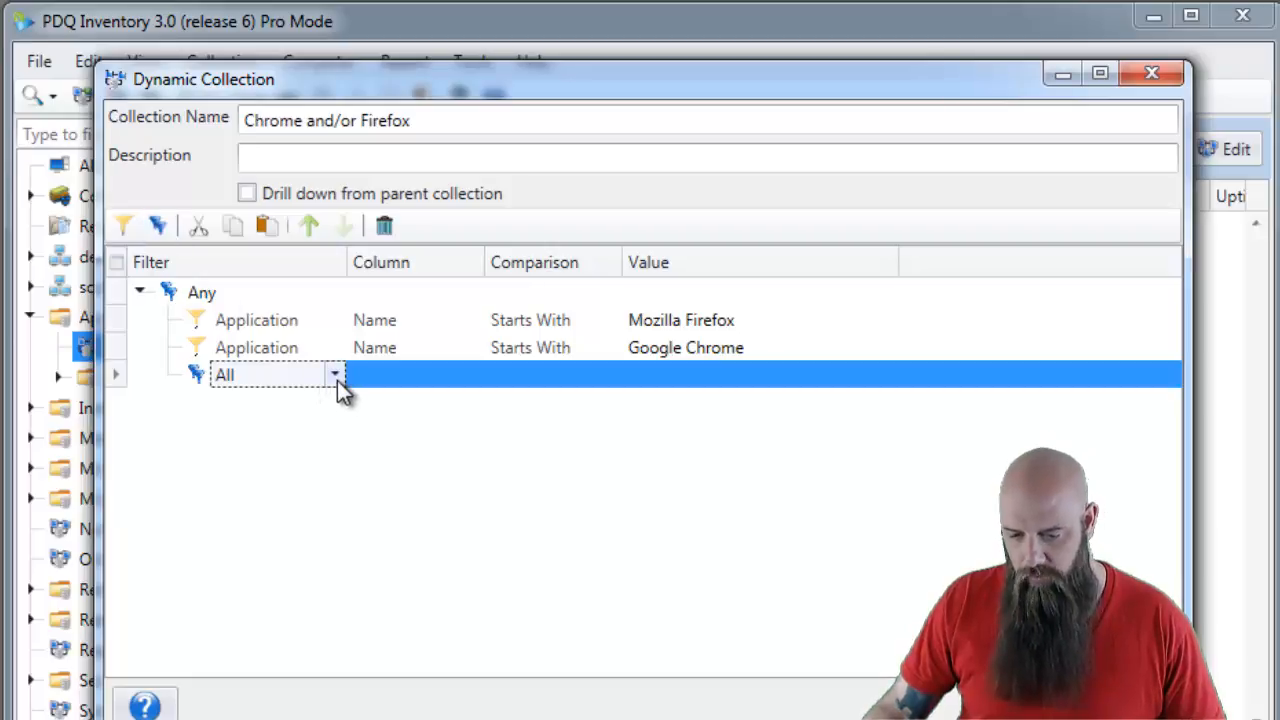
mouse_move(327, 376)
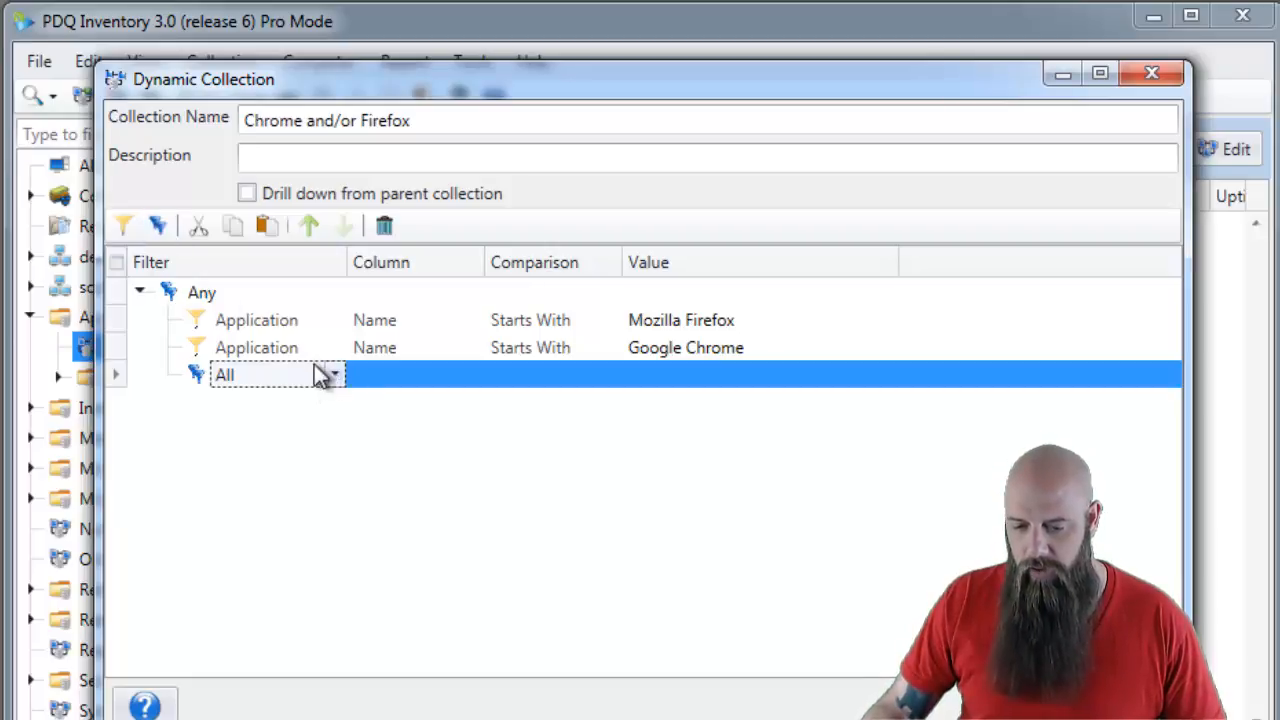
click(202, 291)
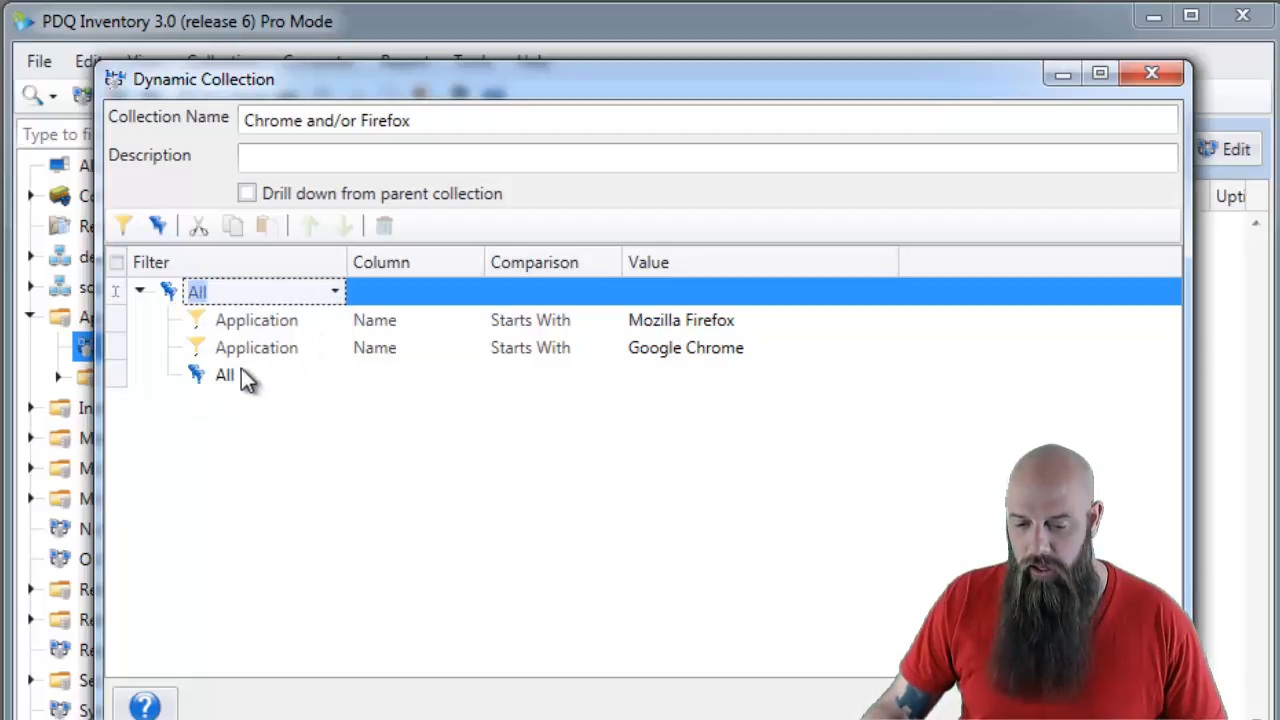
Move the Google Chrome and Mozilla Firefox filters each into its own nested All group
click(345, 225)
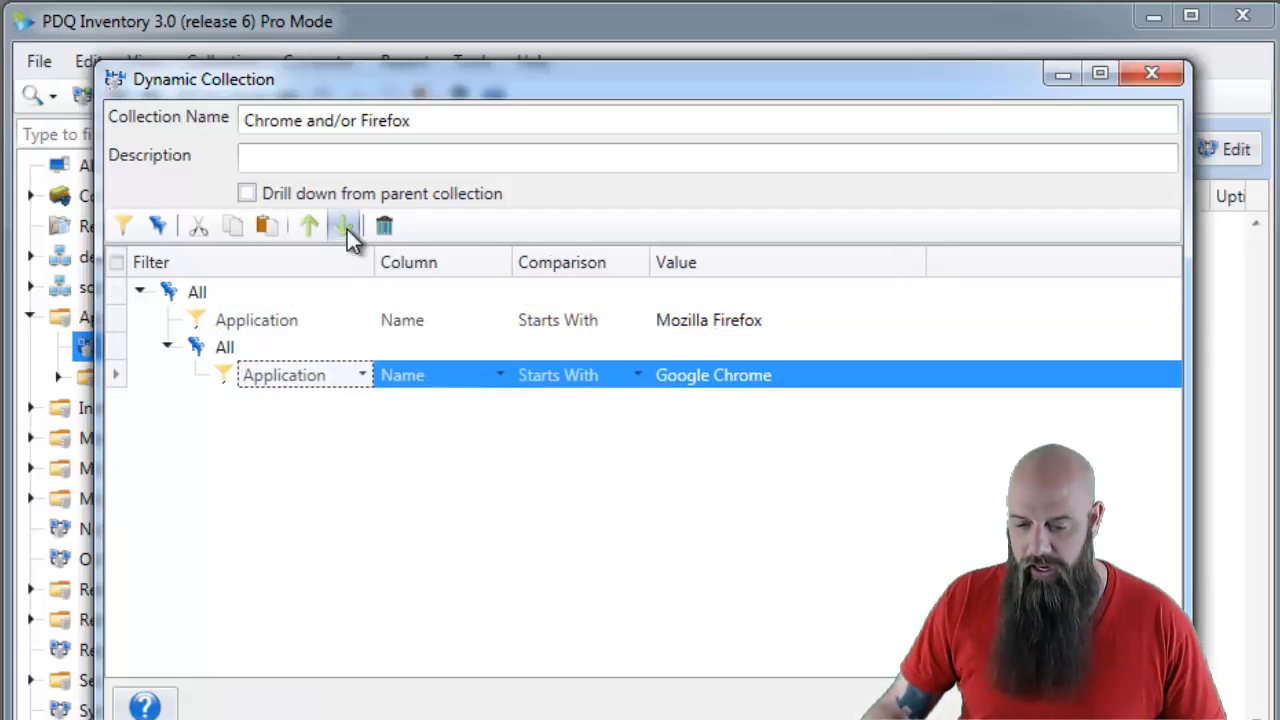
click(344, 225)
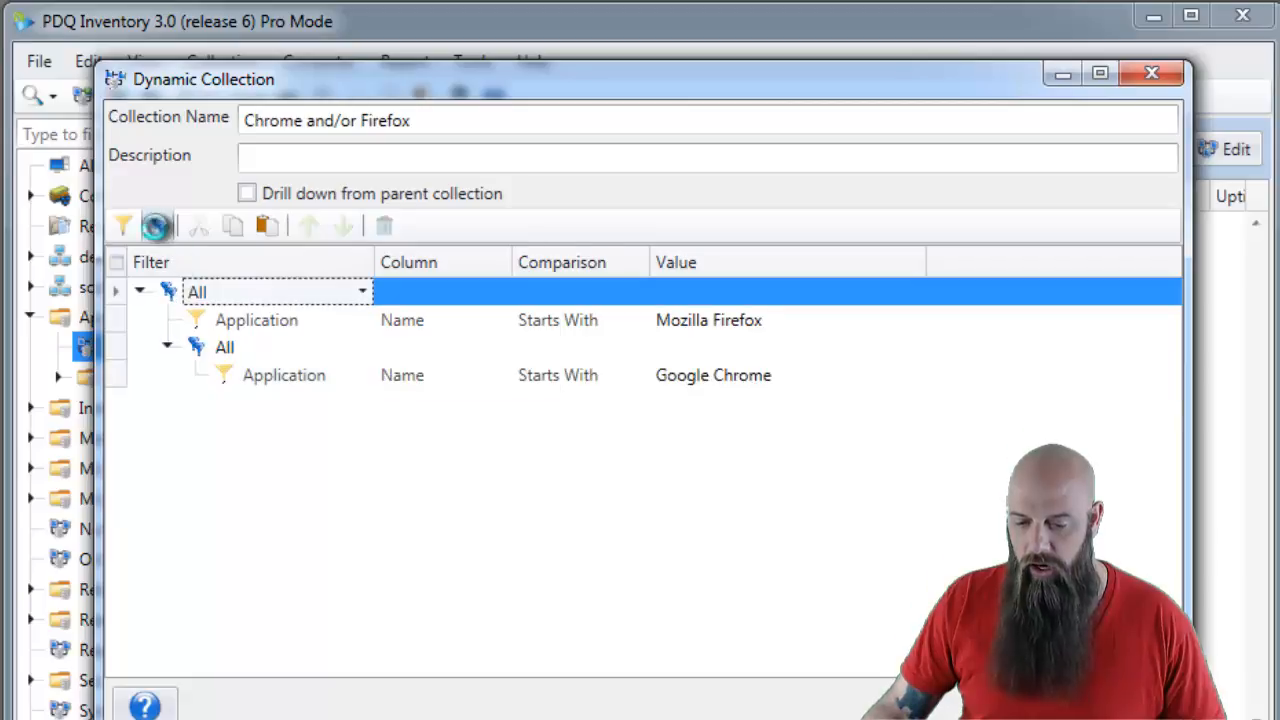
click(343, 225)
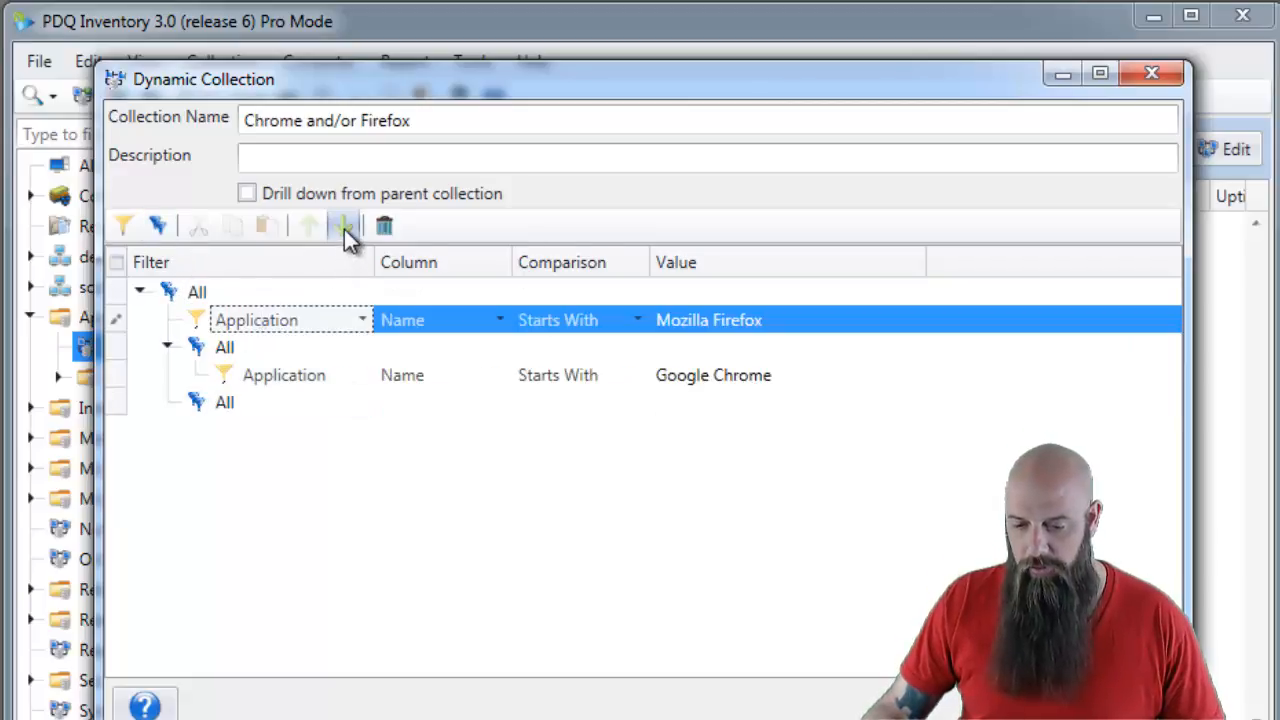
click(345, 225)
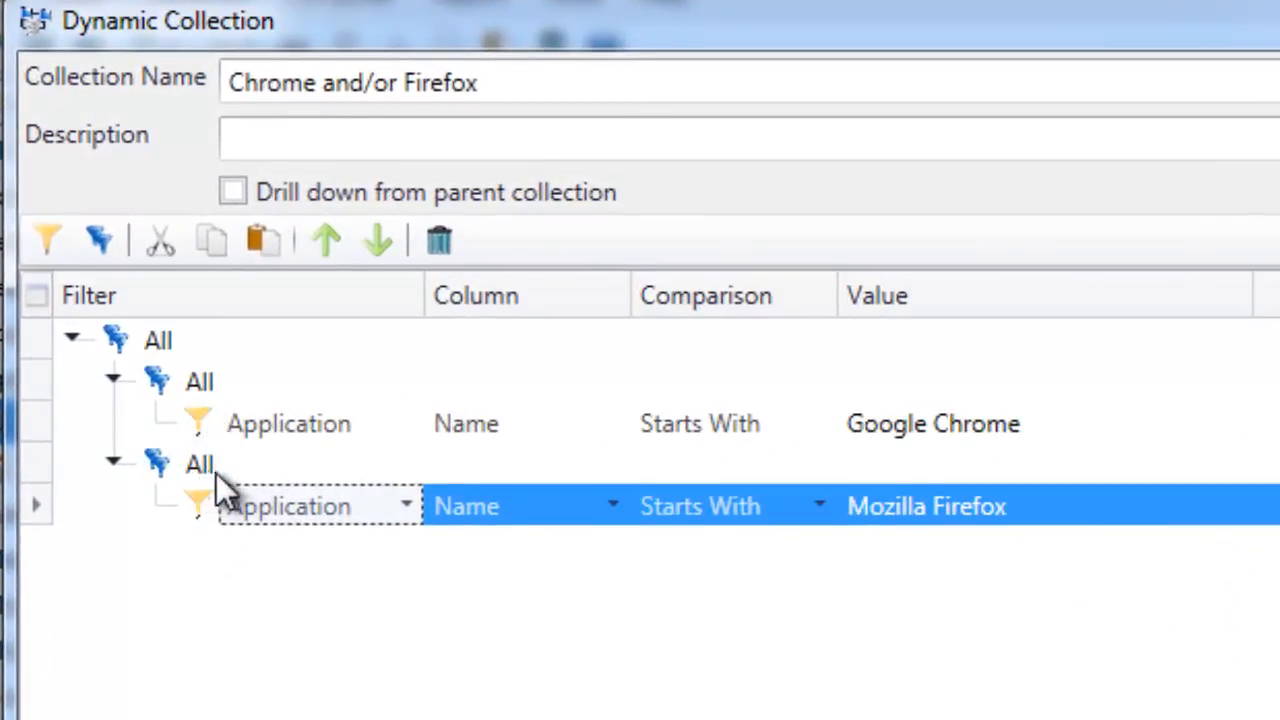
mouse_move(240, 515)
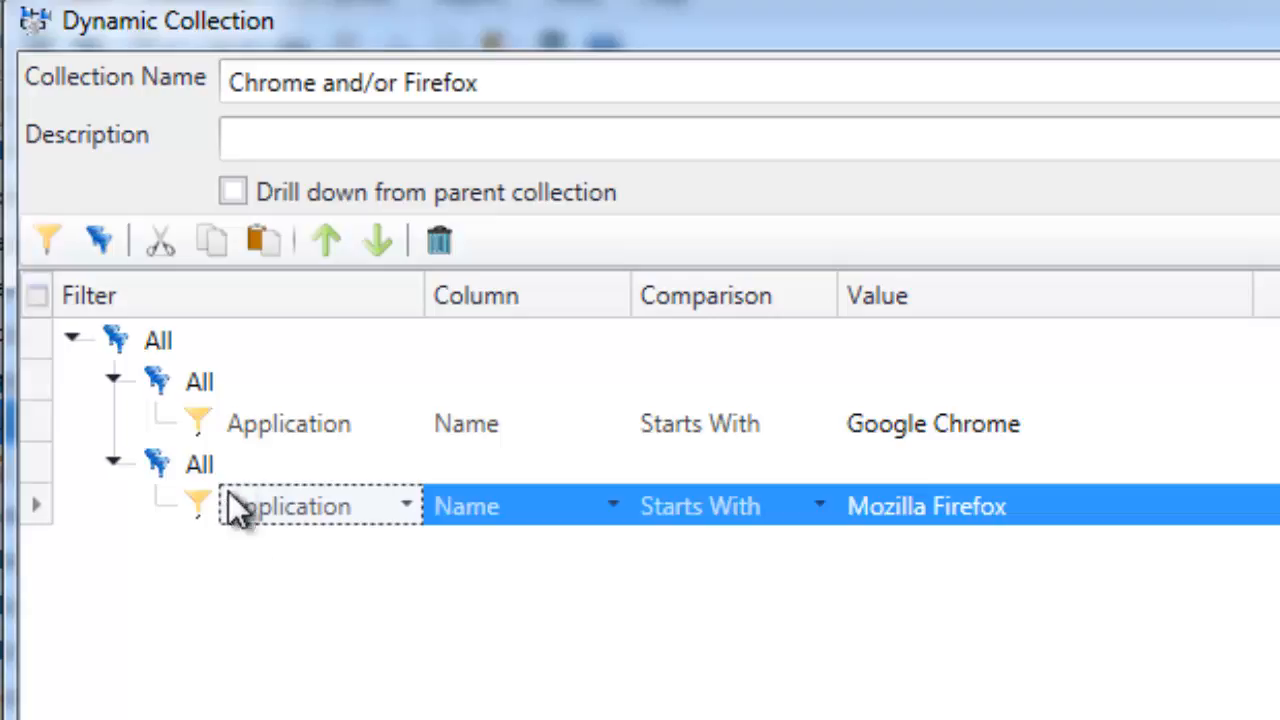
mouse_move(460, 650)
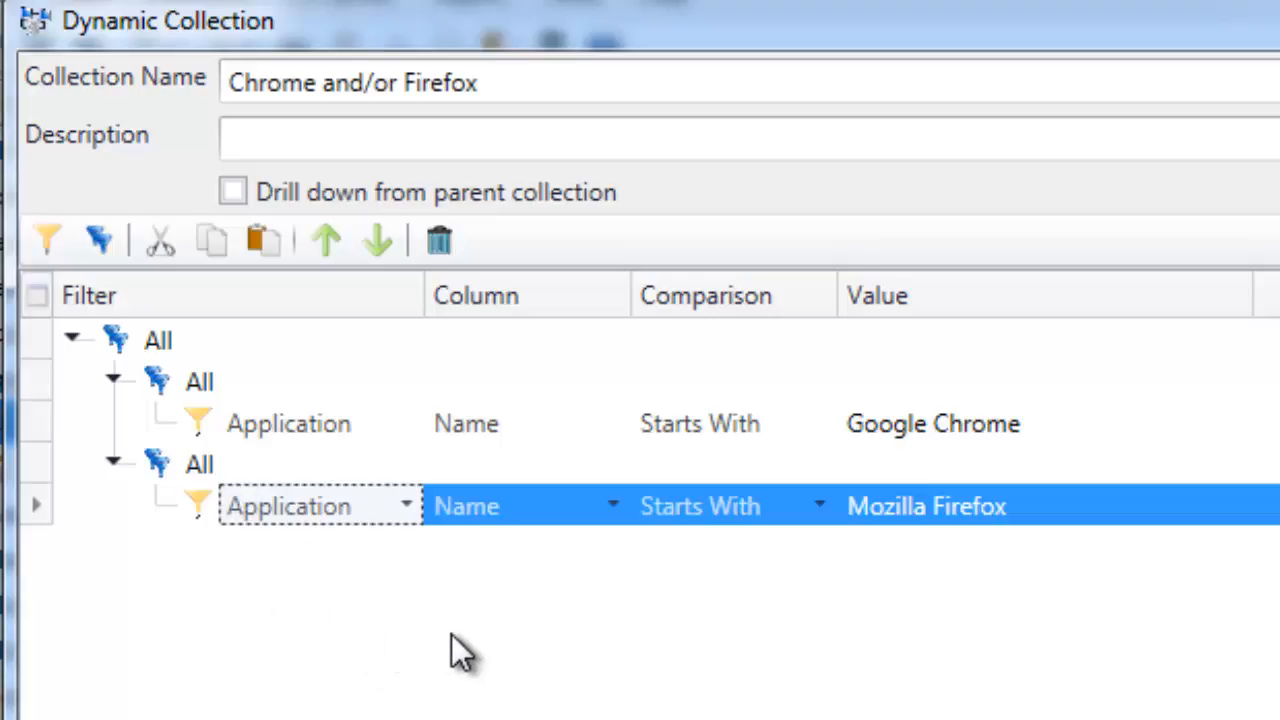
mouse_move(590, 445)
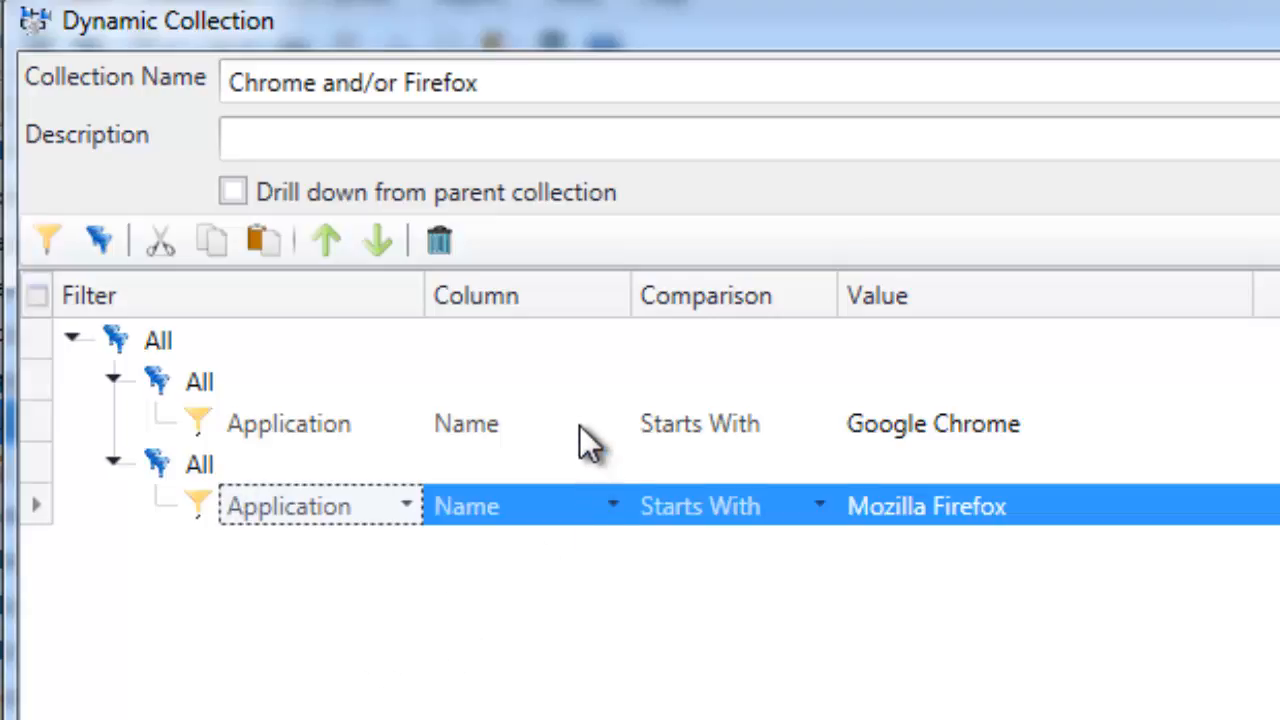
mouse_move(615, 615)
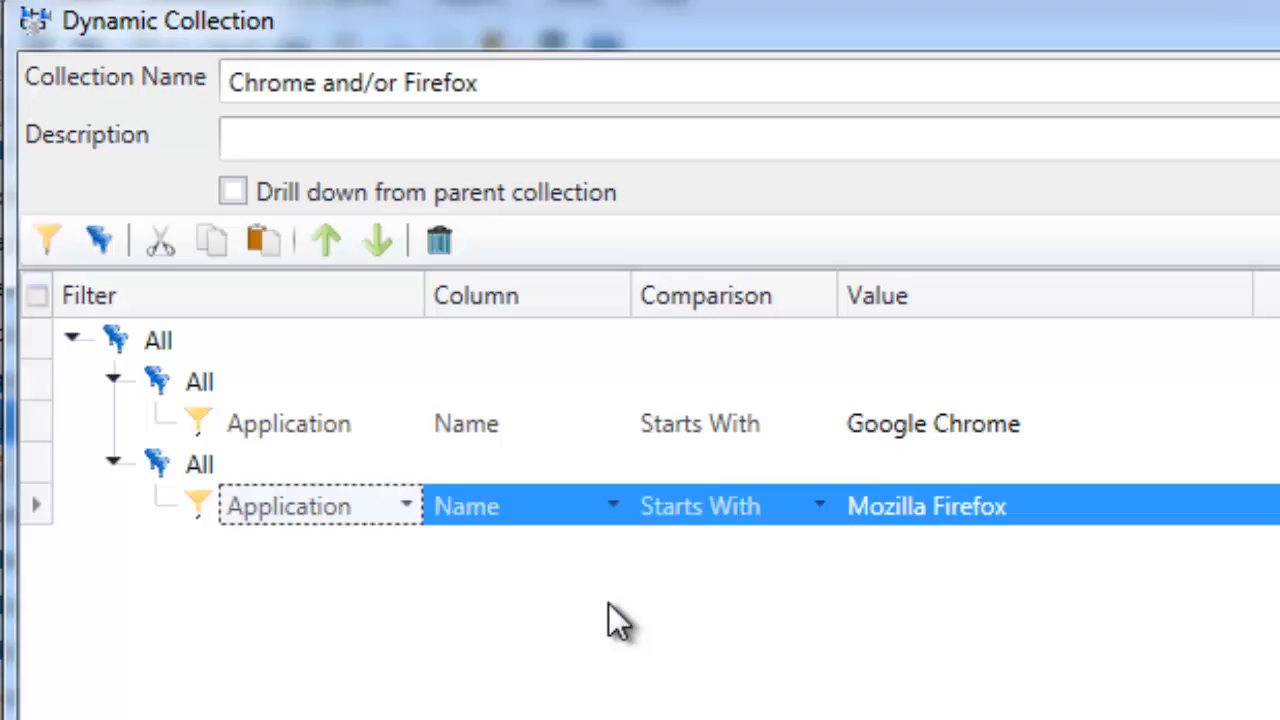
mouse_move(505, 505)
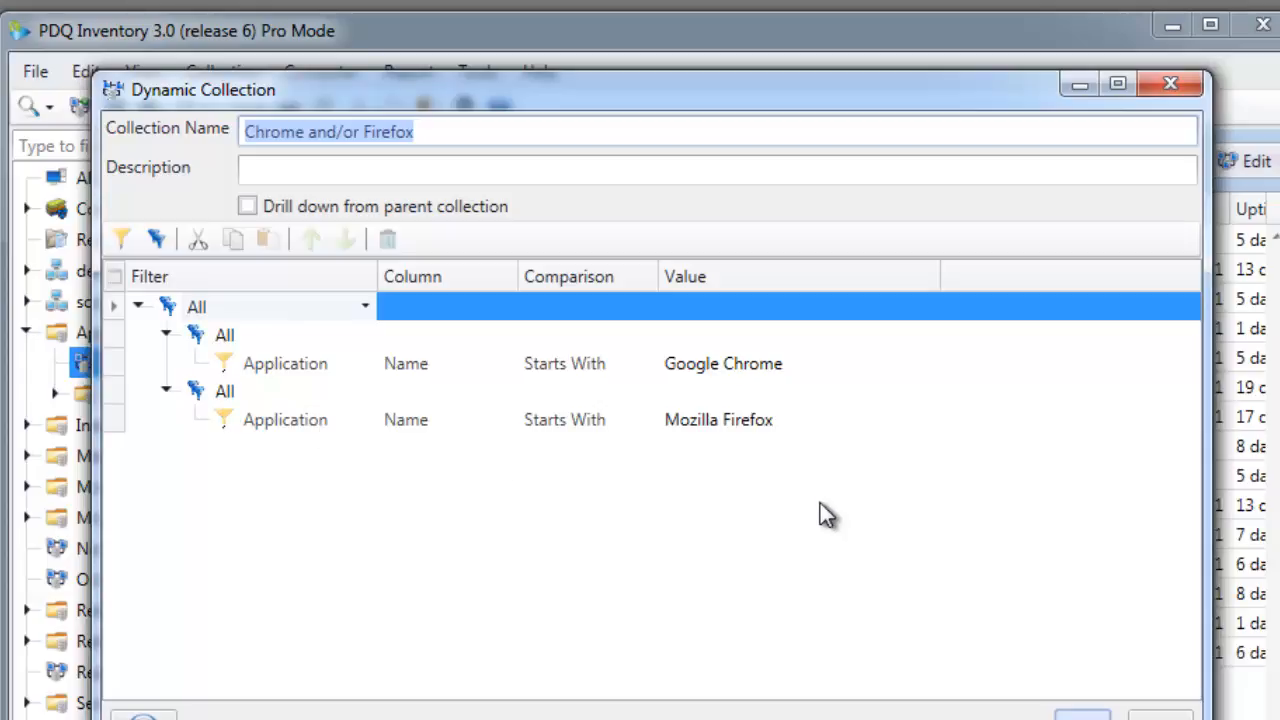
mouse_move(790, 580)
text(AND)
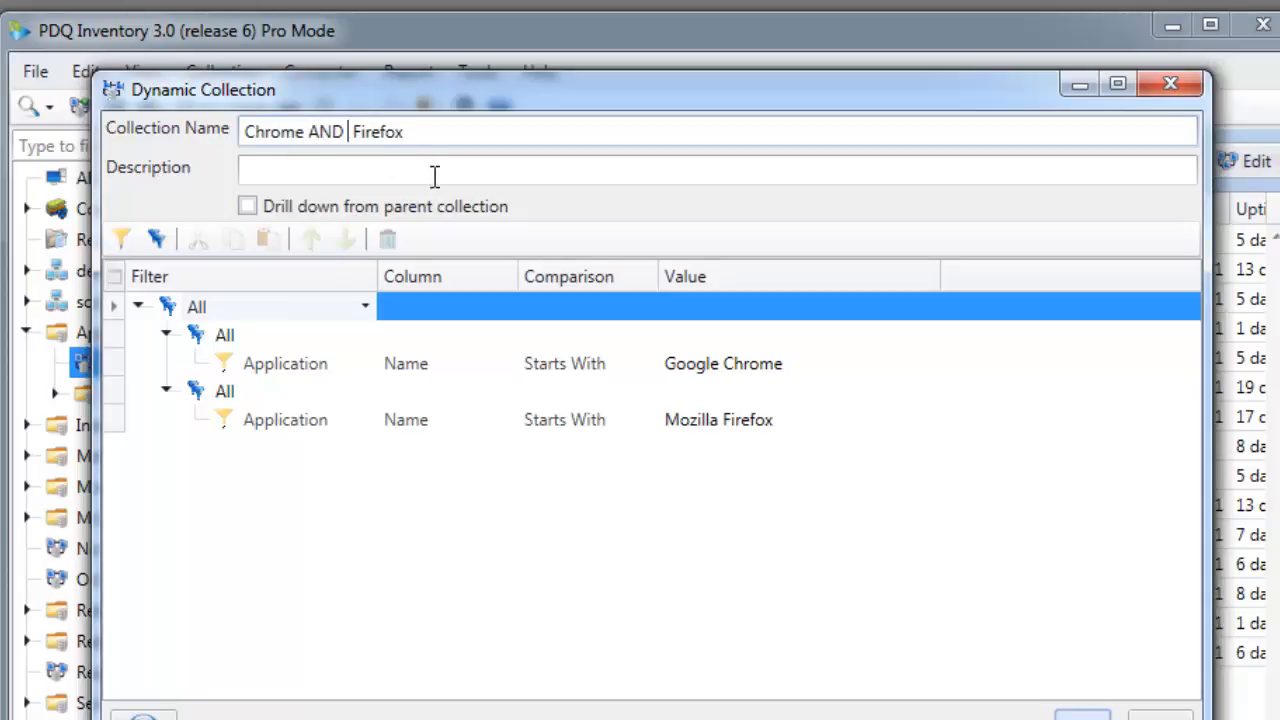
Save the collection renamed 'Chrome AND Firefox' so it lists matching computers
click(1082, 714)
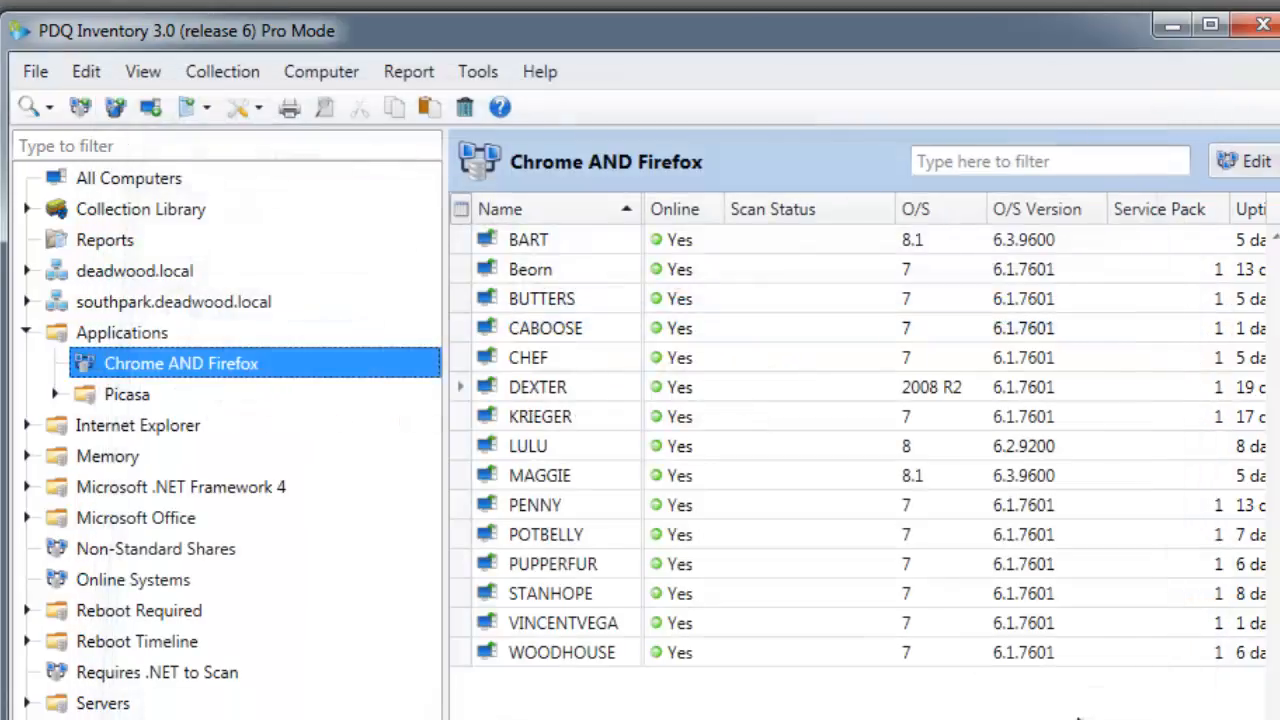
mouse_move(152, 378)
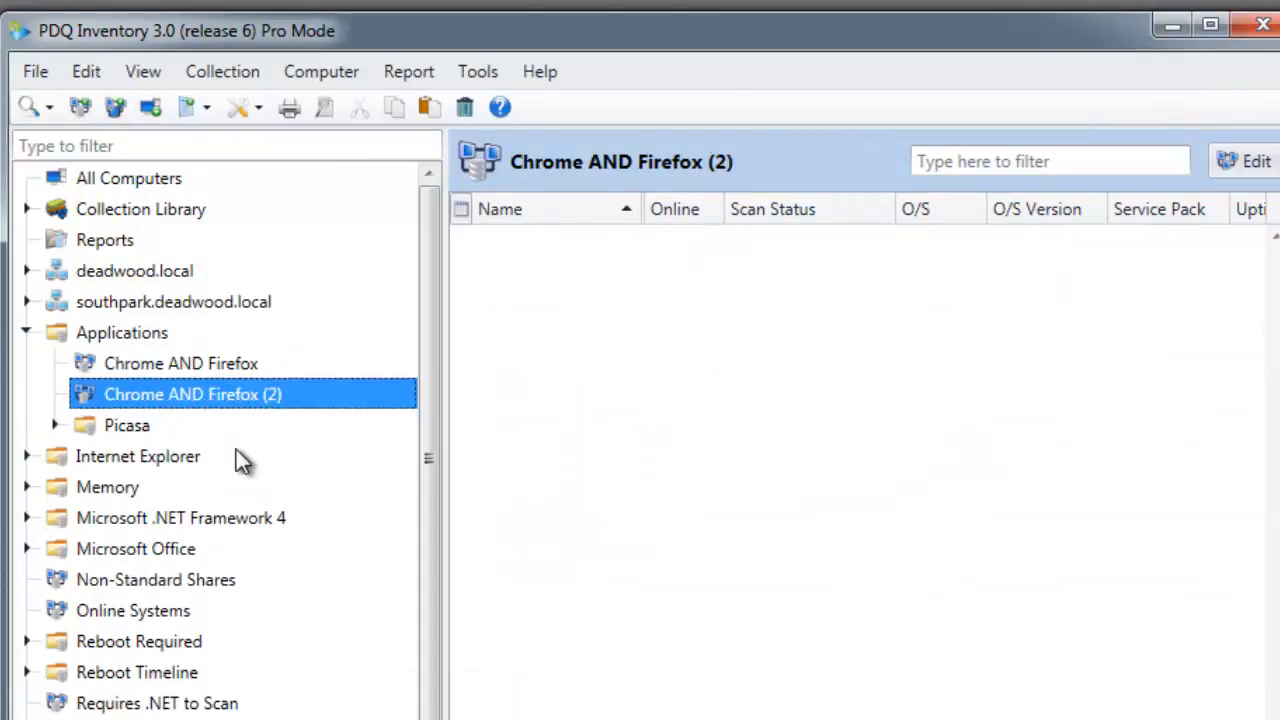
In the Chrome AND Firefox (2) copy, set the top filter group to Any
double_click(192, 394)
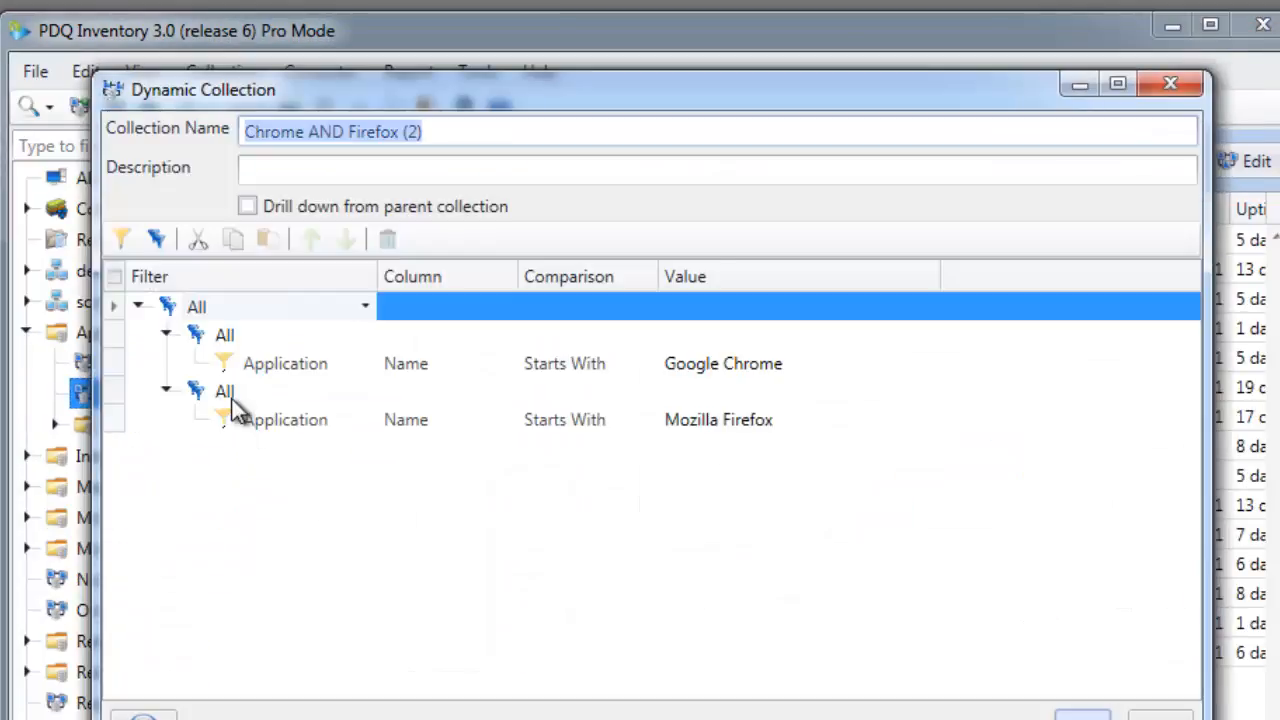
mouse_move(320, 530)
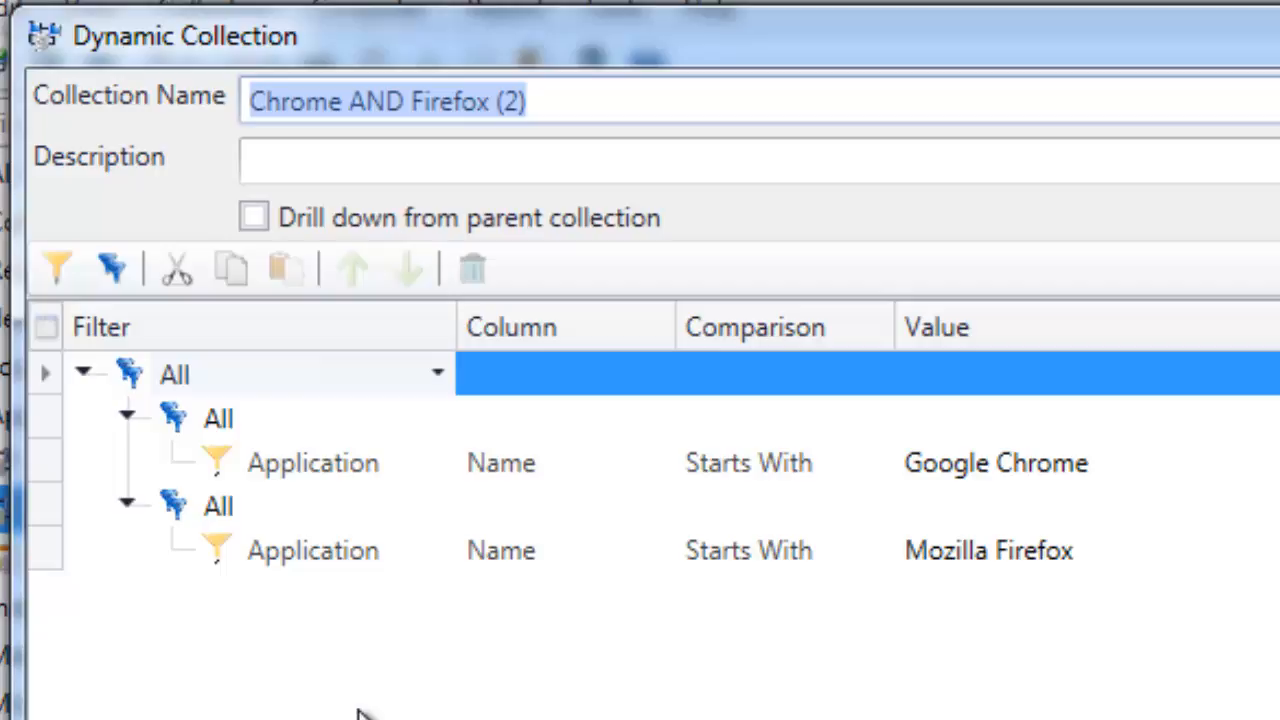
mouse_move(355, 430)
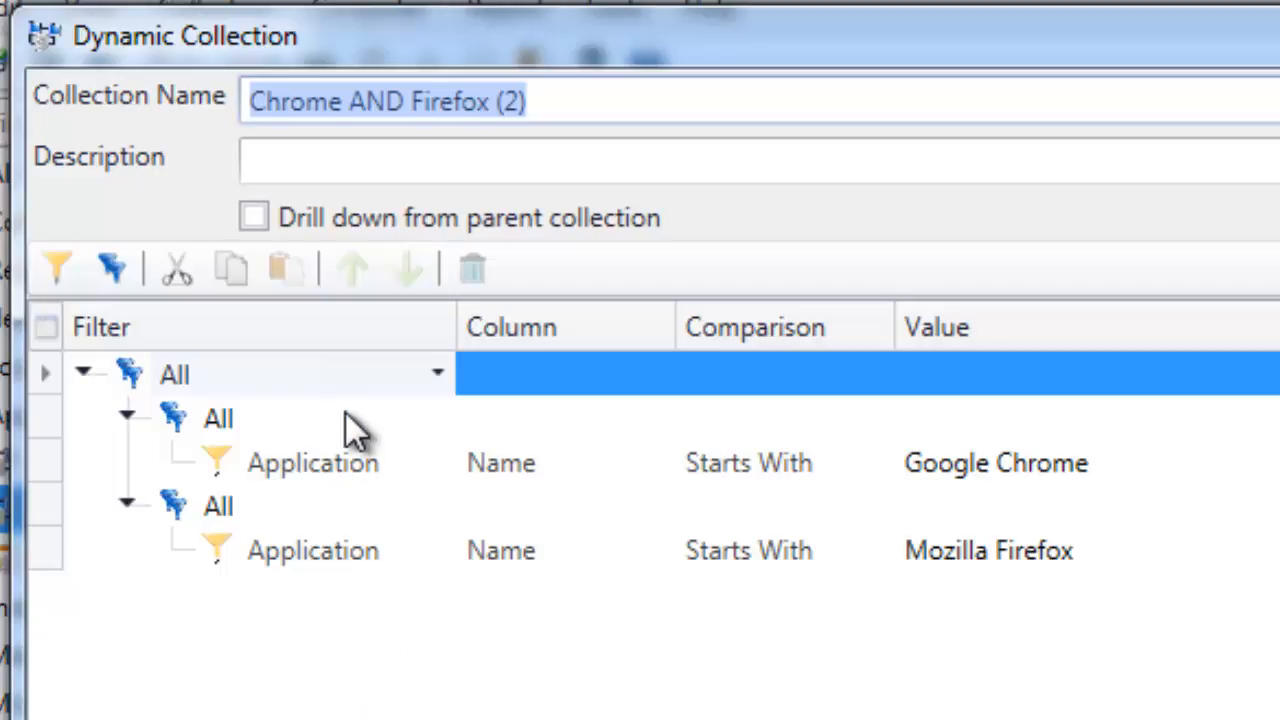
click(435, 373)
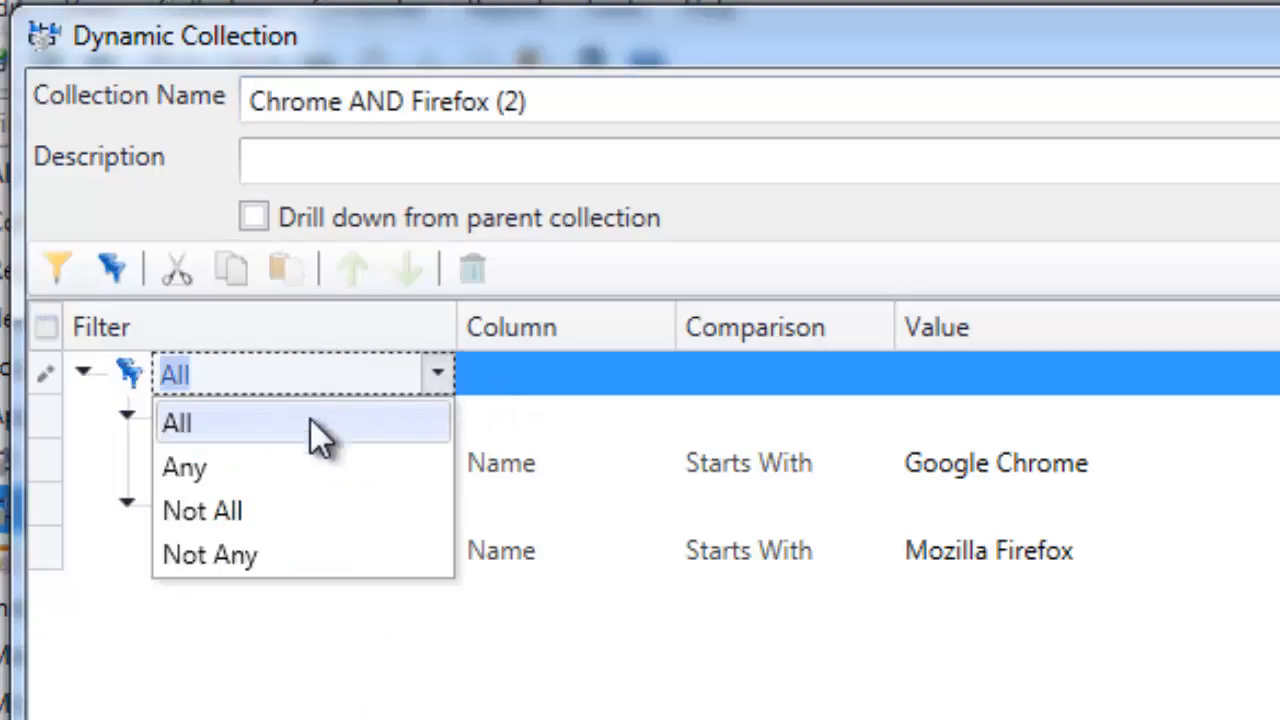
click(184, 467)
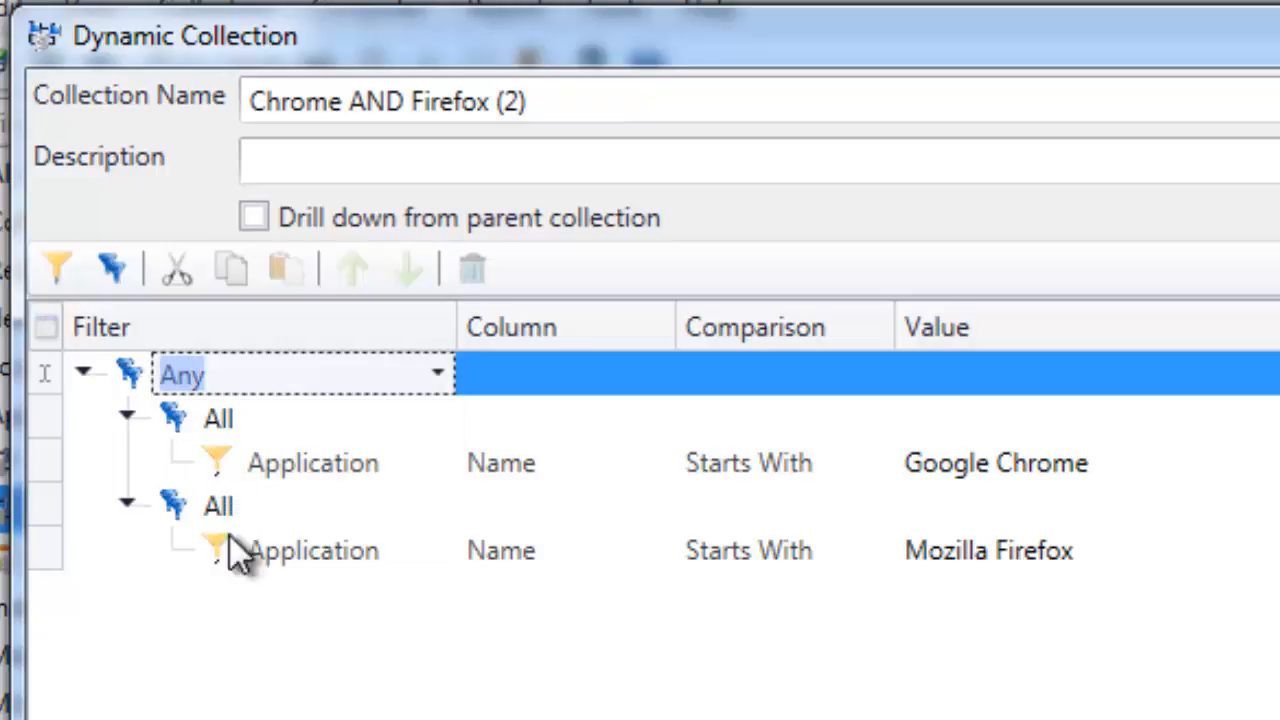
mouse_move(270, 475)
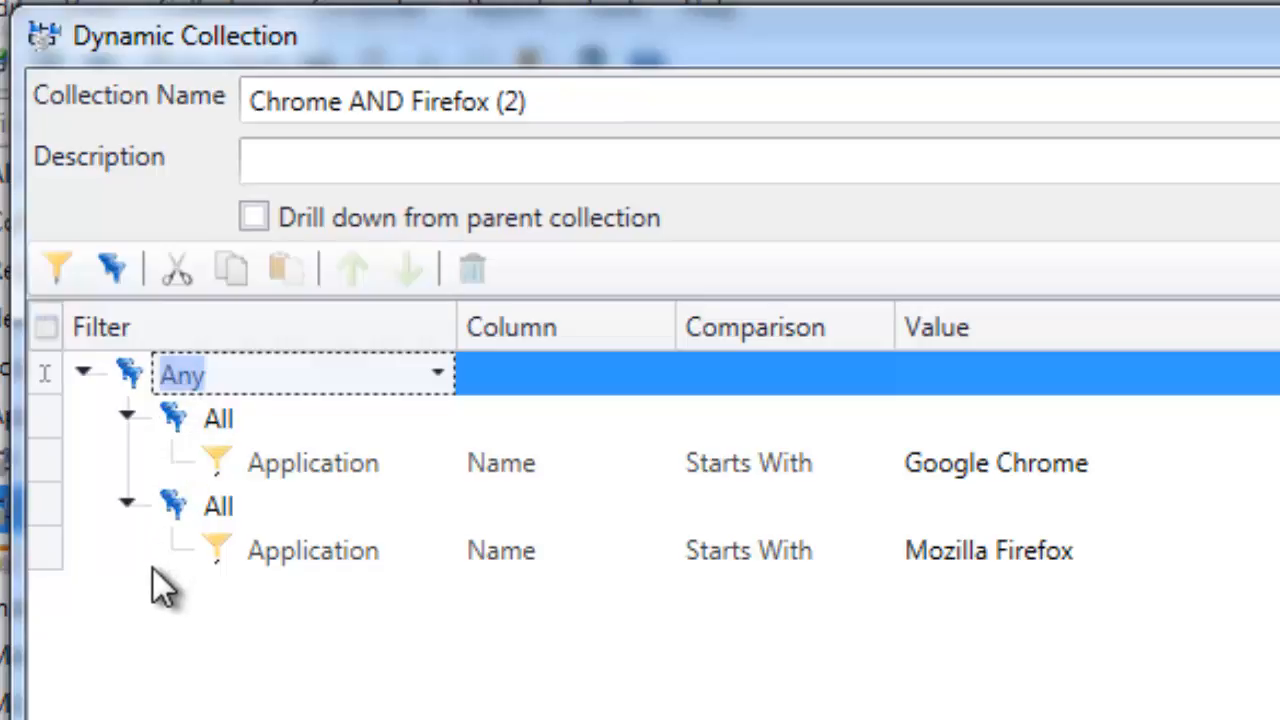
mouse_move(600, 340)
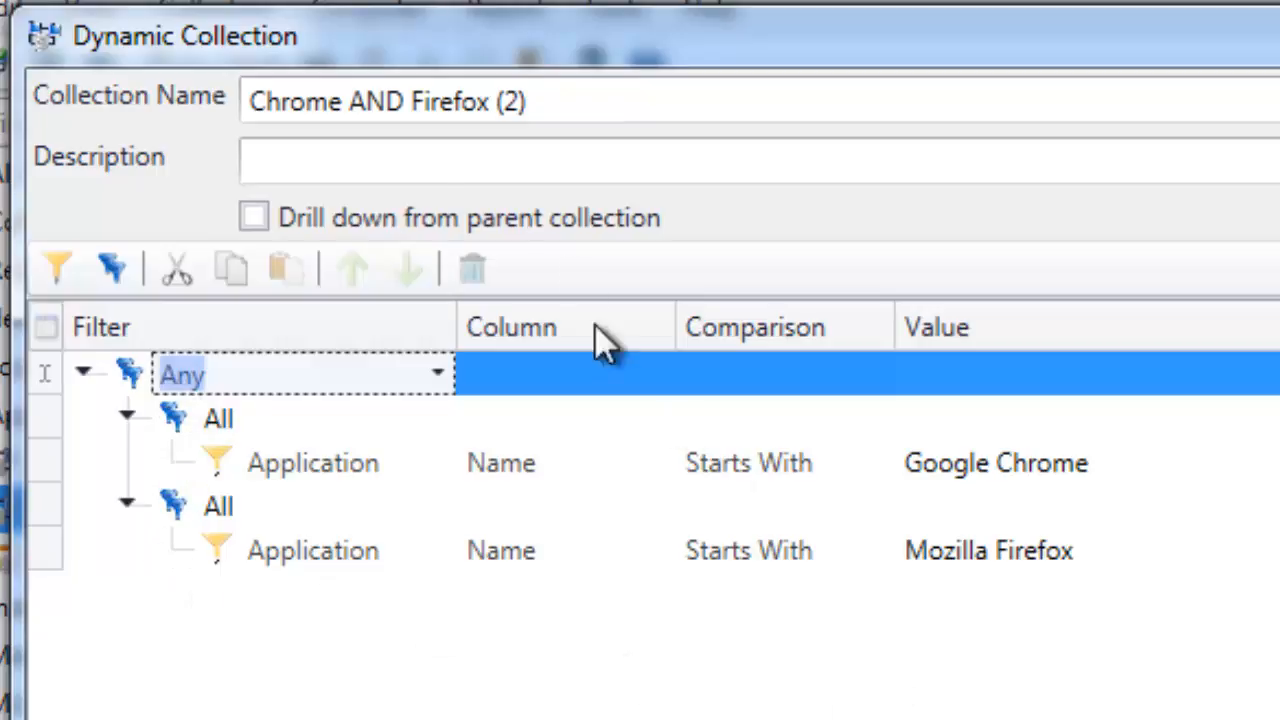
mouse_move(300, 550)
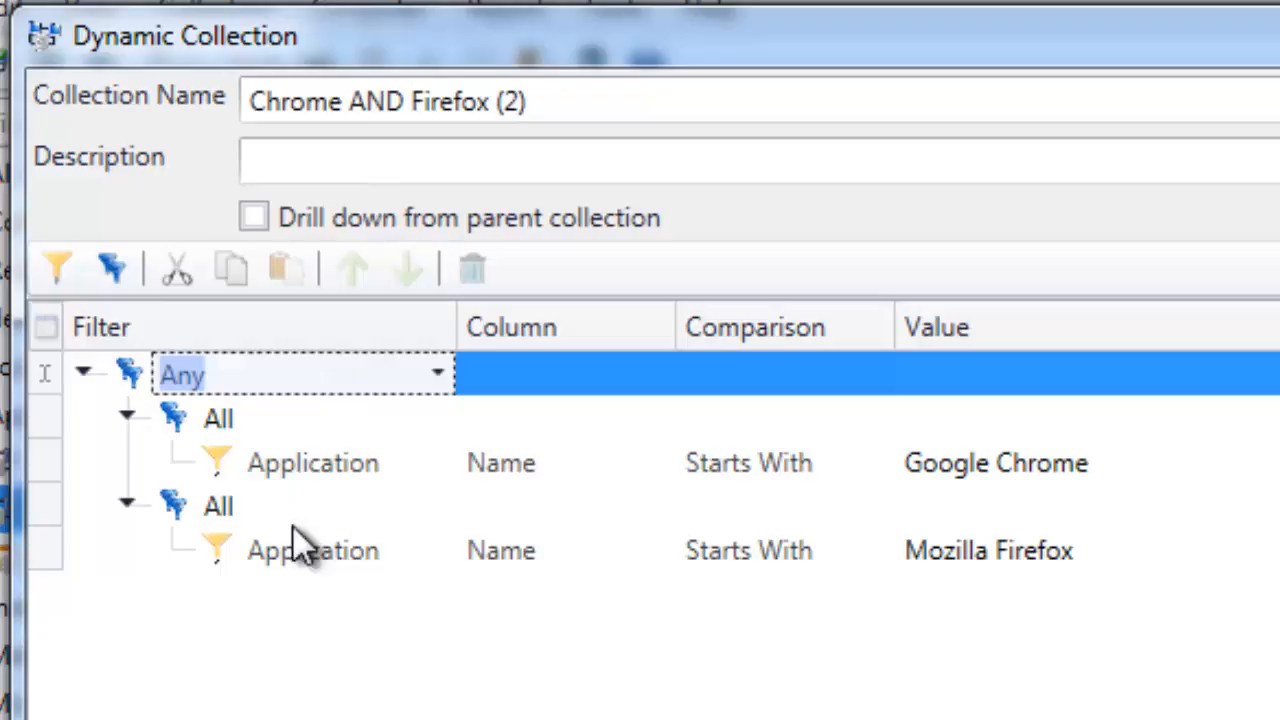
mouse_move(330, 525)
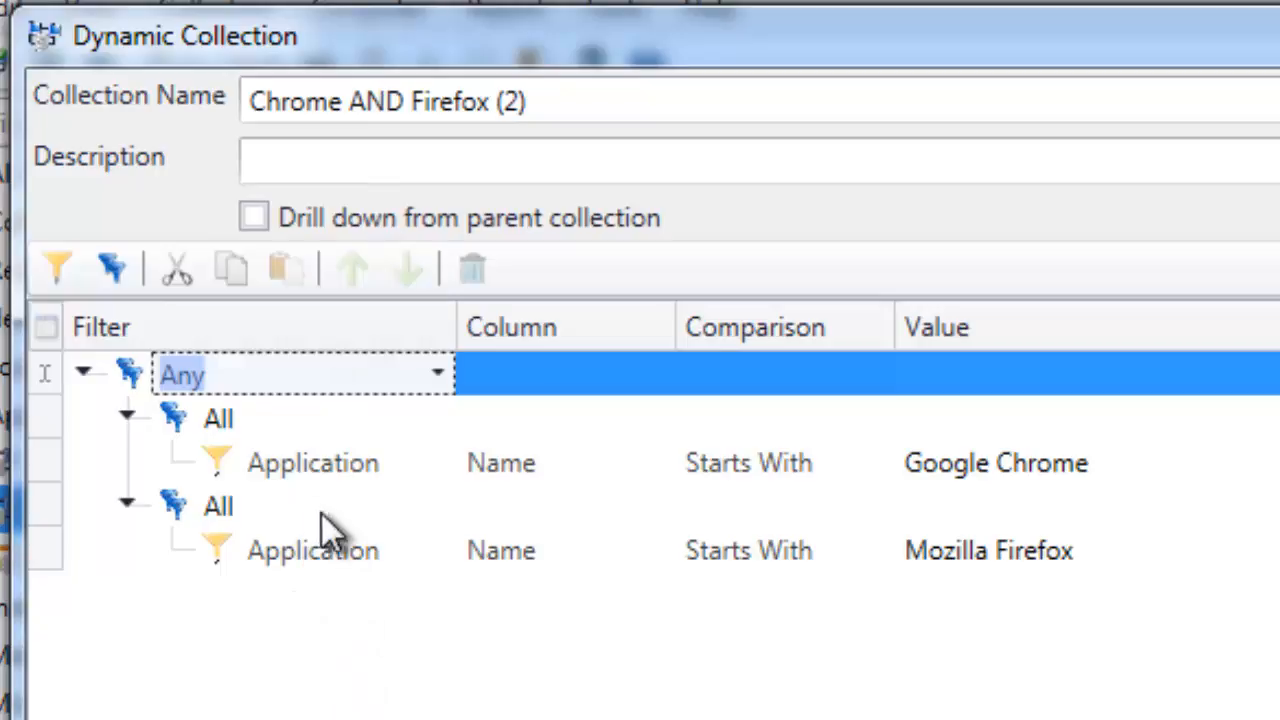
mouse_move(305, 515)
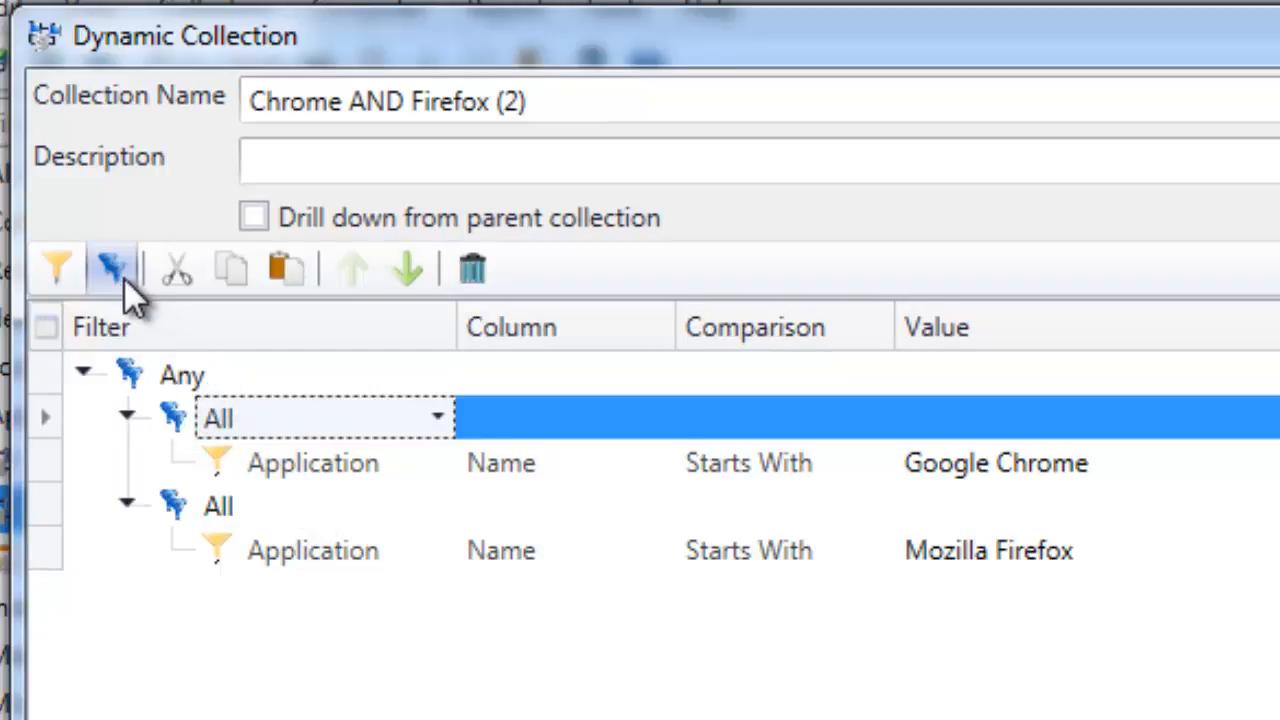
Under the Chrome group, add a Not All group with Application Name Starts With 'Mozilla Firefox'
click(437, 505)
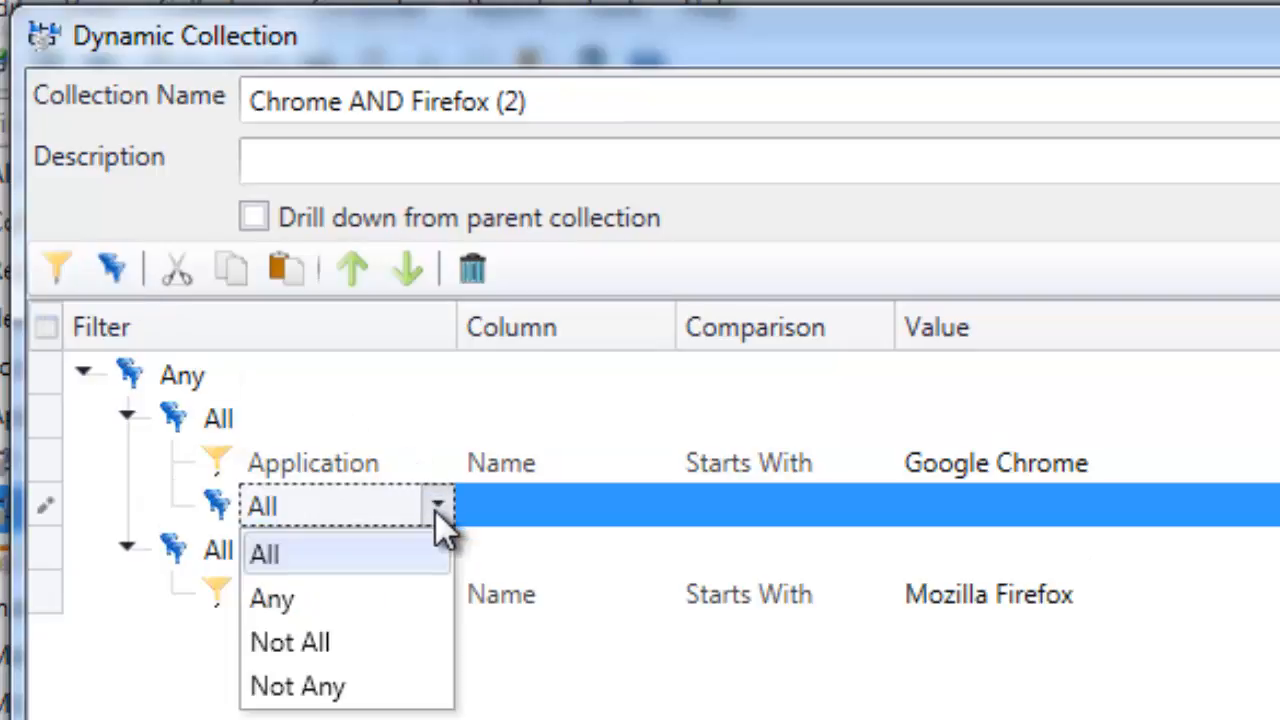
click(290, 642)
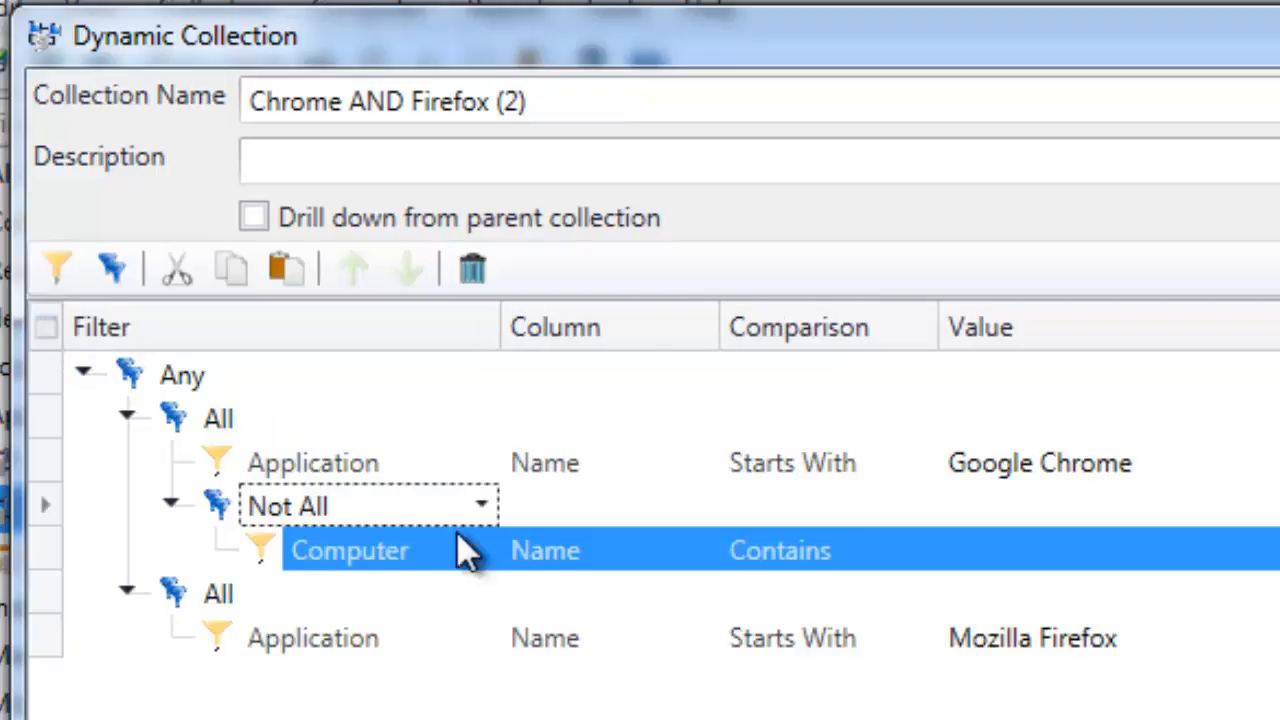
click(480, 550)
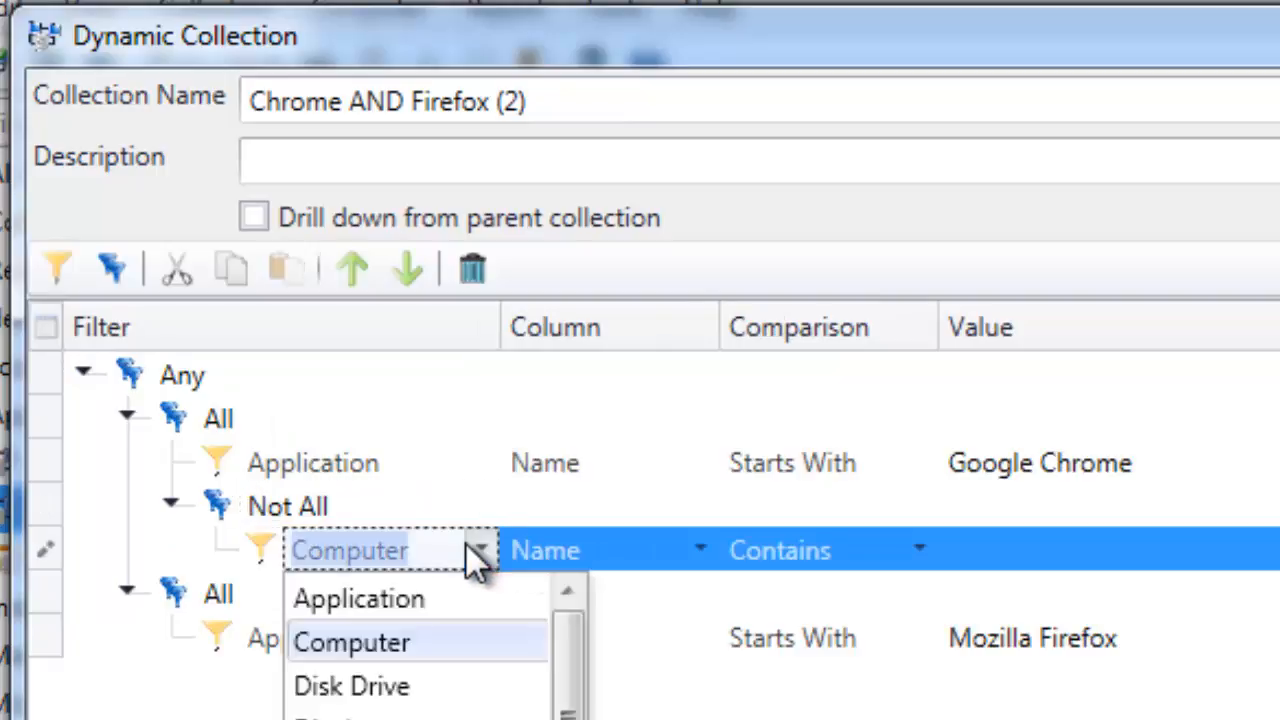
click(358, 598)
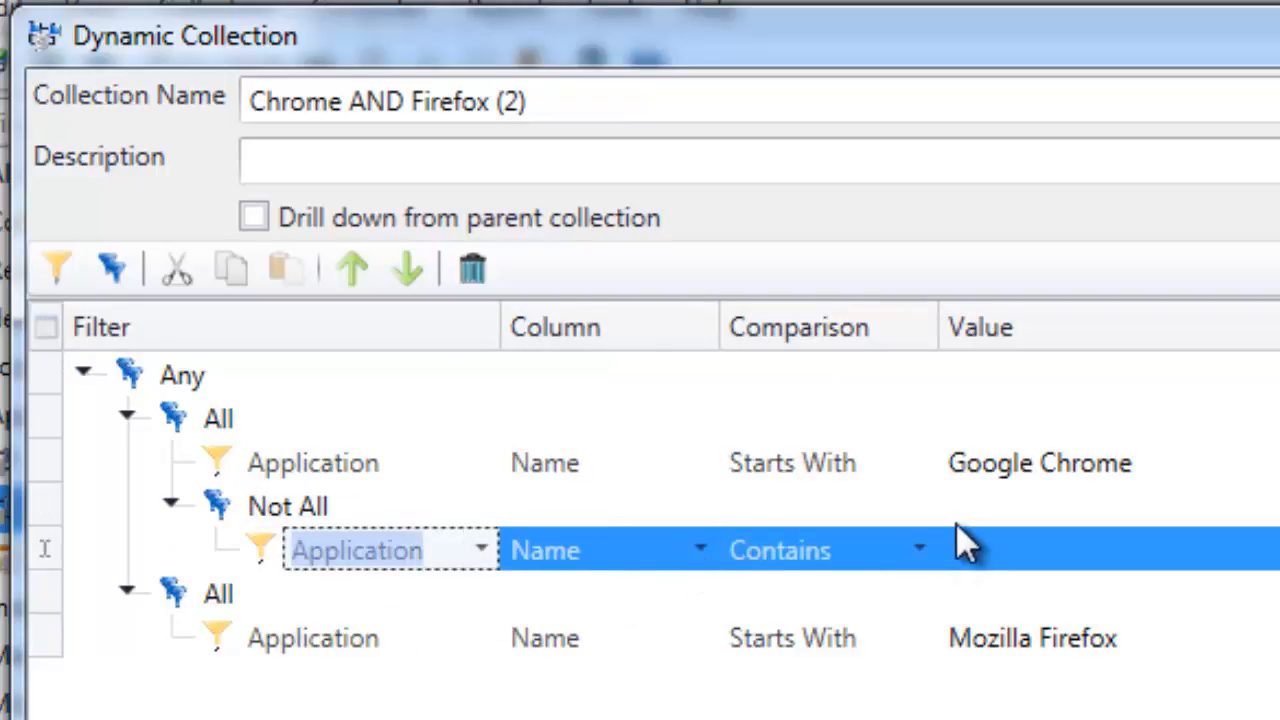
click(917, 549)
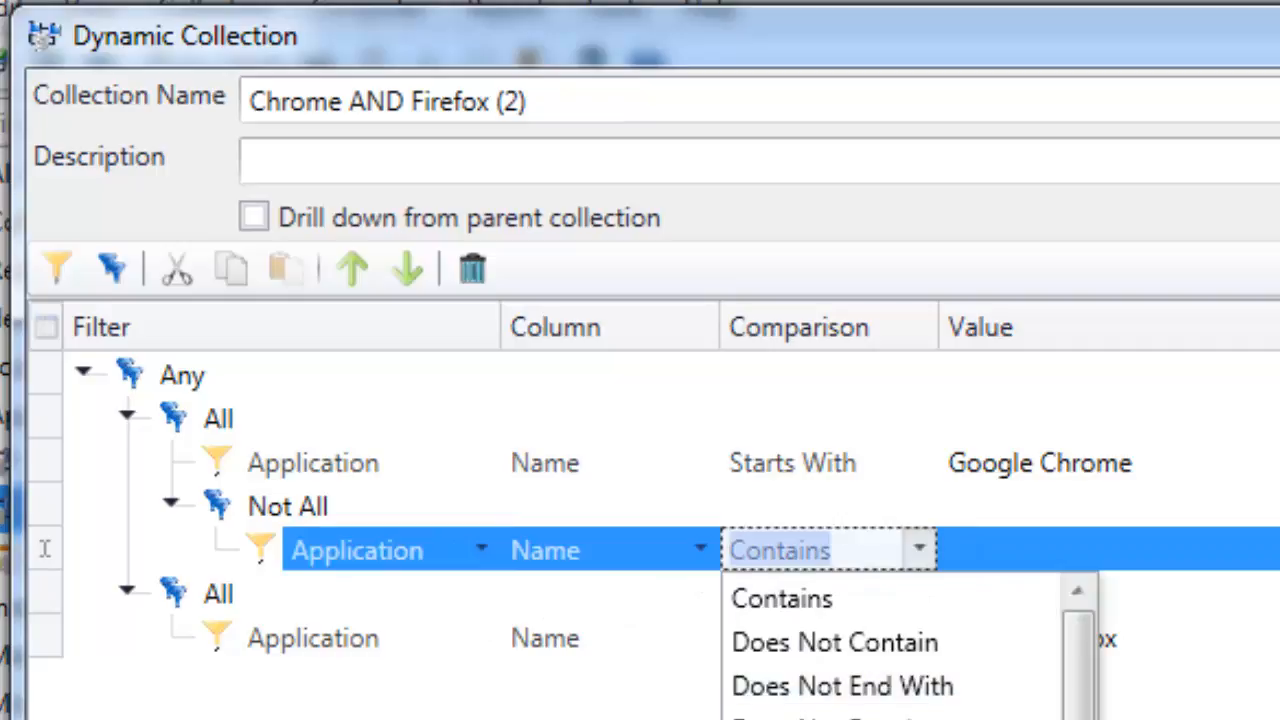
scroll(down, 3)
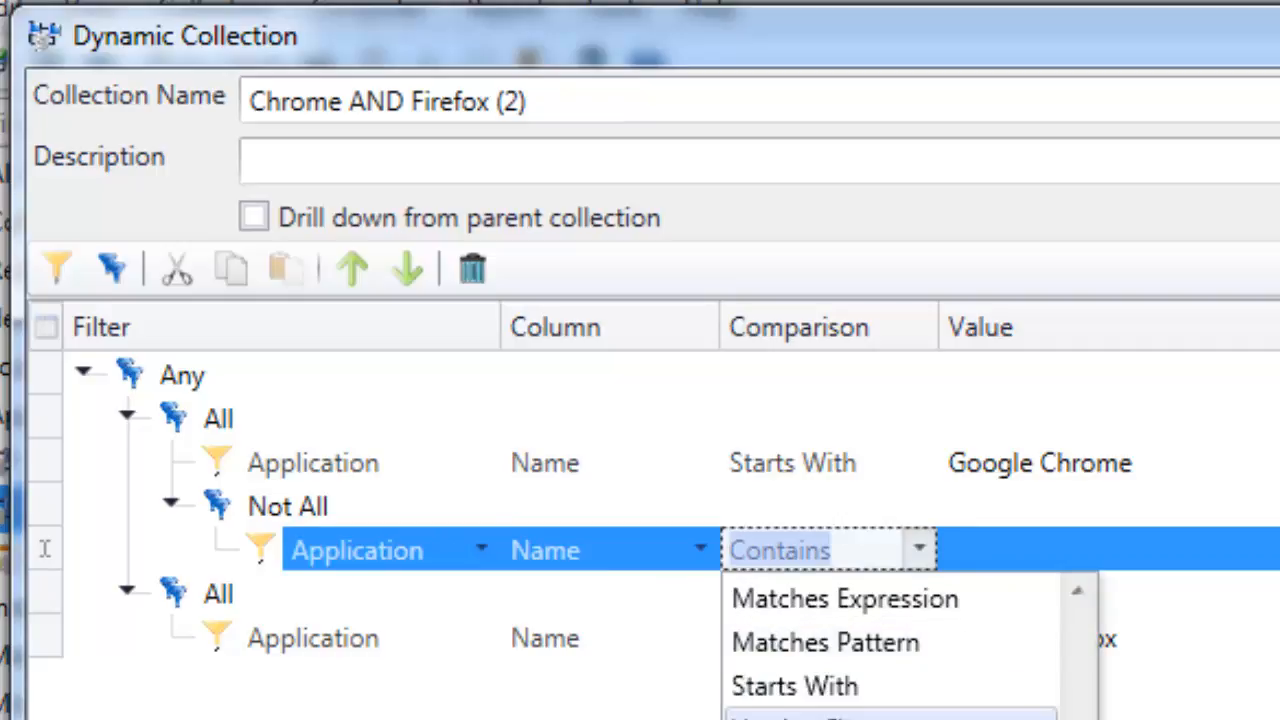
click(794, 685)
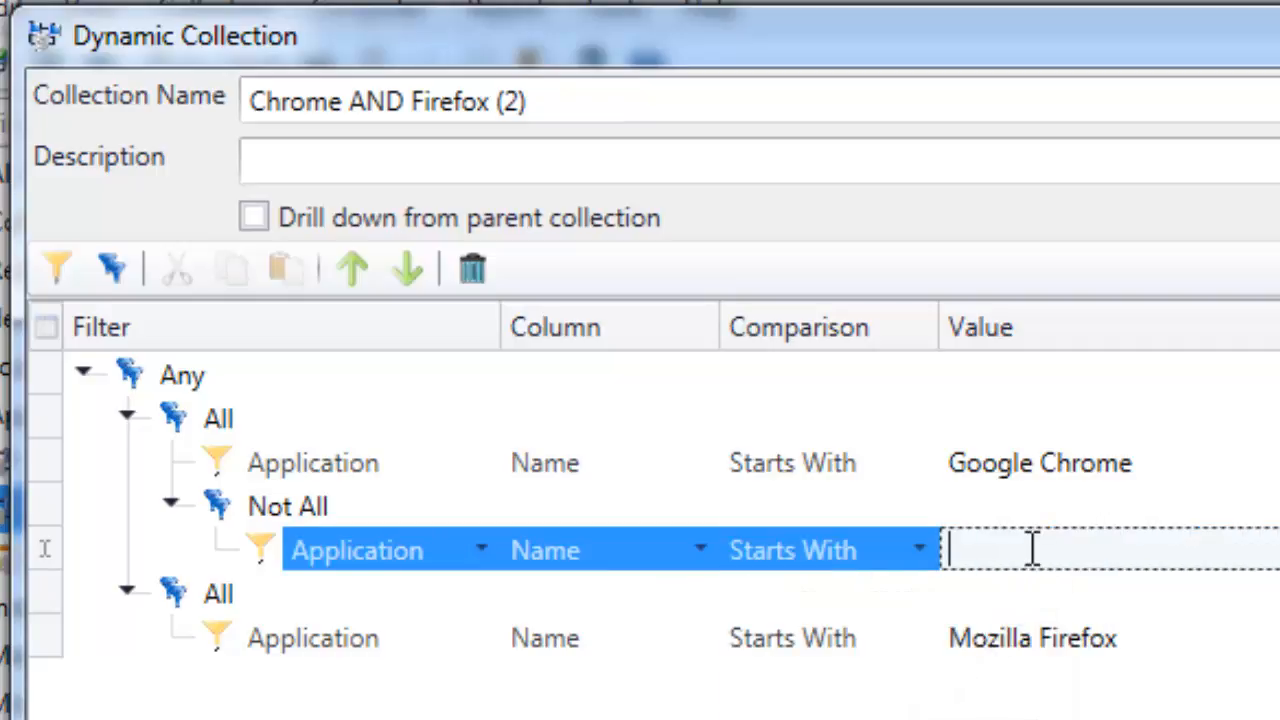
text(Mozilla)
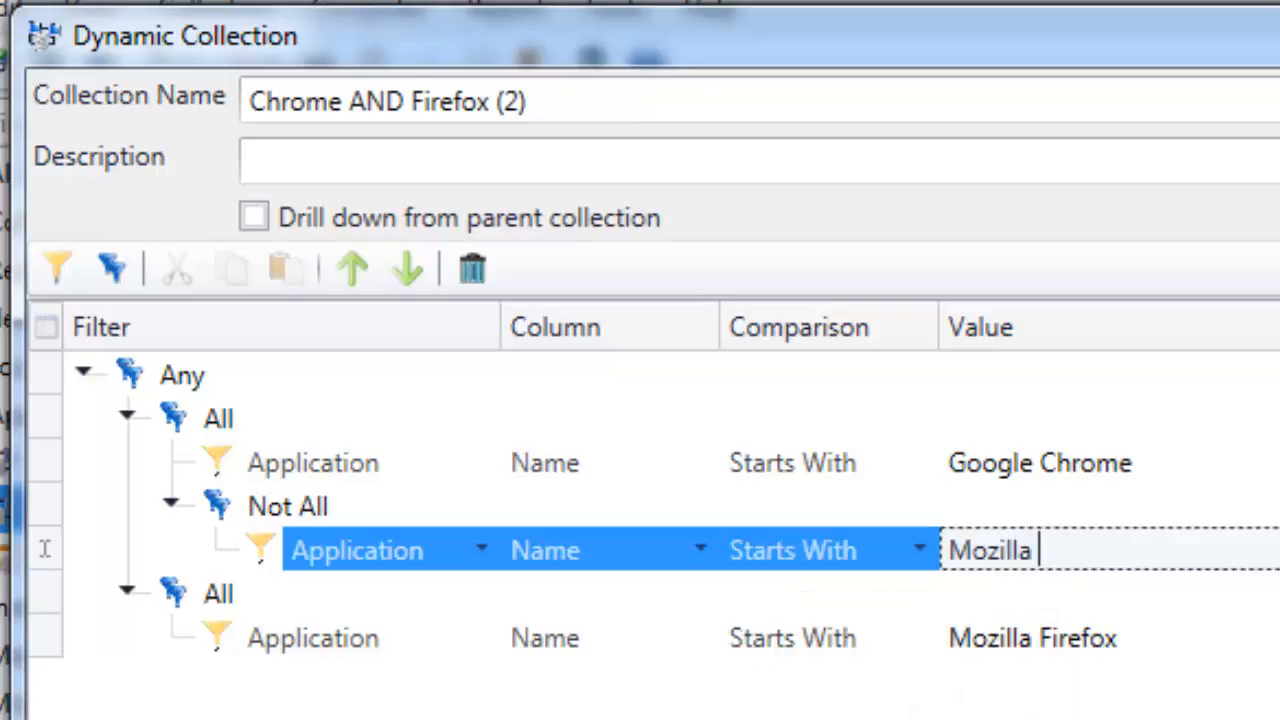
text(Firefox)
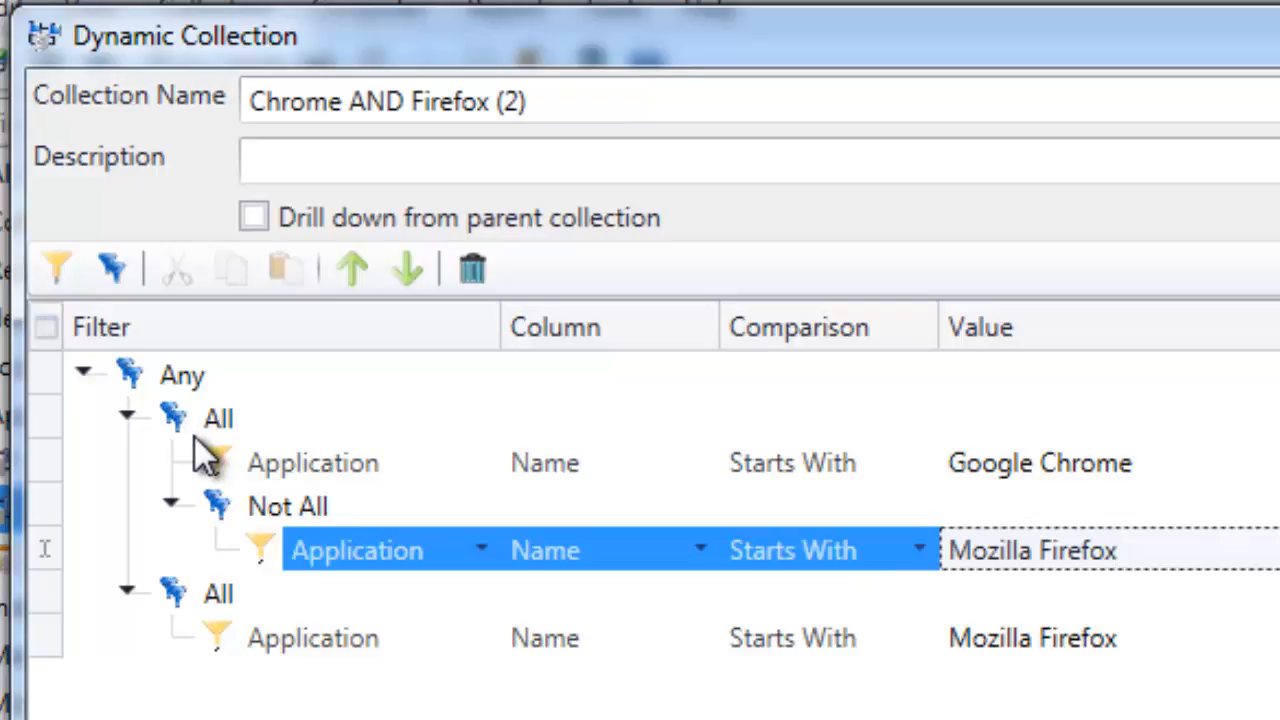
mouse_move(1045, 470)
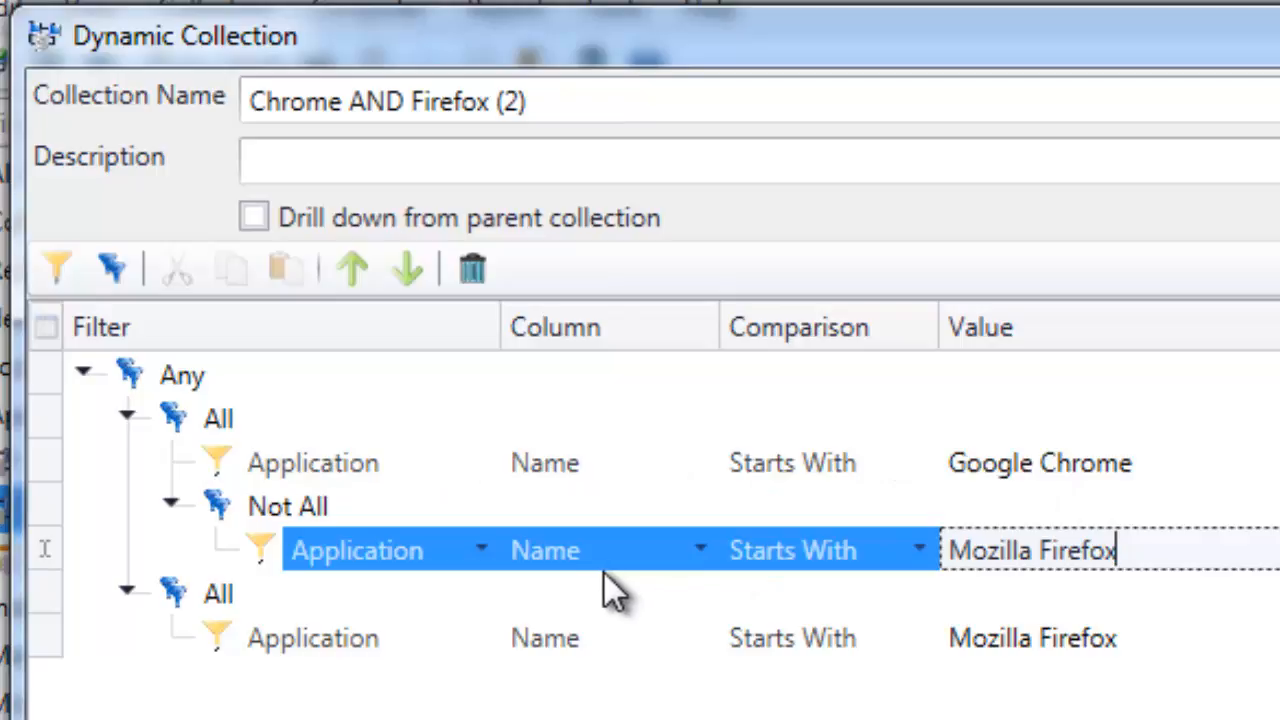
mouse_move(925, 610)
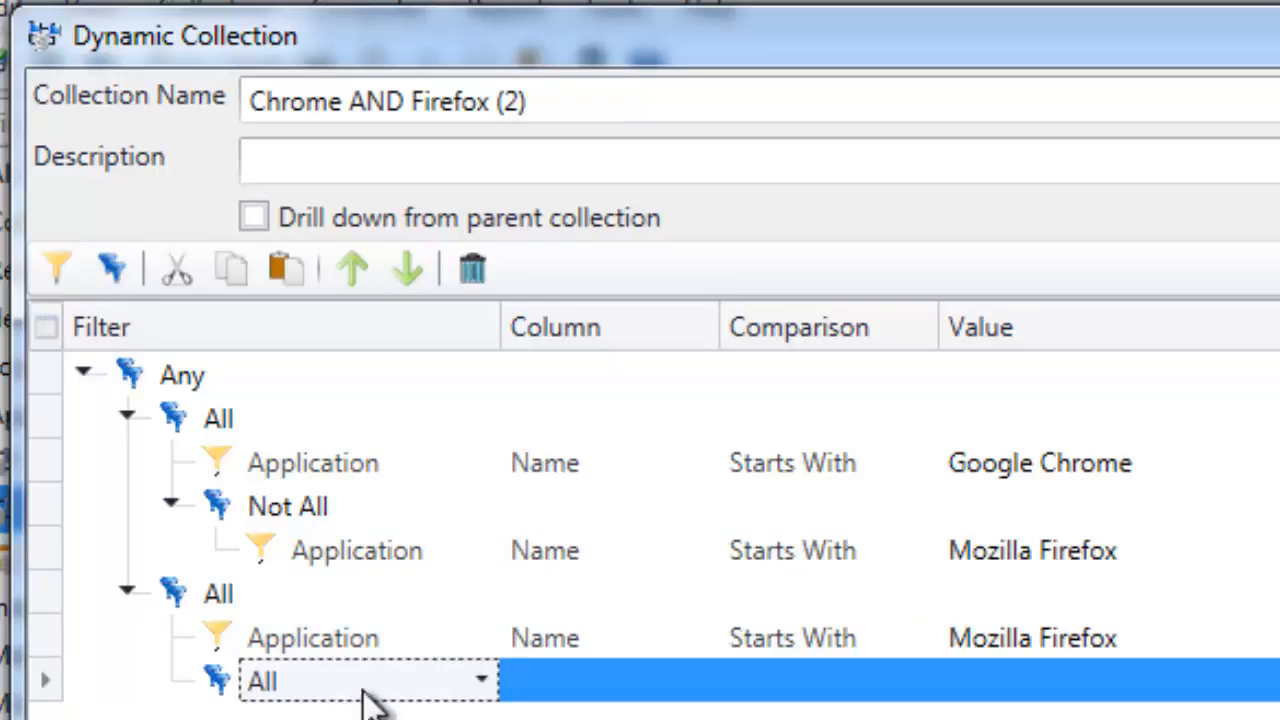
Under the Firefox group, add a Not All group with Application Name Starts With 'Google Chrome'
click(480, 680)
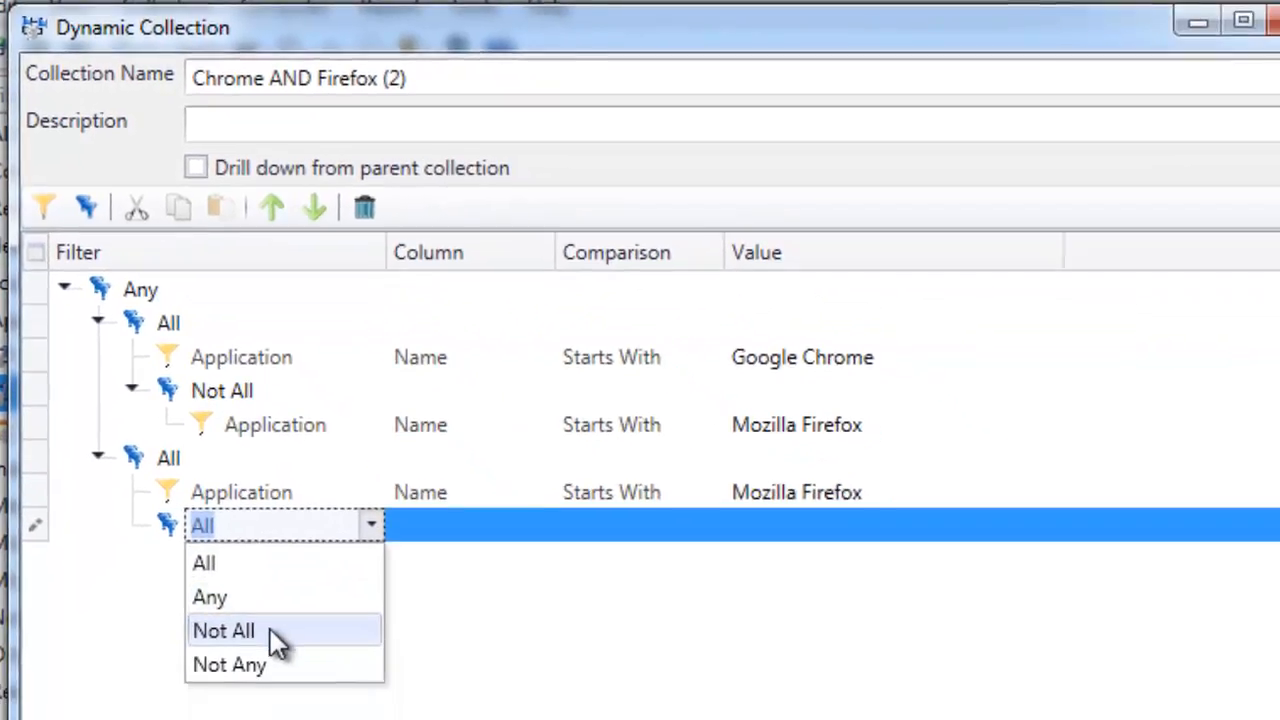
click(223, 630)
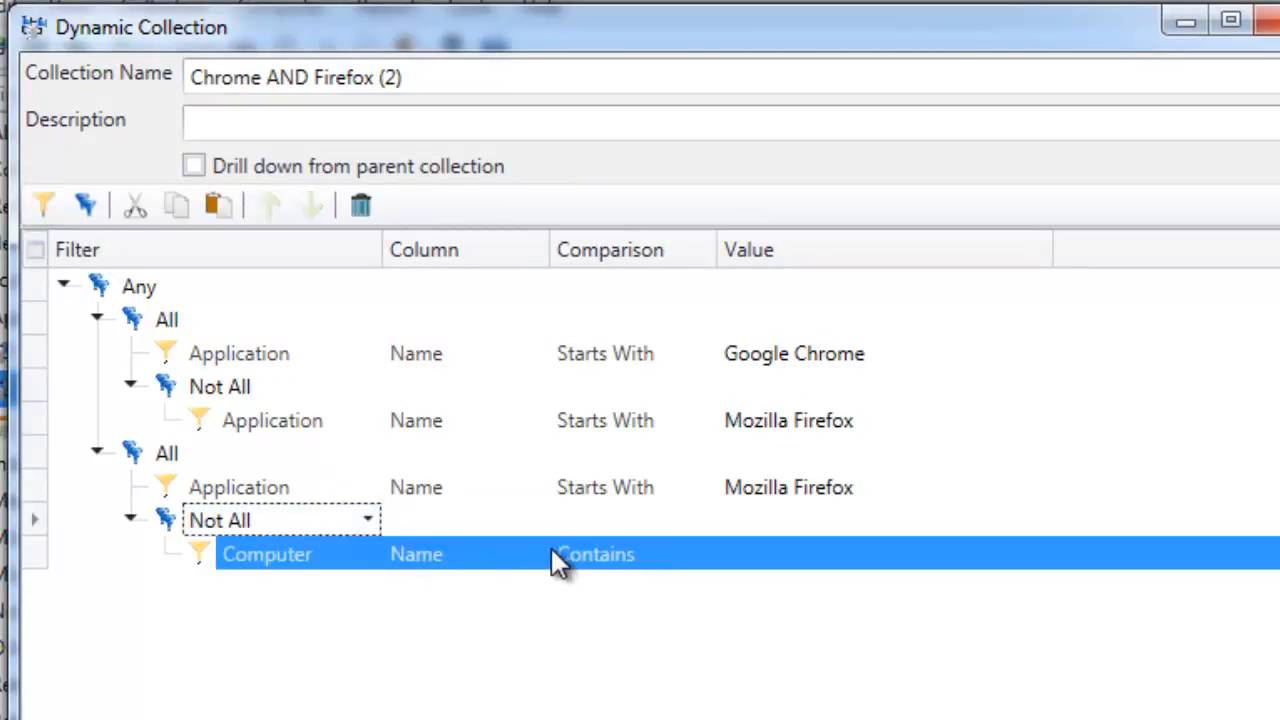
click(297, 553)
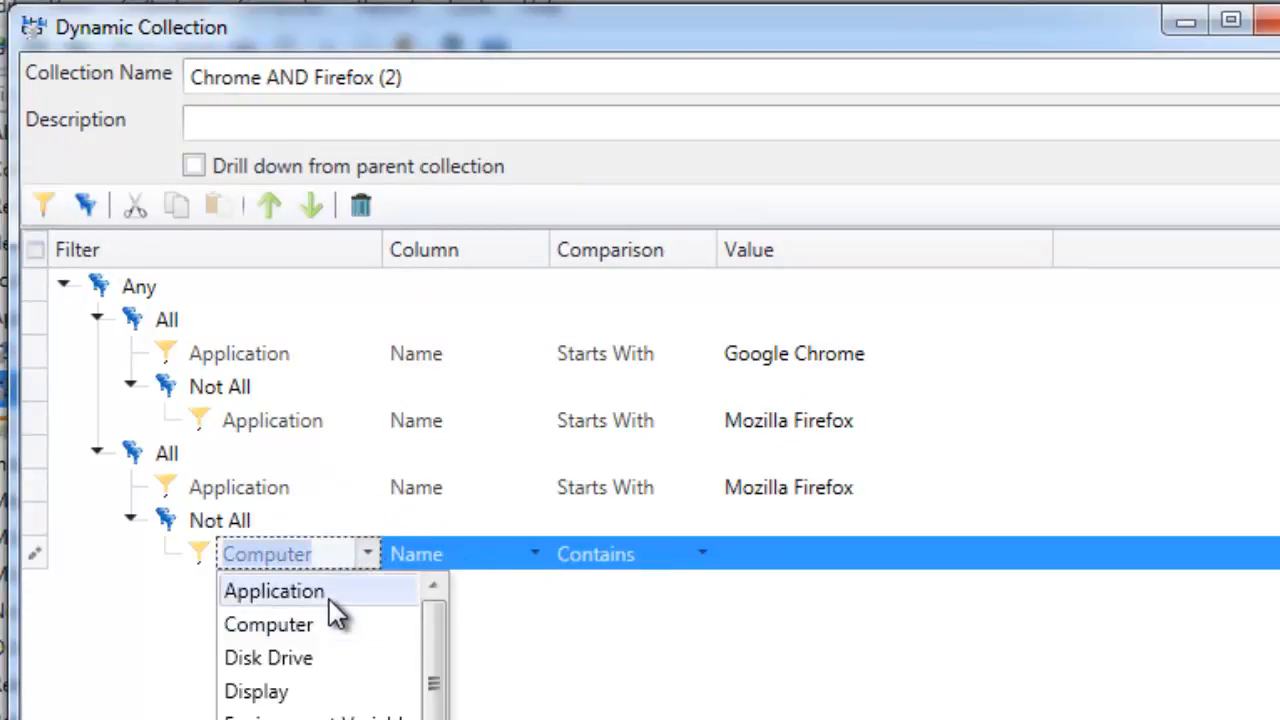
click(273, 590)
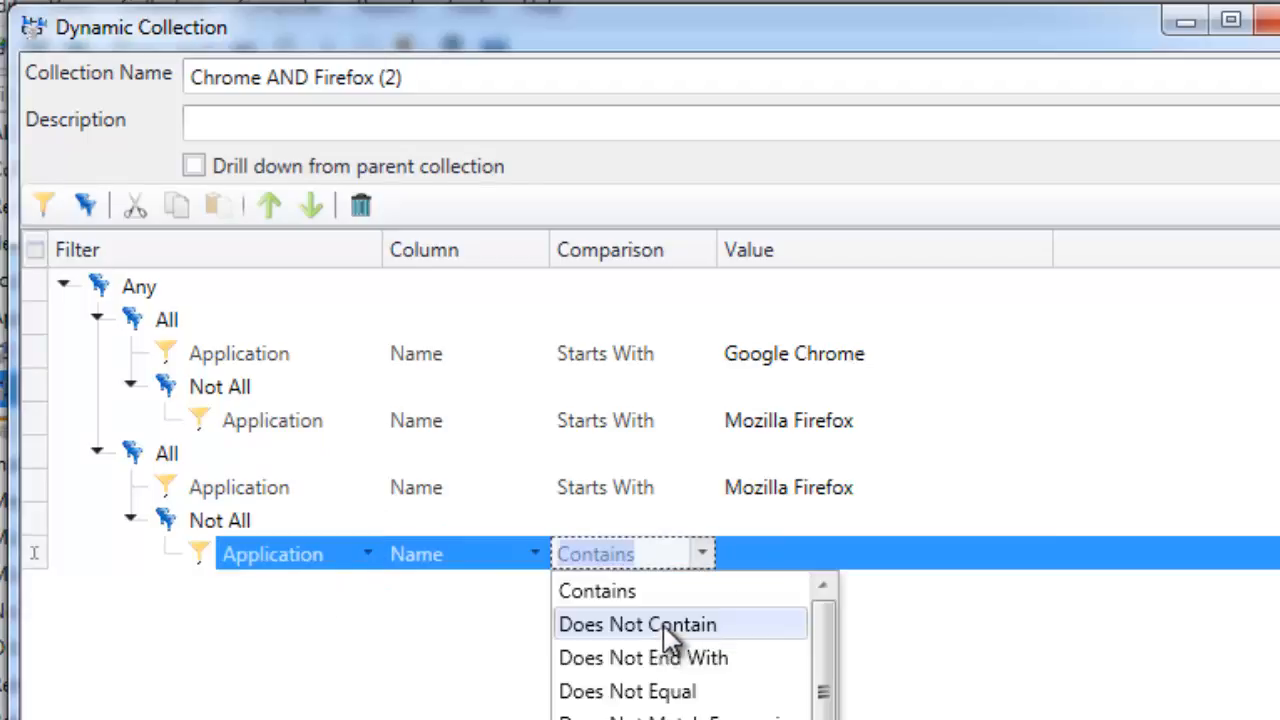
scroll(down, 3)
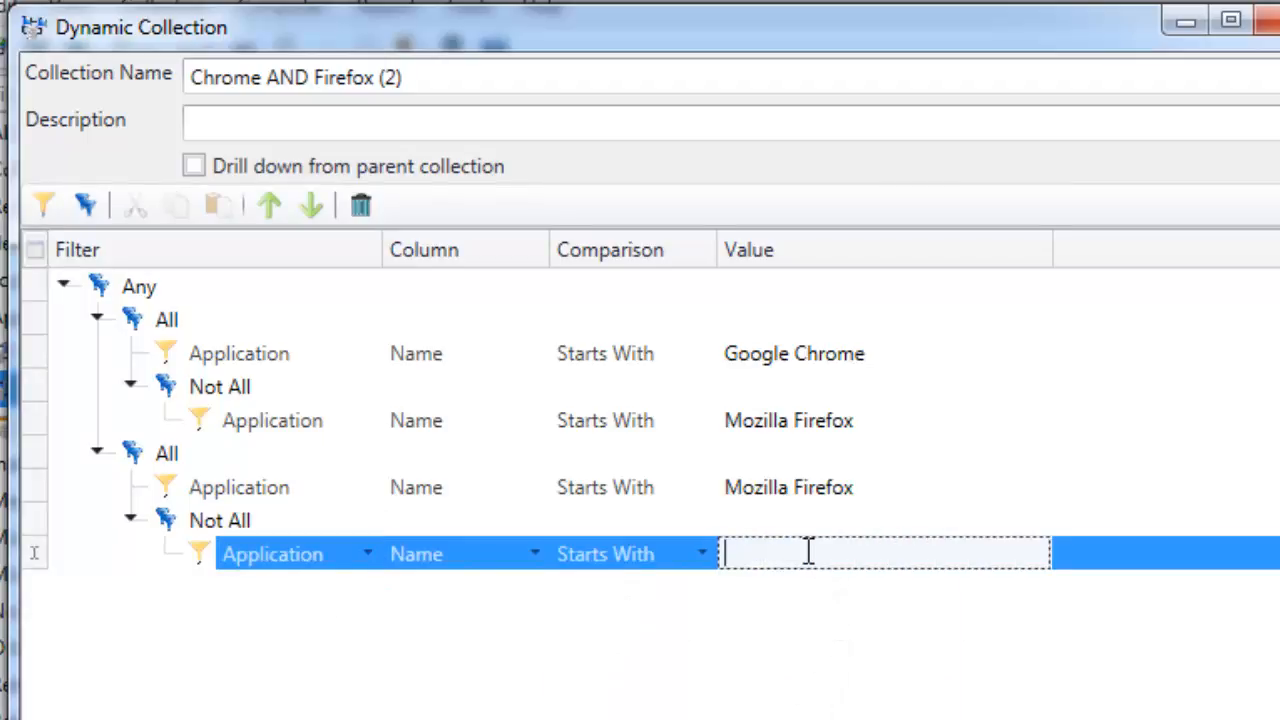
text(Goog)
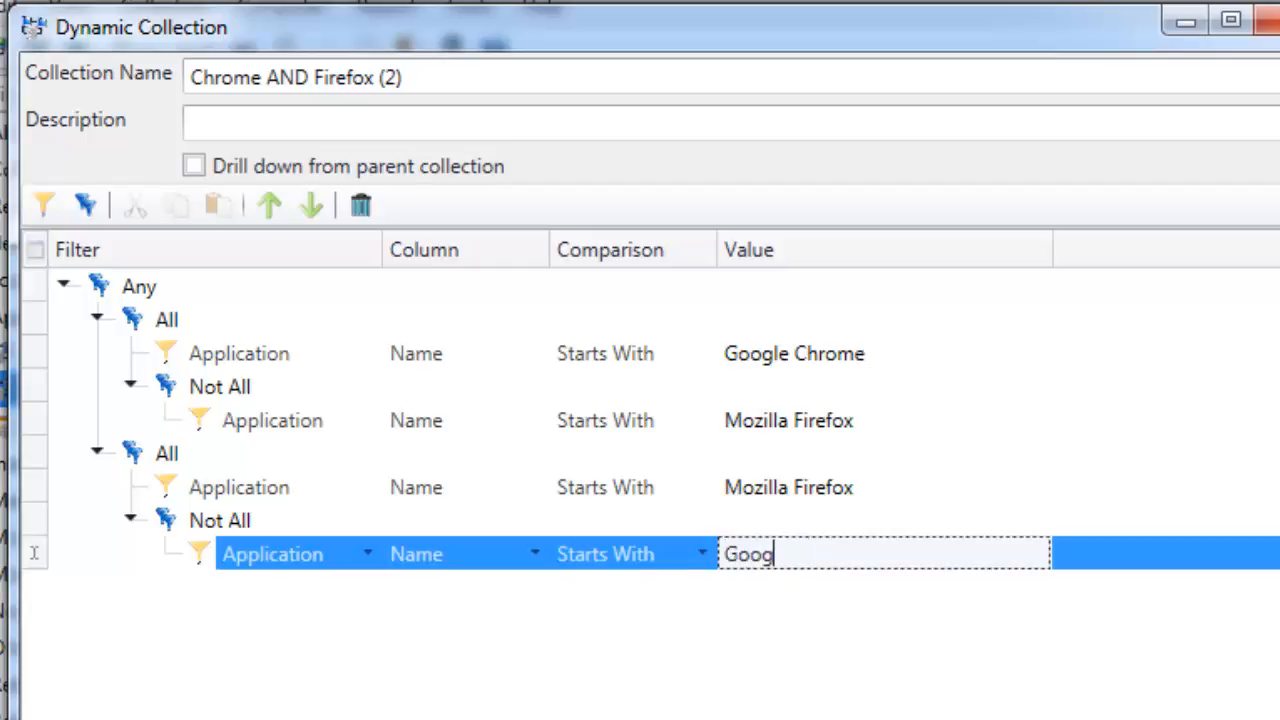
text(le Chrome)
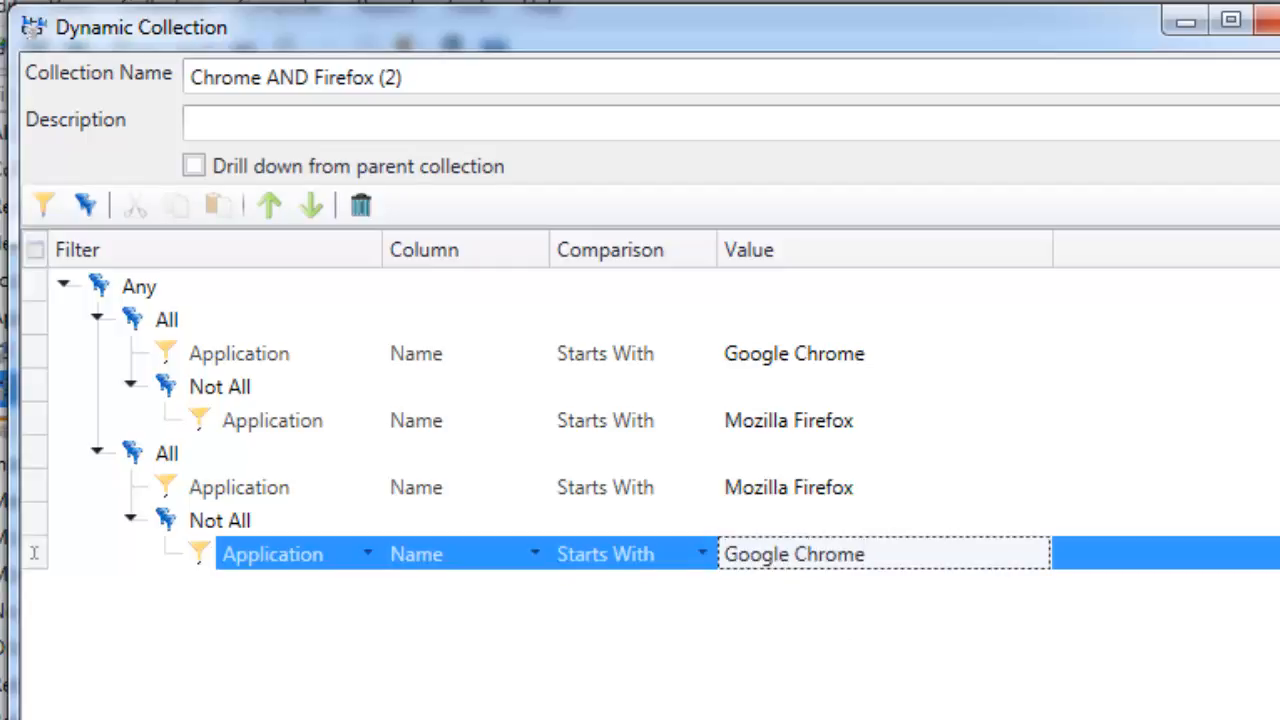
mouse_move(107, 352)
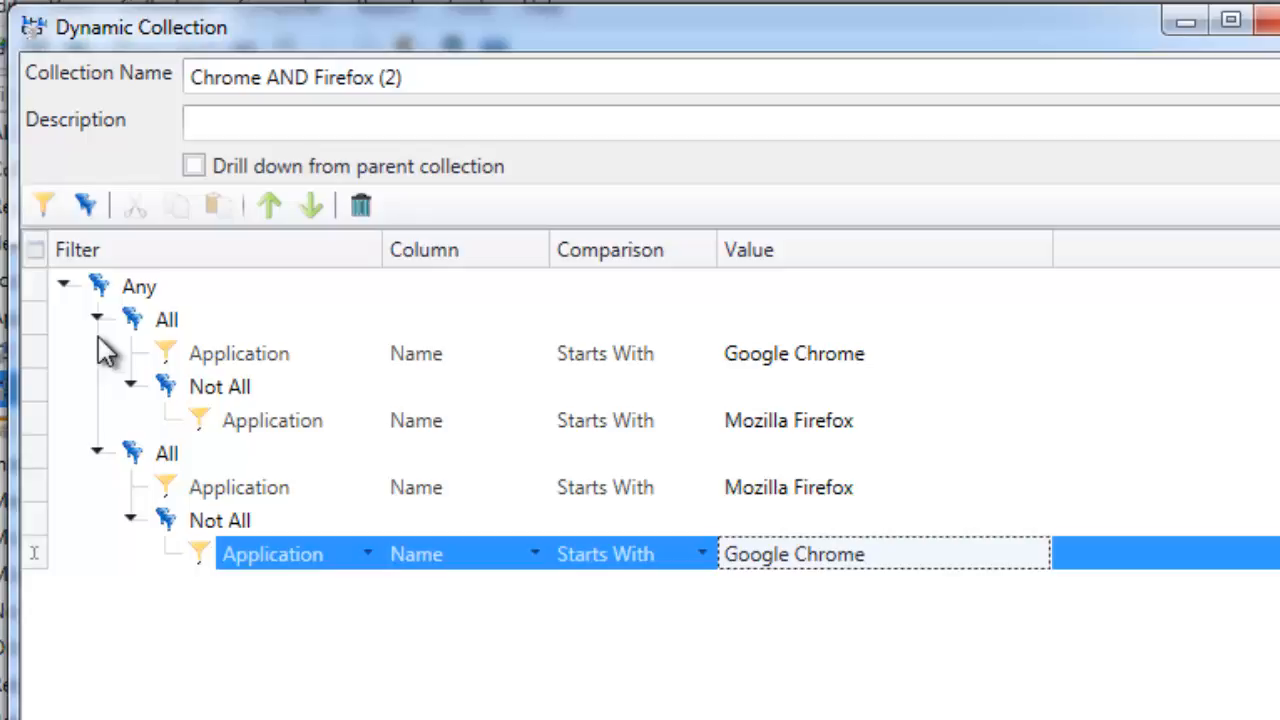
mouse_move(108, 305)
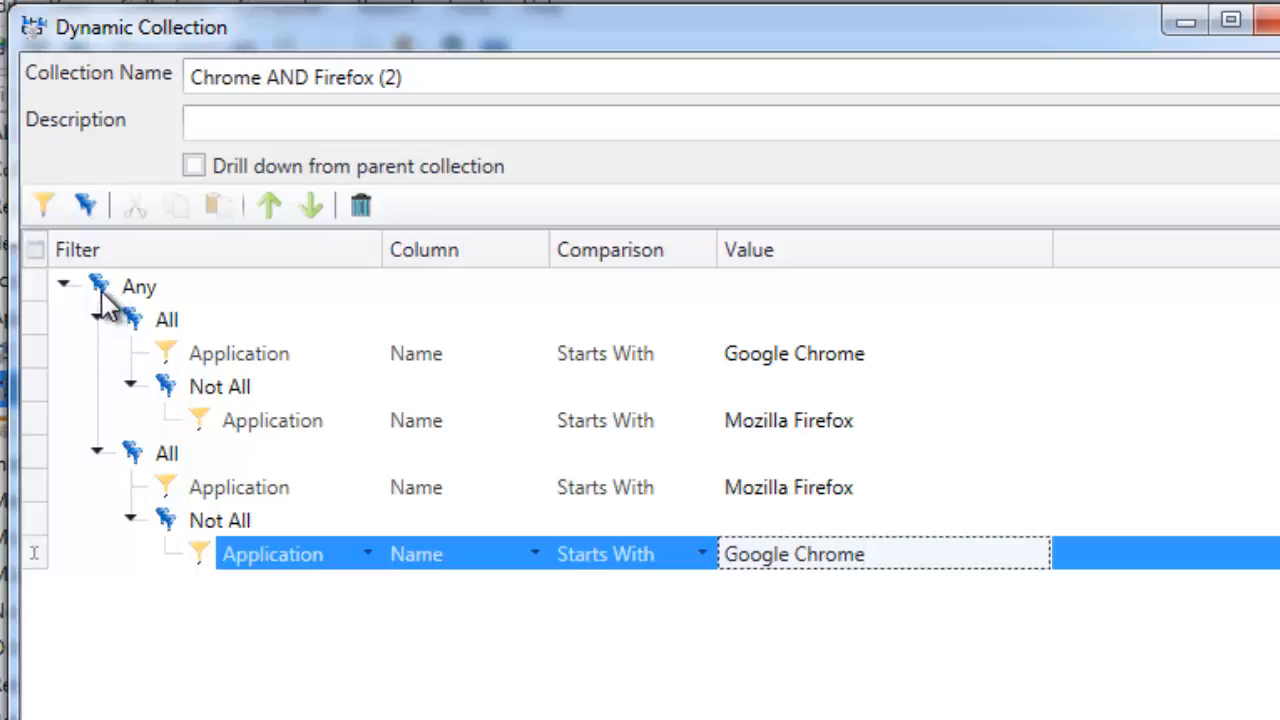
mouse_move(140, 360)
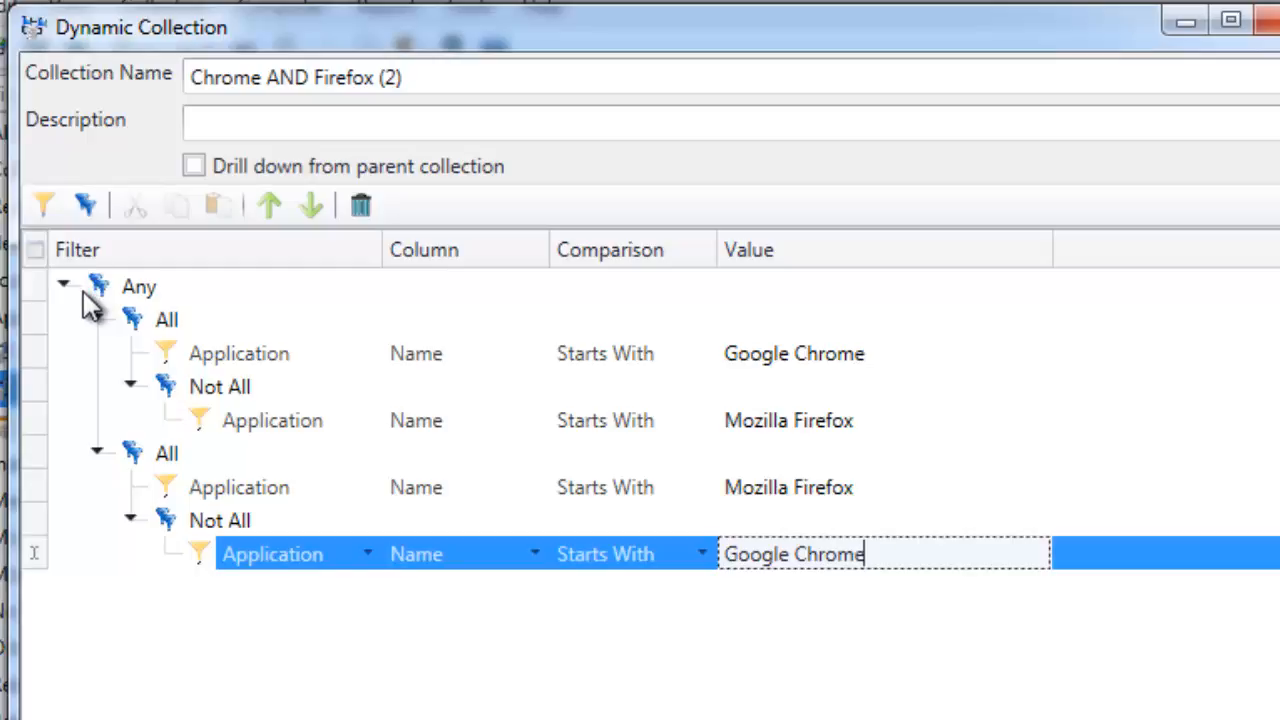
mouse_move(140, 335)
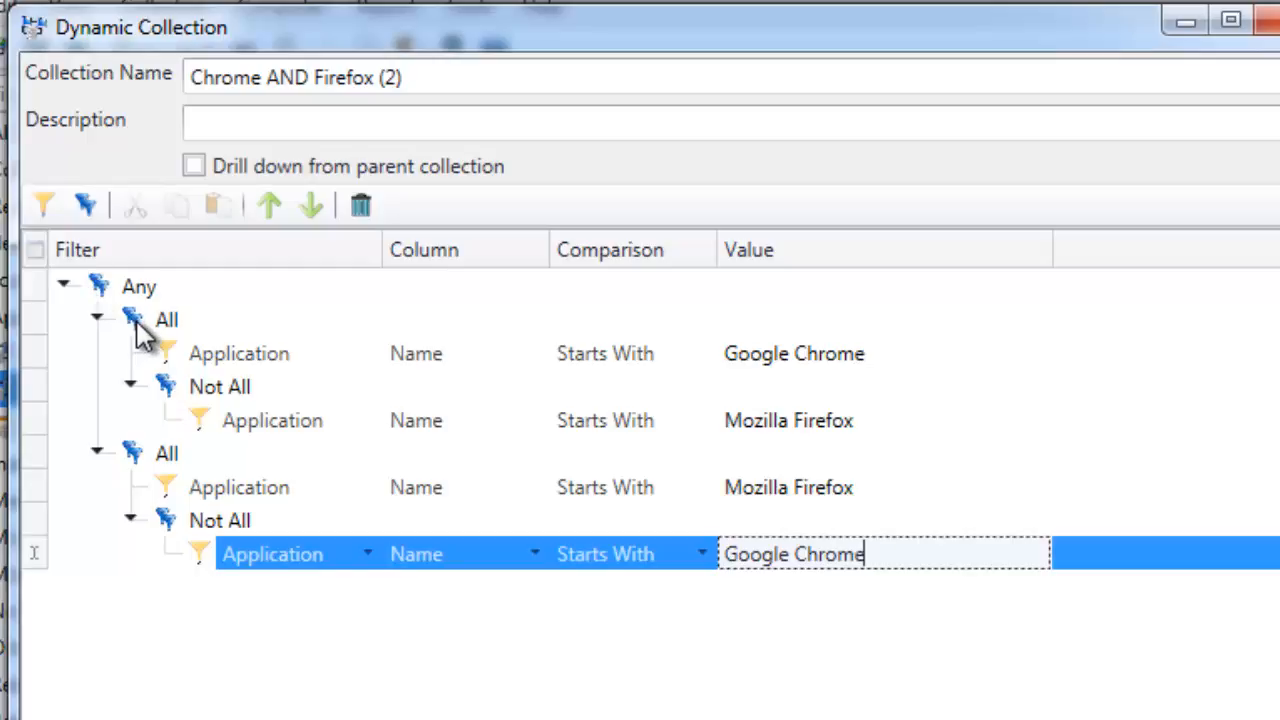
mouse_move(193, 415)
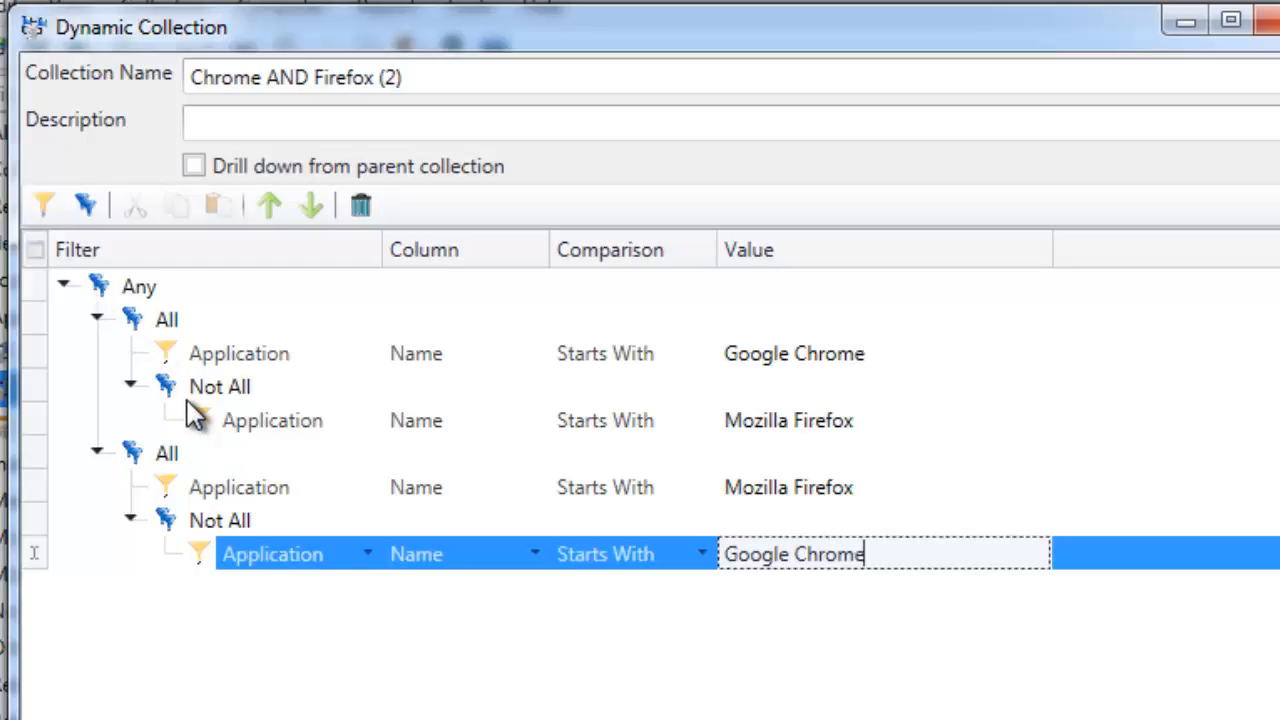
mouse_move(305, 555)
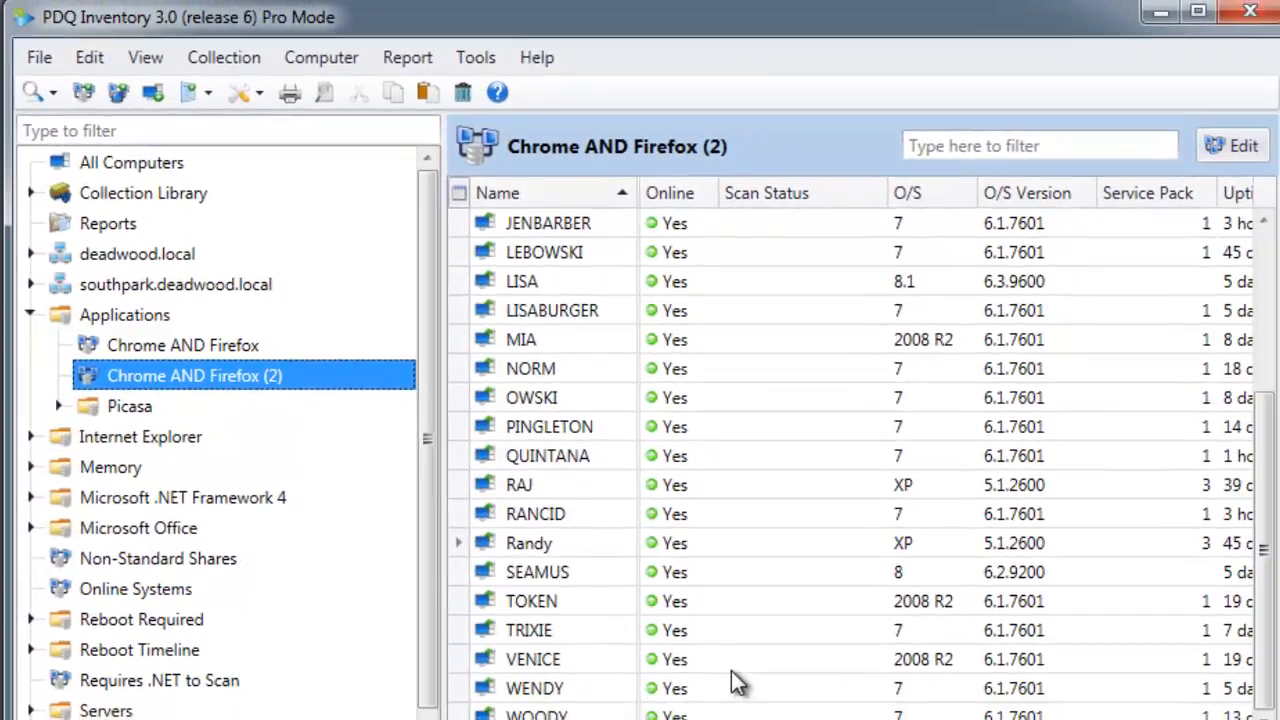
mouse_move(738, 685)
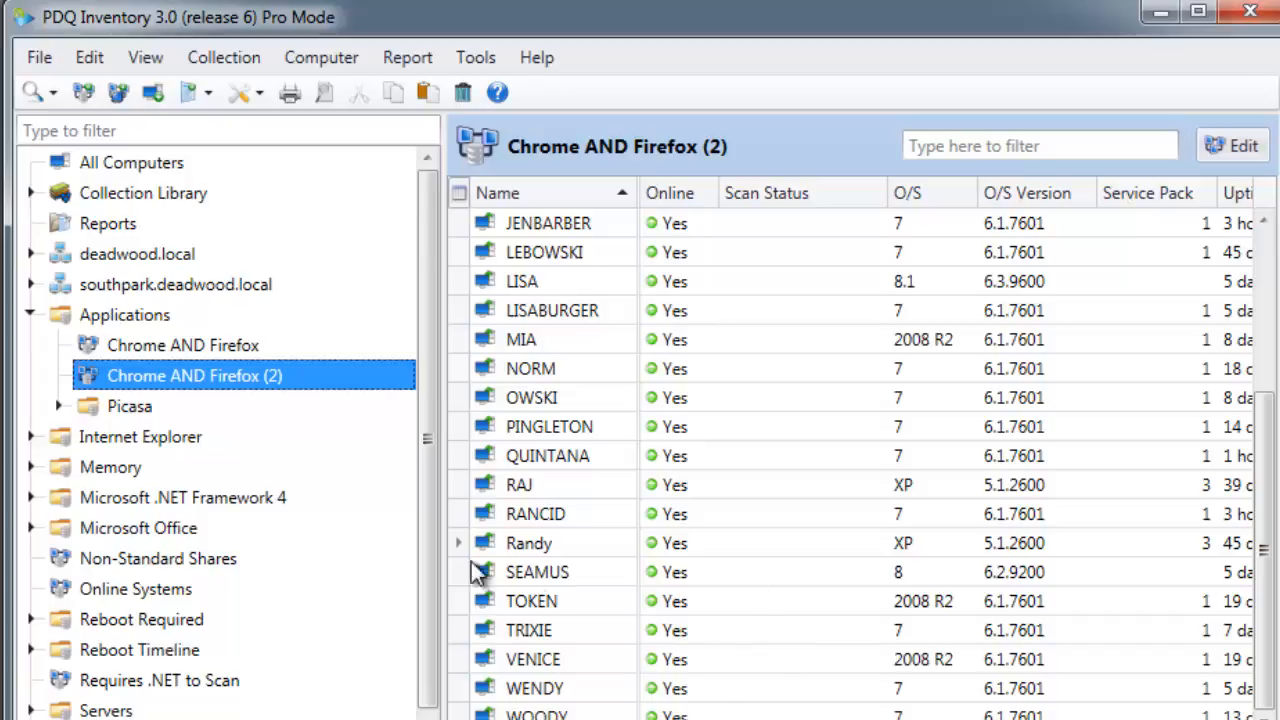
Reopen the saved Chrome AND Firefox (2) collection's filter settings for renaming
double_click(195, 375)
text(Chrome OR Firefox)
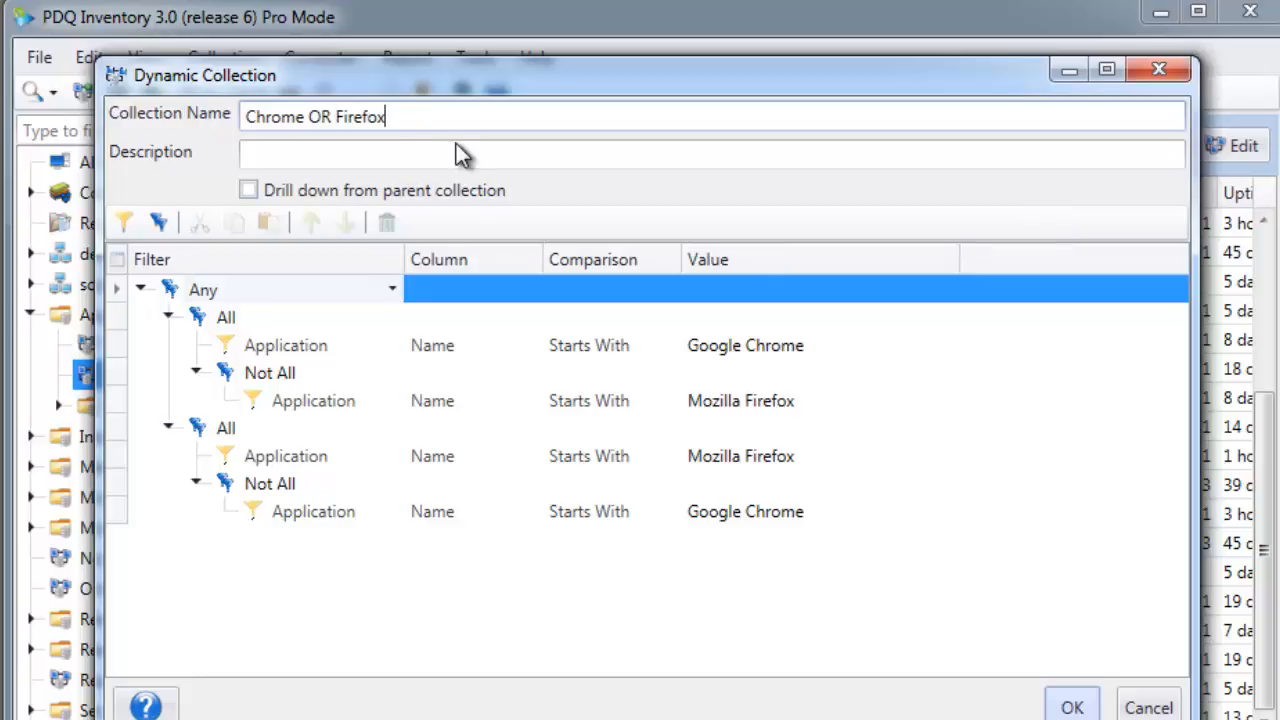
Rename the collection to 'Chrome OR Firefox (Not both)'
text((Not both)
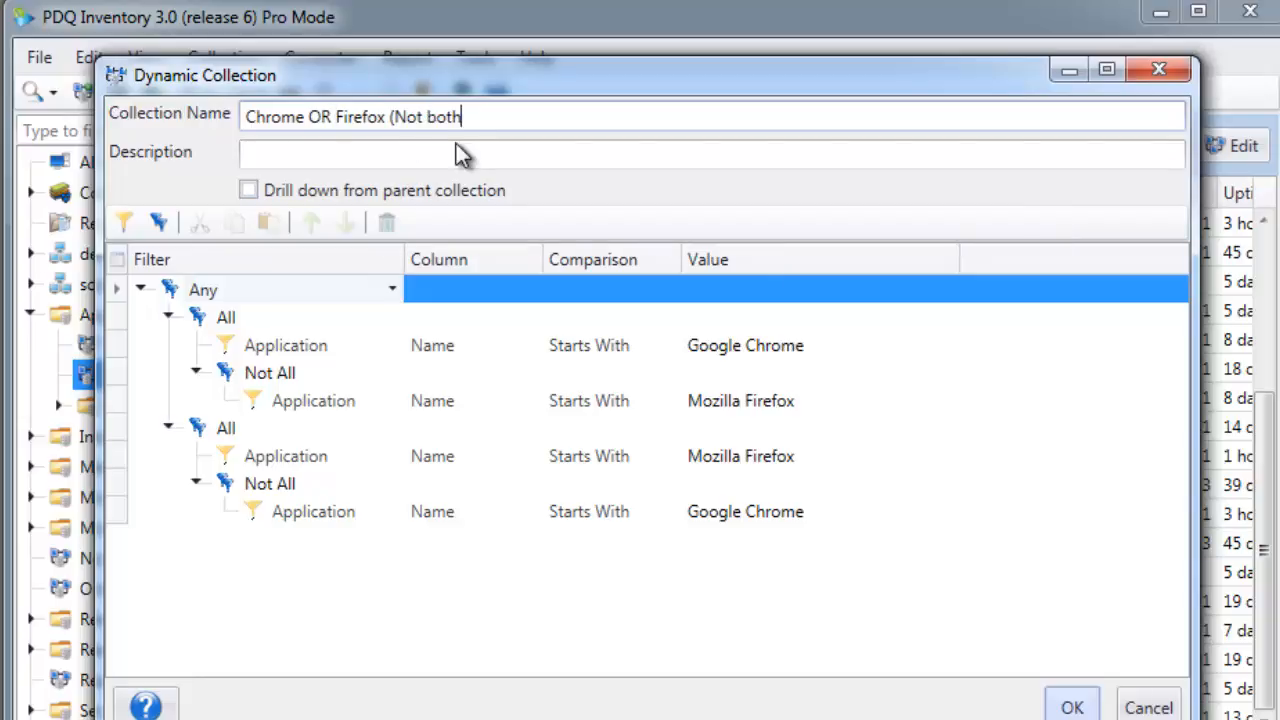